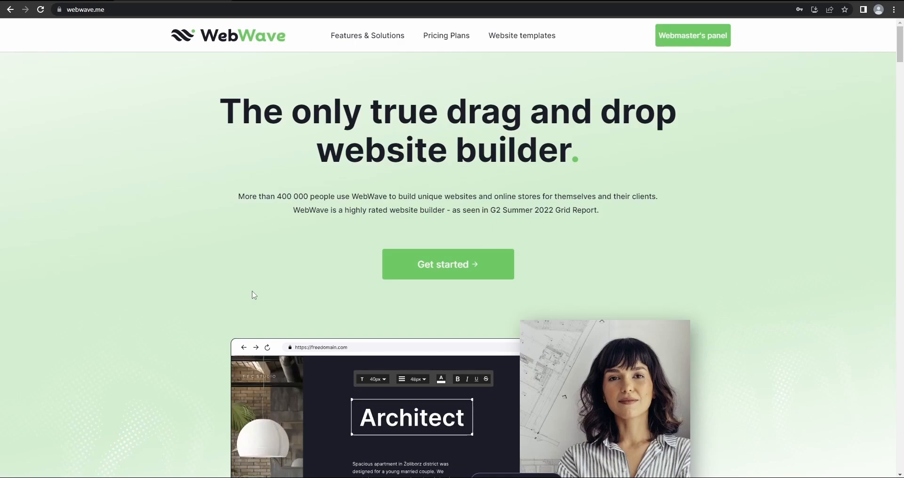
mouse_move(142, 348)
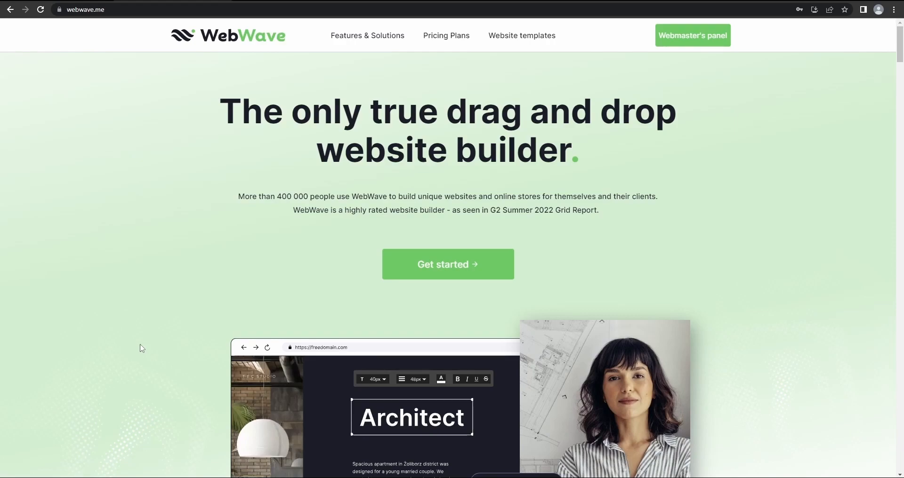
mouse_move(724, 46)
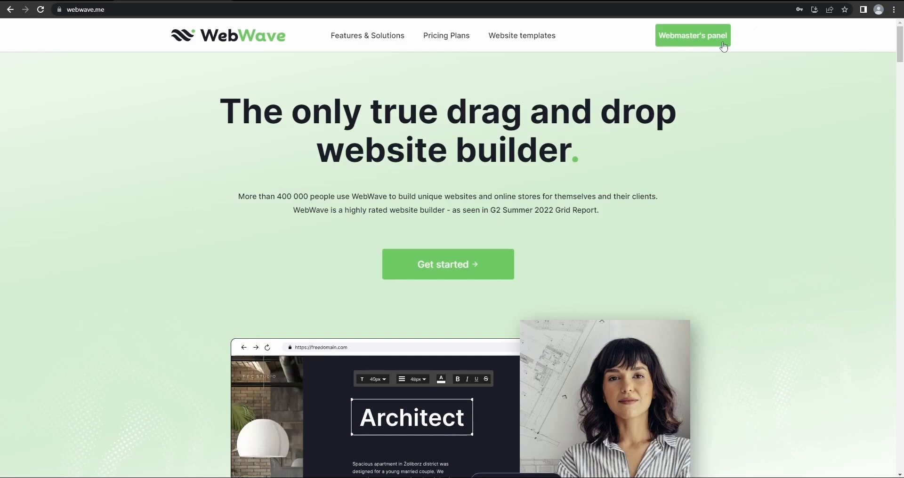
Open the Webmaster's panel from the top right of the WebWave homepage.
click(692, 35)
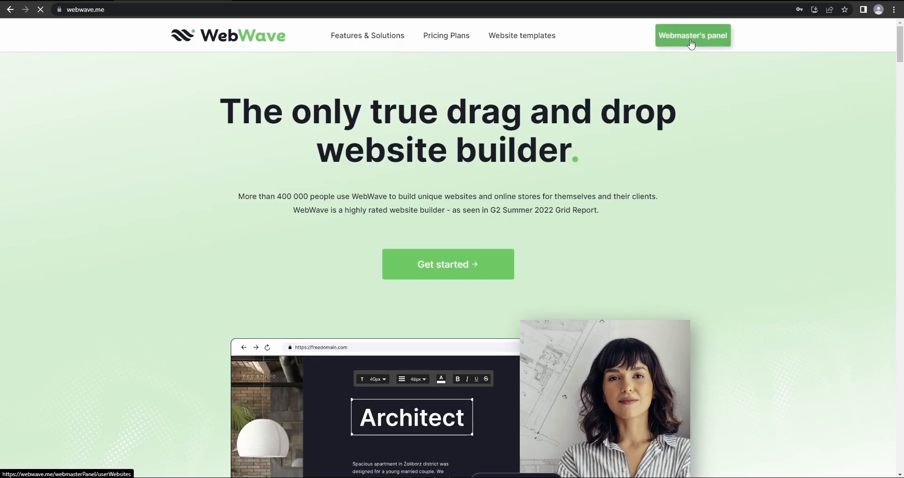
click(692, 36)
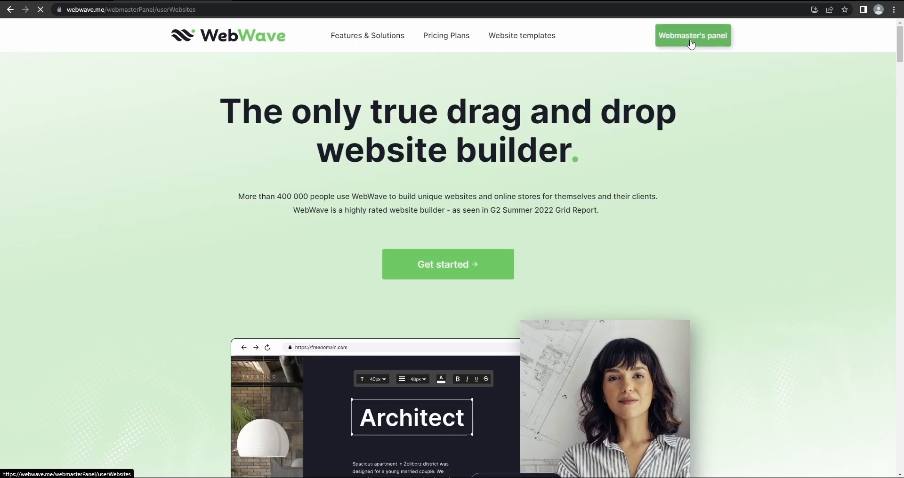
Load the webmaster panel and scroll the websites list showing My Template and New website 3.
click(691, 35)
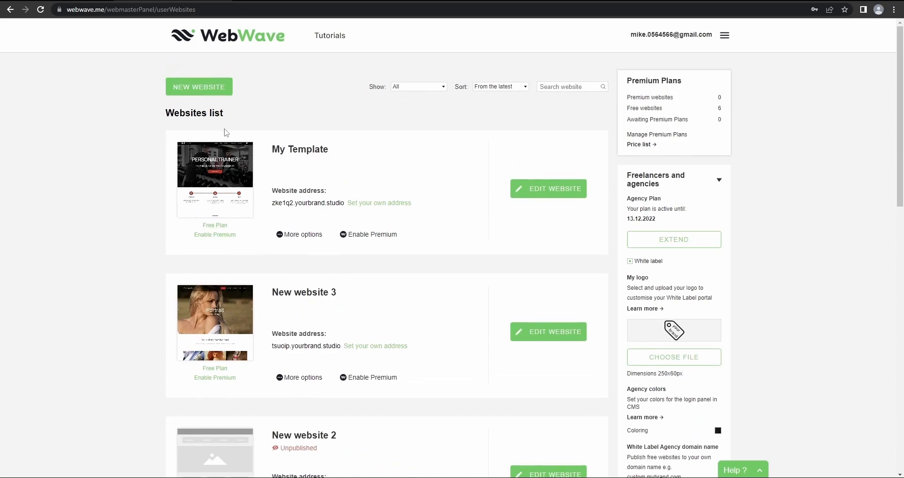
mouse_move(293, 161)
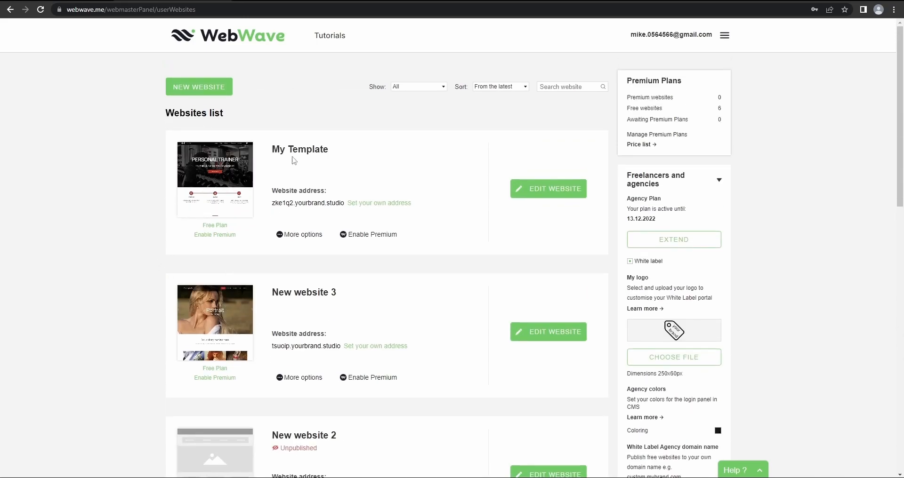
scroll(down, 3)
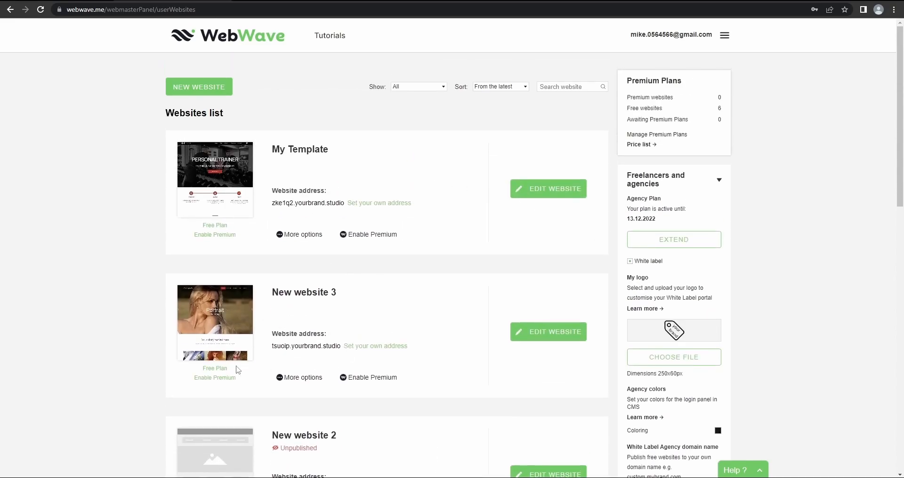
mouse_move(134, 266)
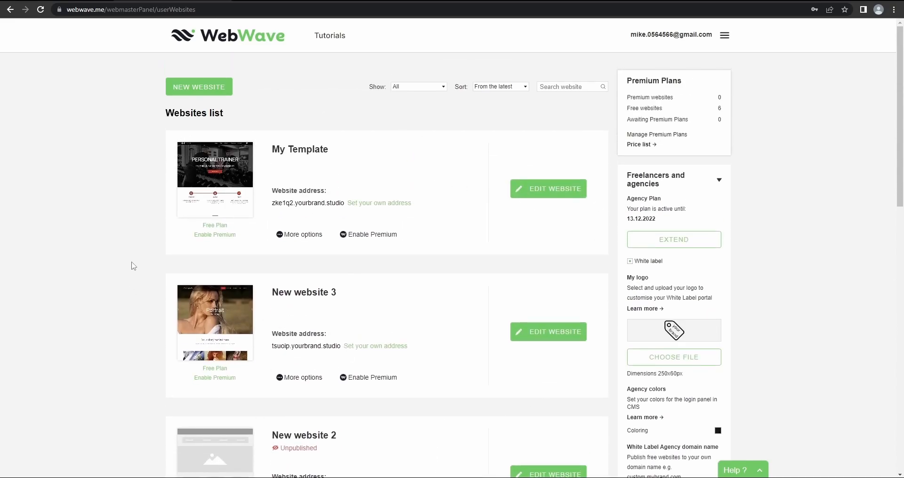
mouse_move(354, 303)
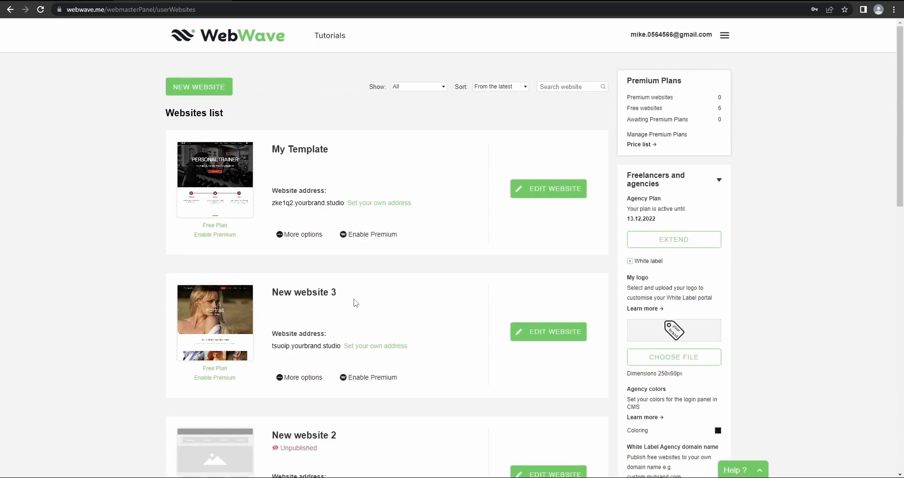
mouse_move(458, 140)
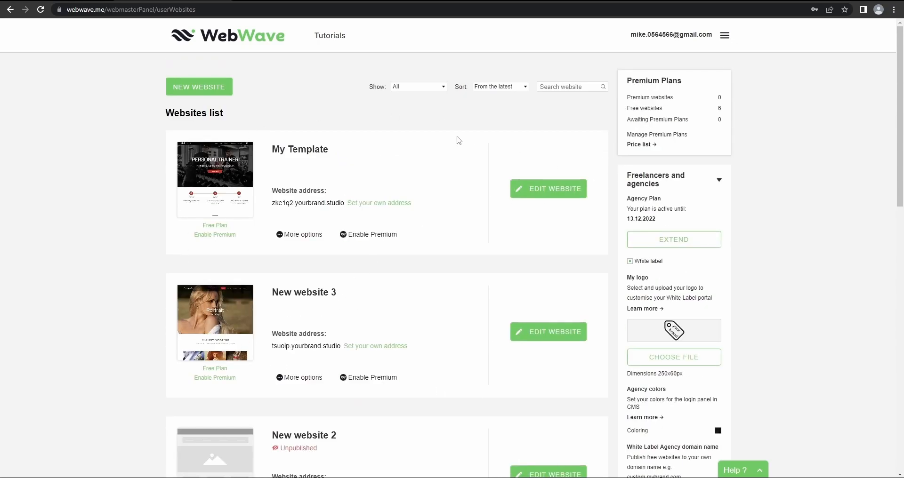
mouse_move(641, 126)
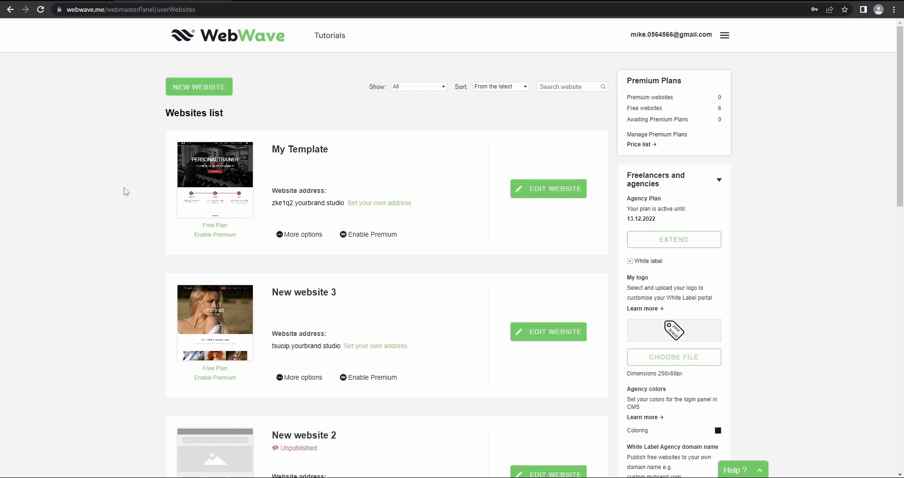
mouse_move(257, 267)
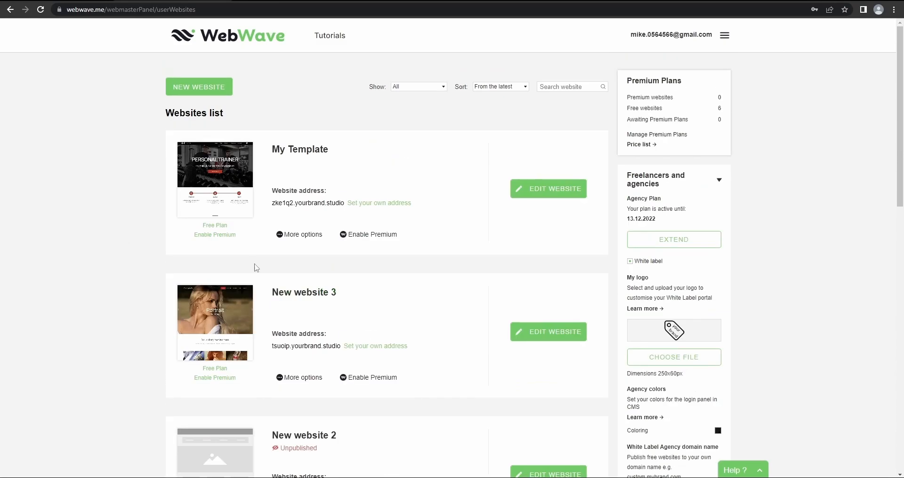
mouse_move(217, 128)
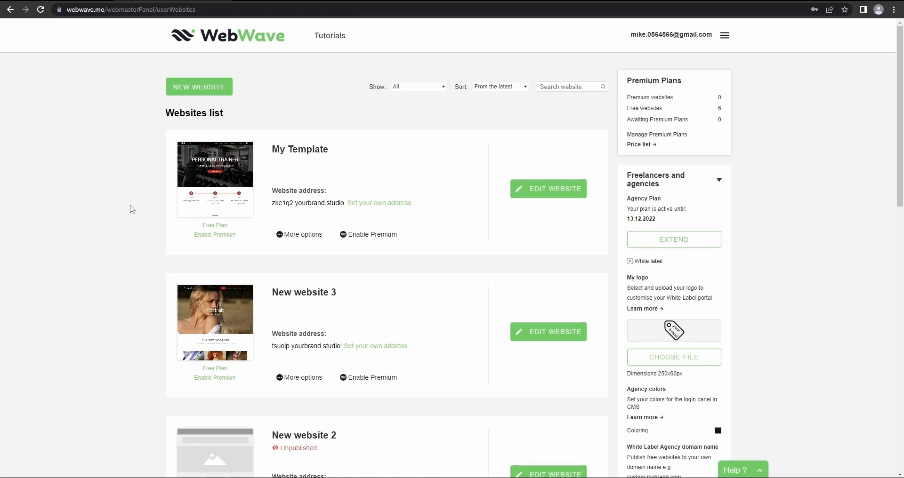
mouse_move(177, 95)
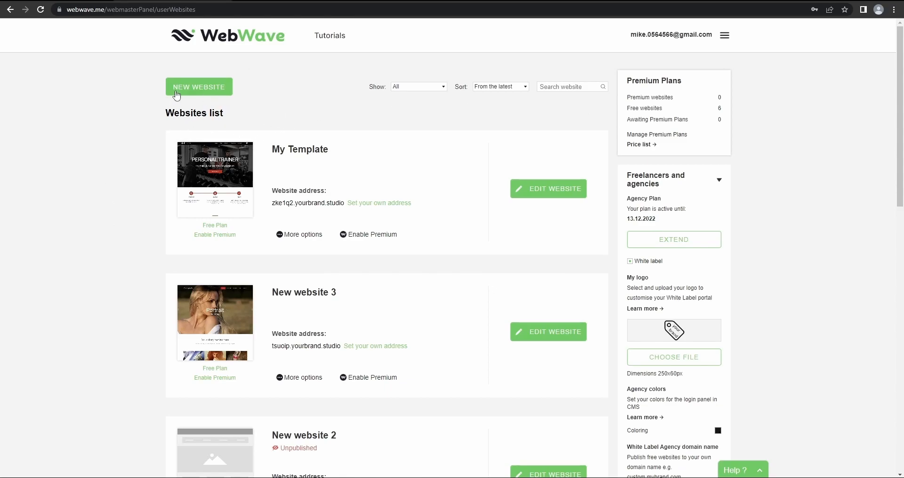
Start a new website and browse templates such as Blank page, Classic and Clean & Tidy.
click(198, 86)
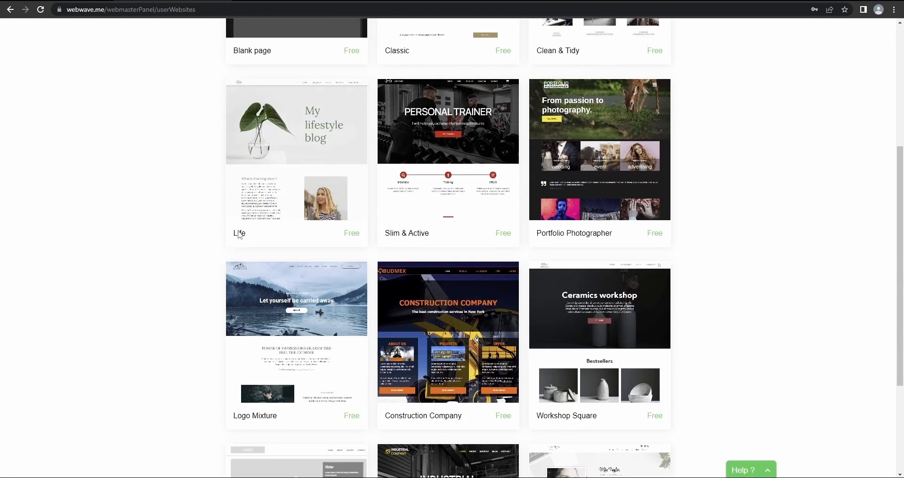
scroll(up, 3)
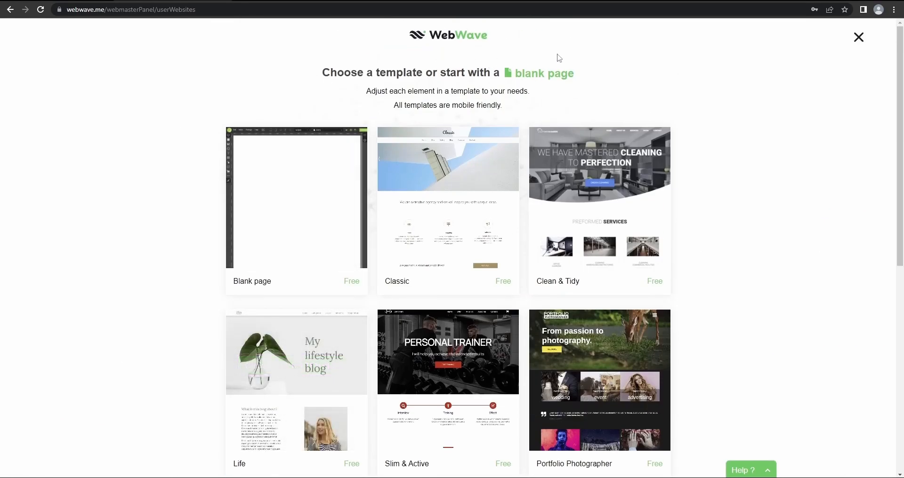
mouse_move(190, 116)
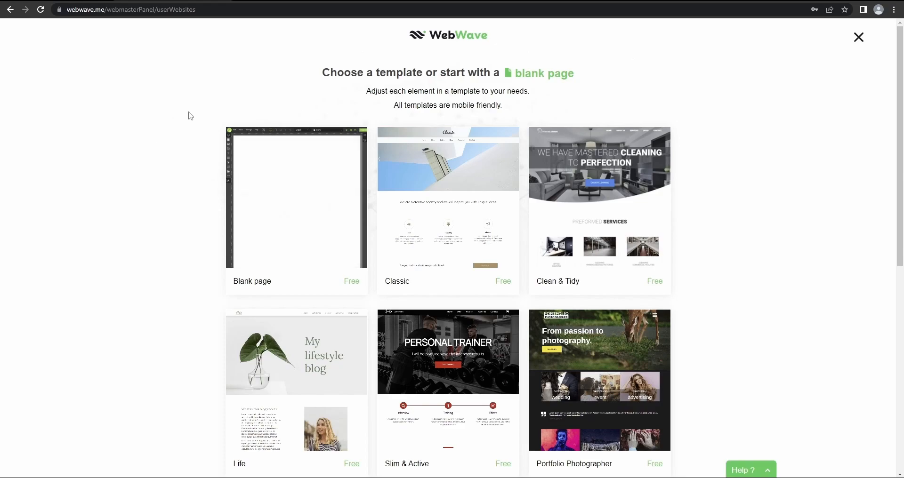
mouse_move(296, 197)
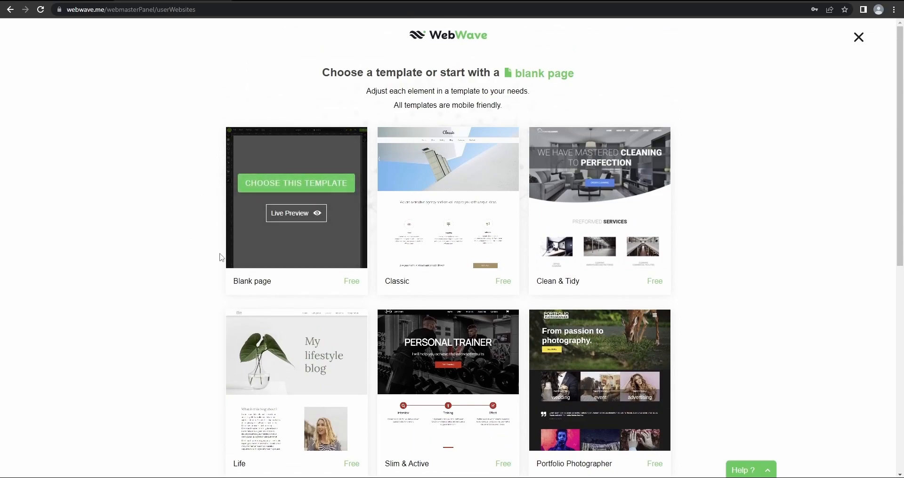
scroll(down, 3)
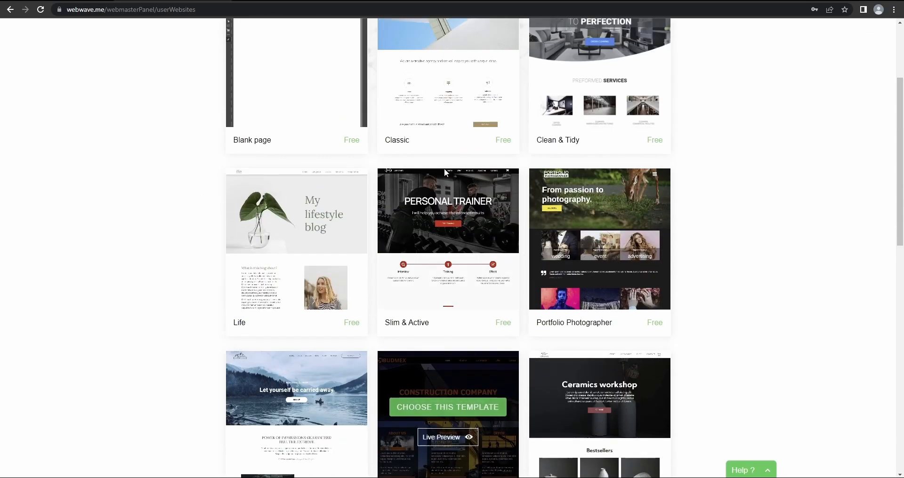
scroll(down, 3)
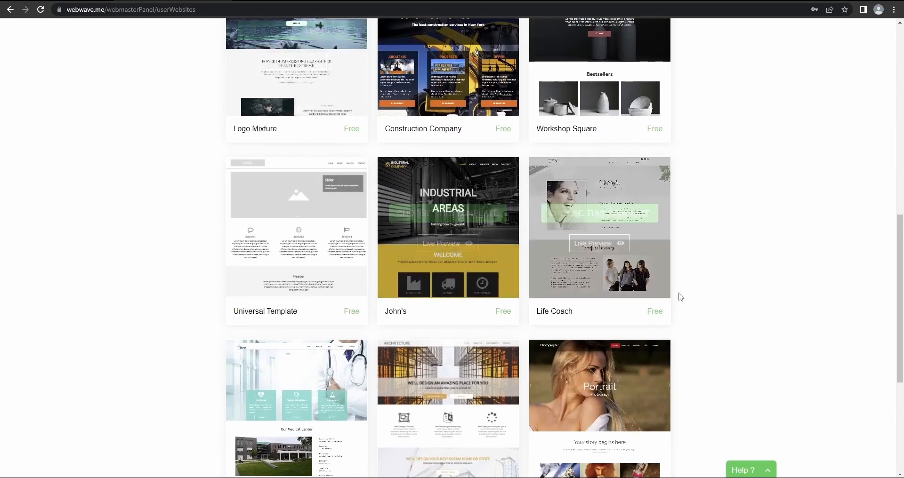
scroll(up, 3)
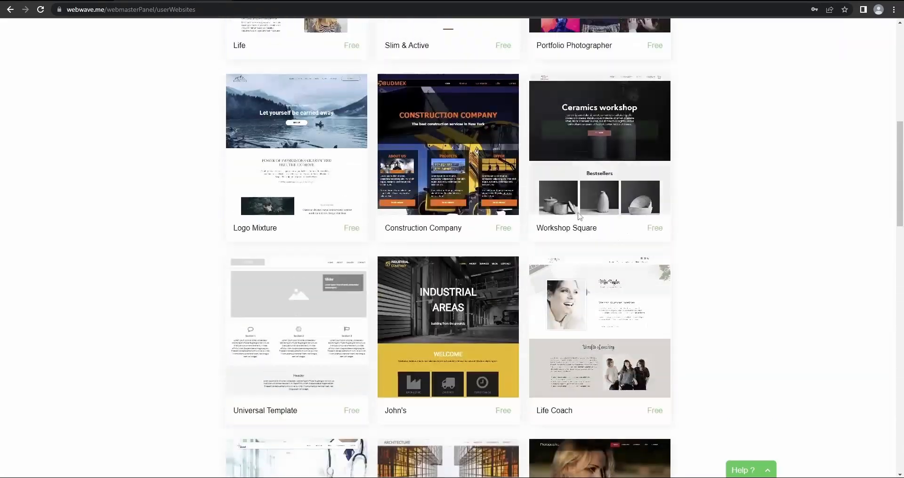
scroll(up, 3)
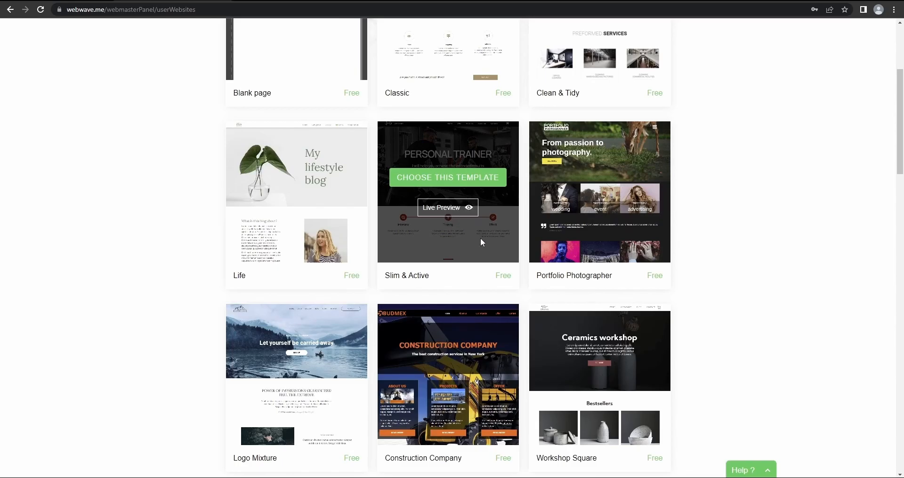
scroll(down, 3)
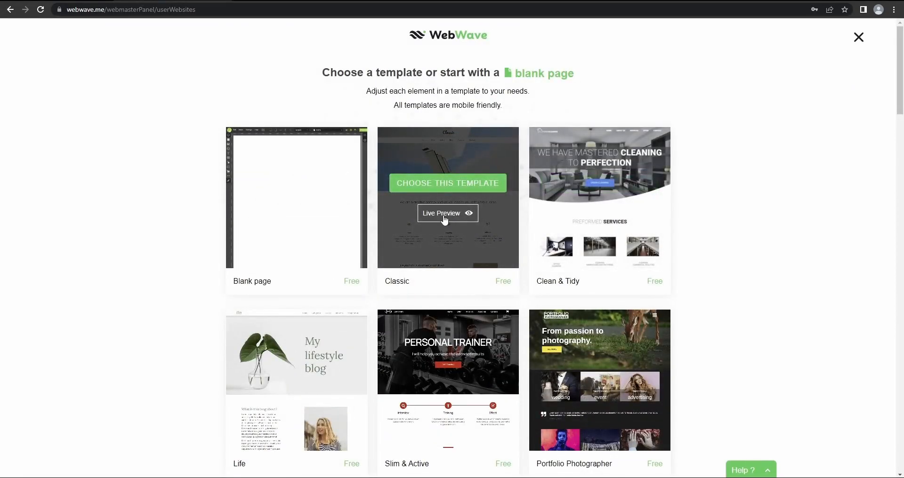
click(447, 213)
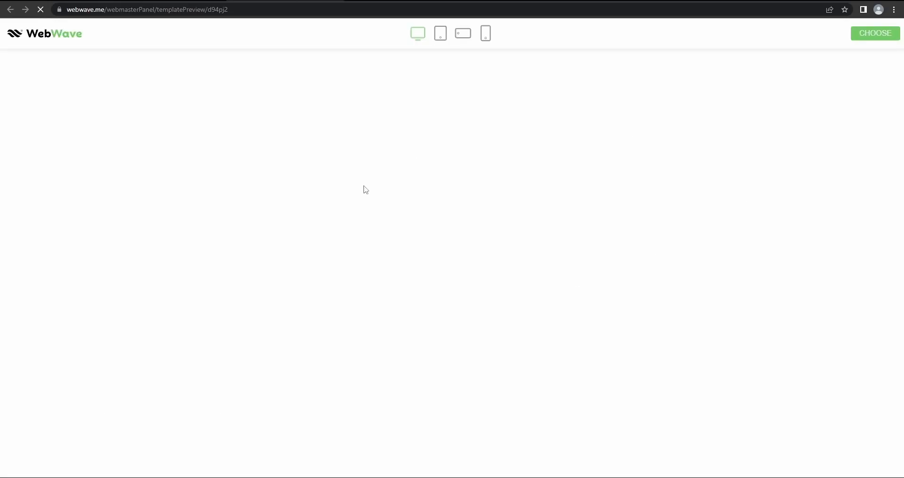
click(462, 33)
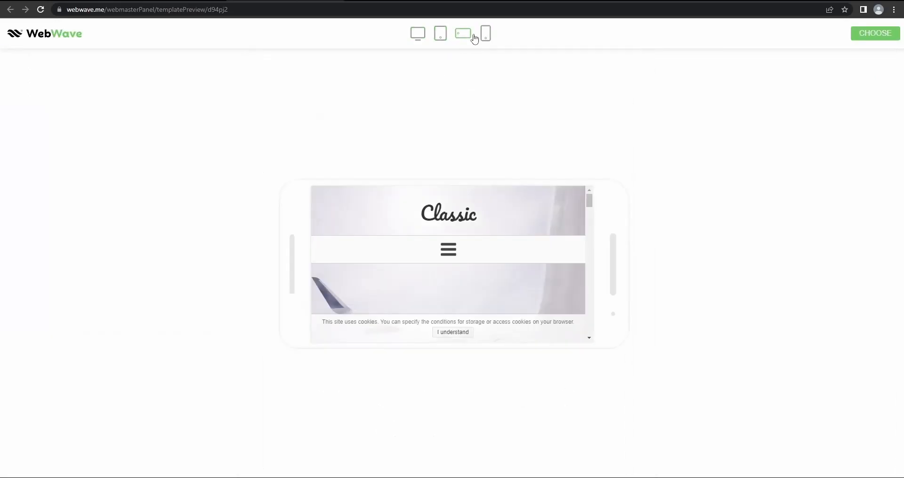
click(417, 33)
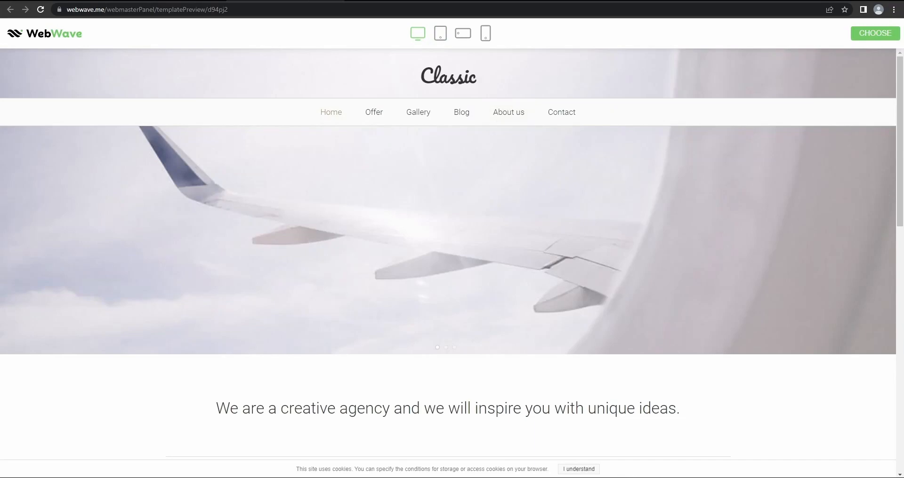
click(873, 33)
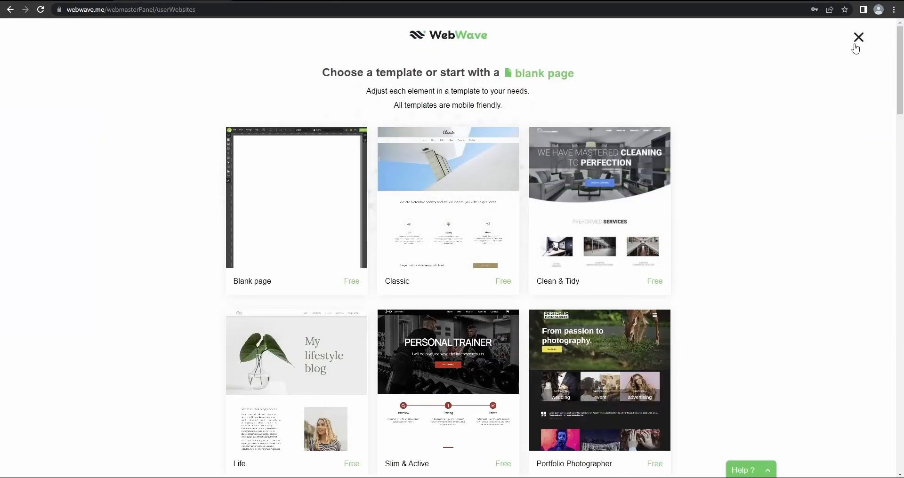
Close the template gallery and duplicate My Template into an unpublished 13.09.2022 copy.
click(858, 37)
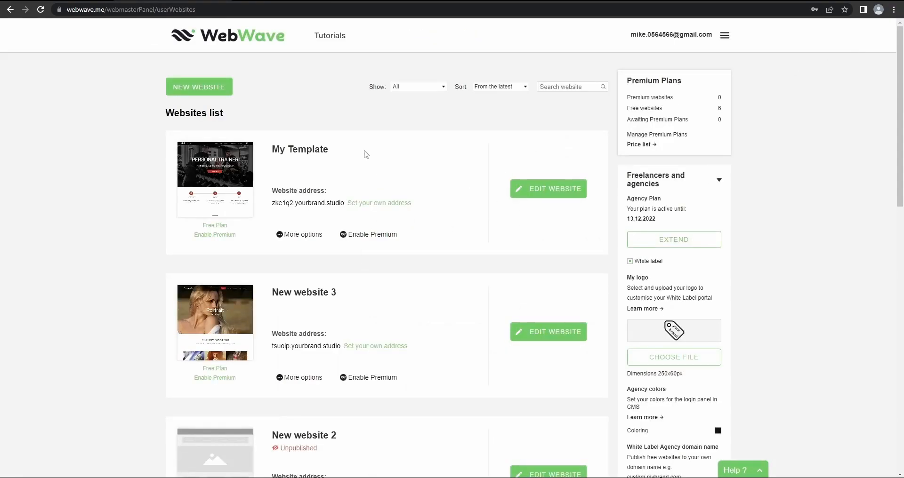
mouse_move(116, 167)
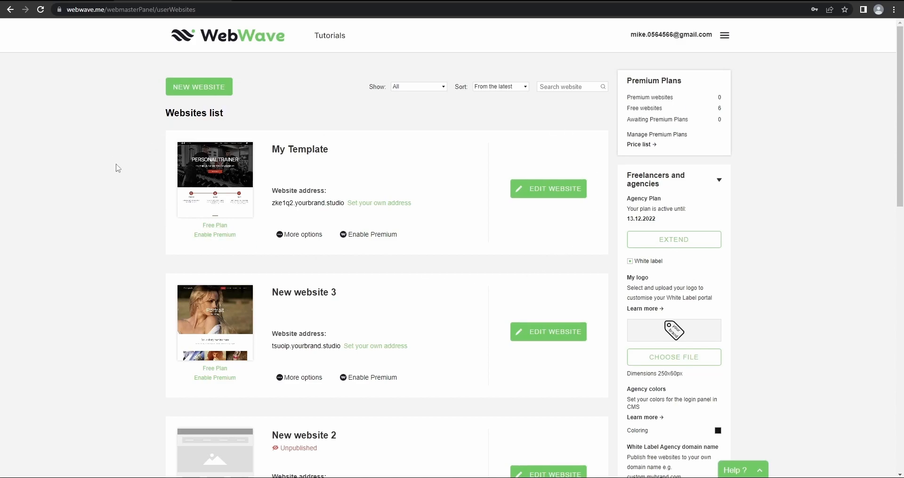
mouse_move(142, 218)
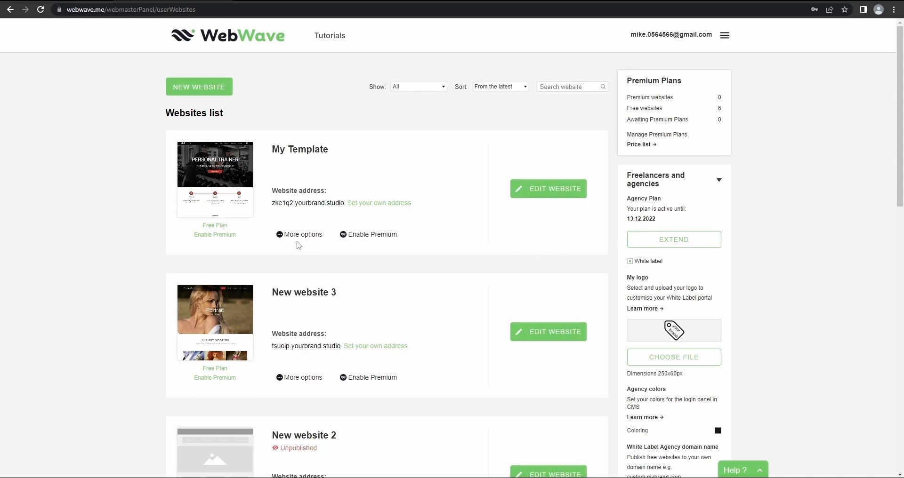
click(302, 234)
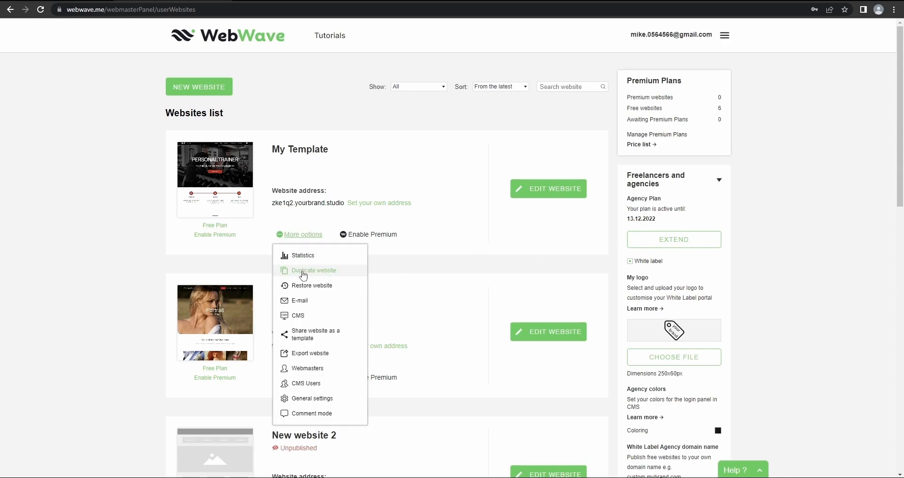
click(314, 270)
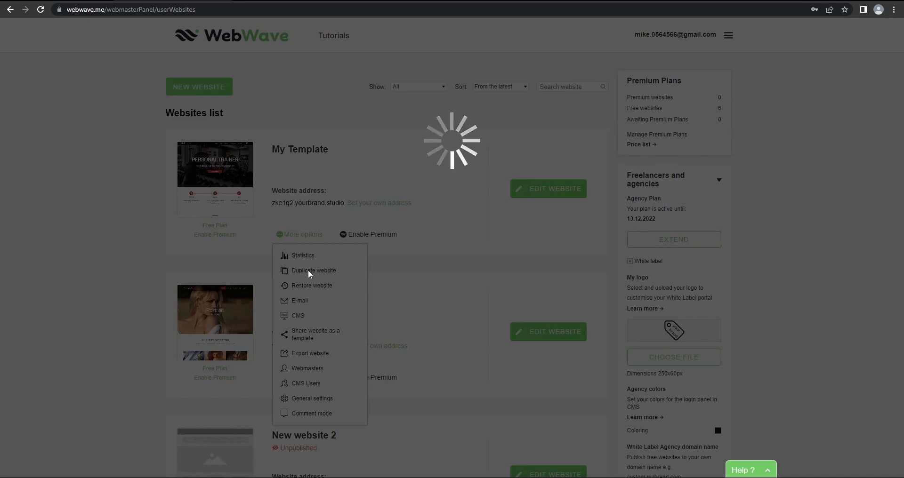
click(314, 270)
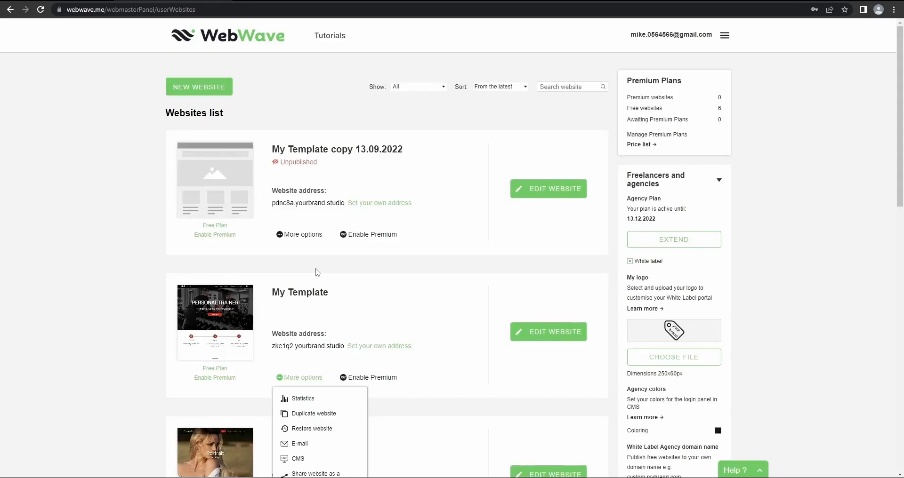
mouse_move(328, 165)
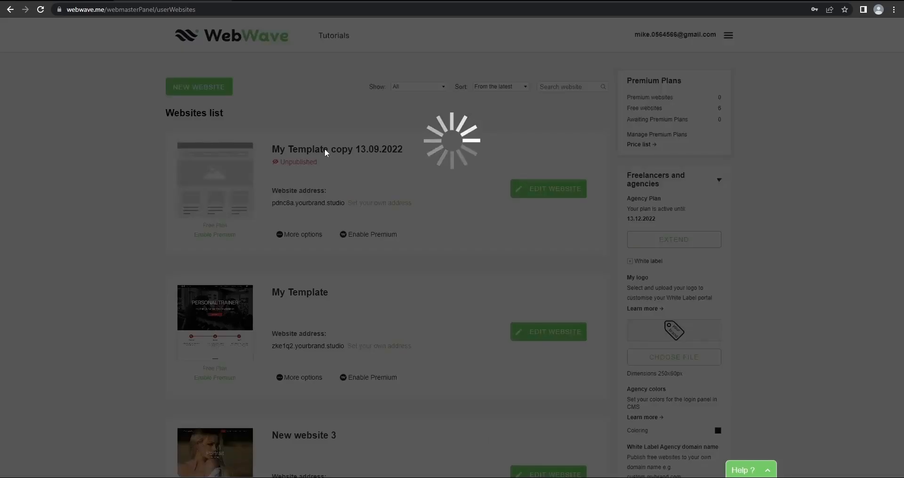
In the copy's General settings, replace the website name with 'Website for John Smith' and save.
click(300, 234)
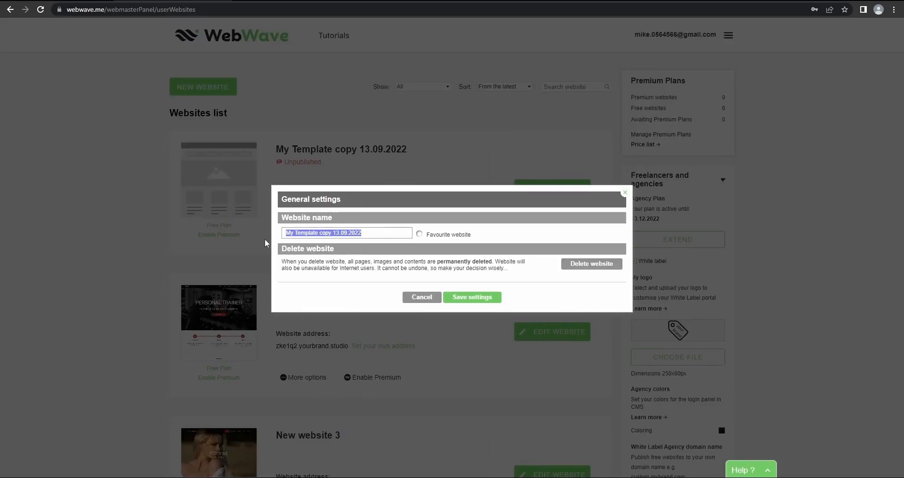
key(Delete)
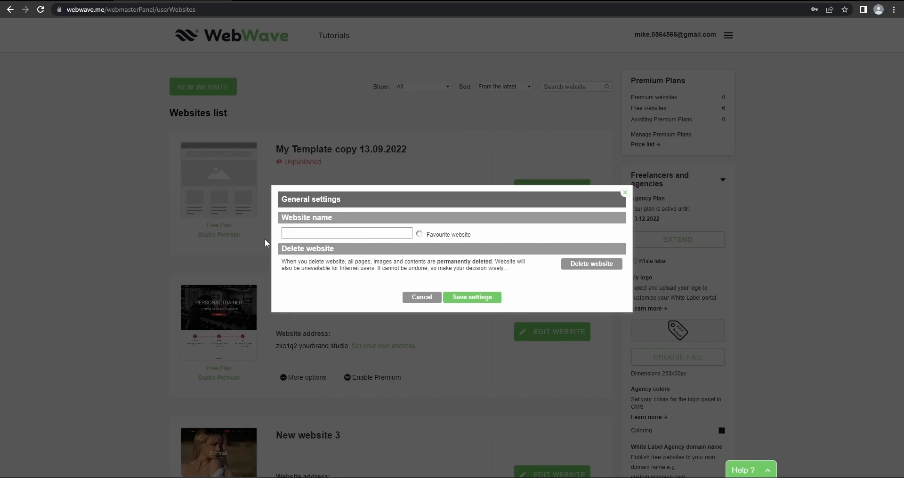
text(Website for John Smith)
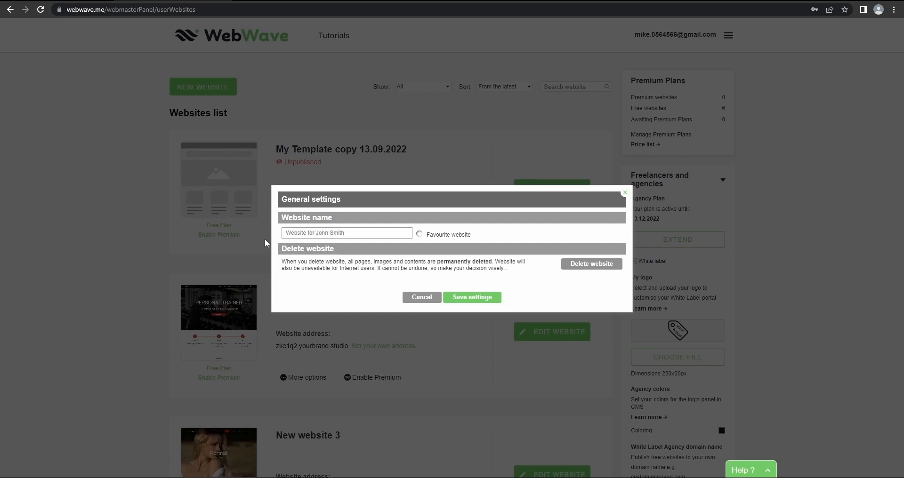
click(471, 298)
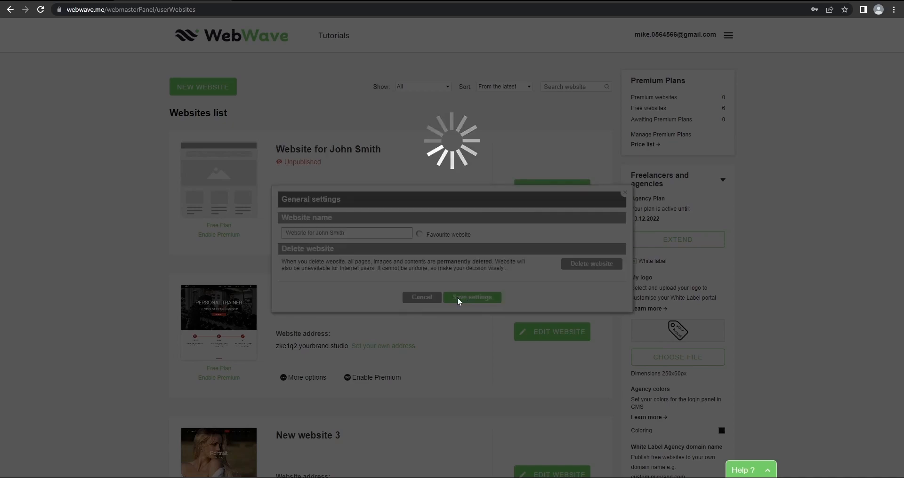
click(471, 297)
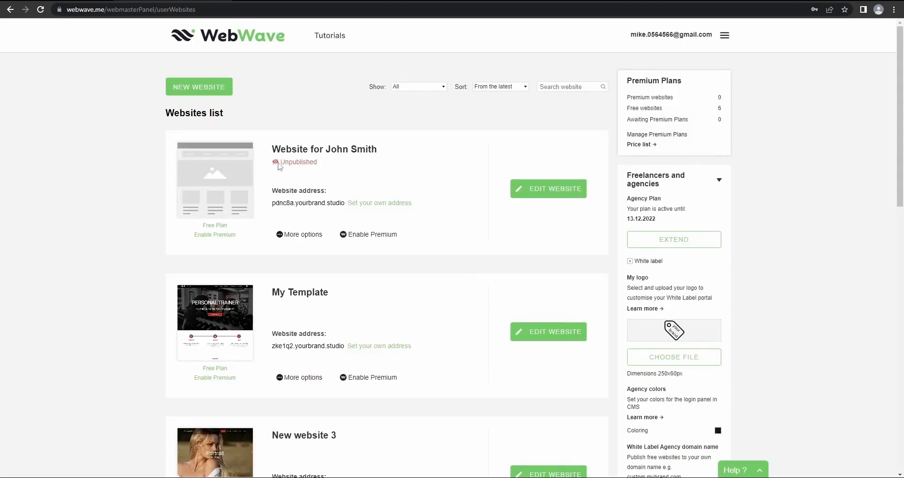
mouse_move(380, 170)
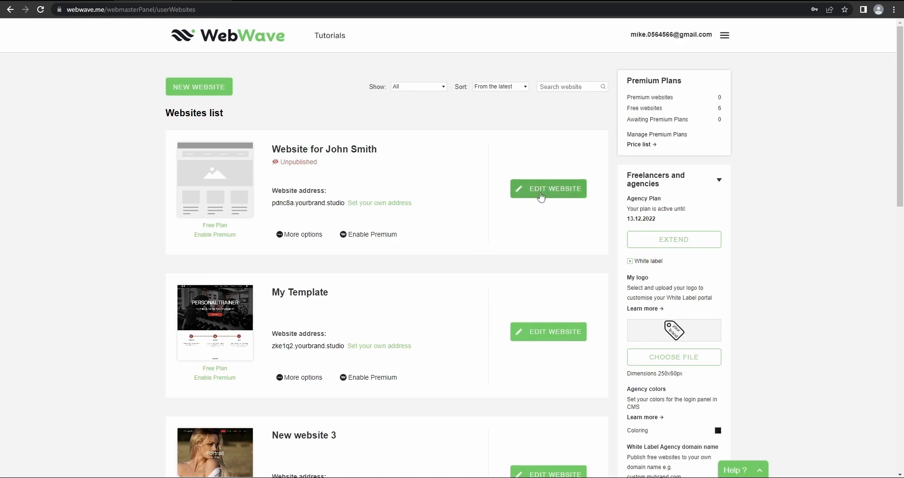
mouse_move(566, 198)
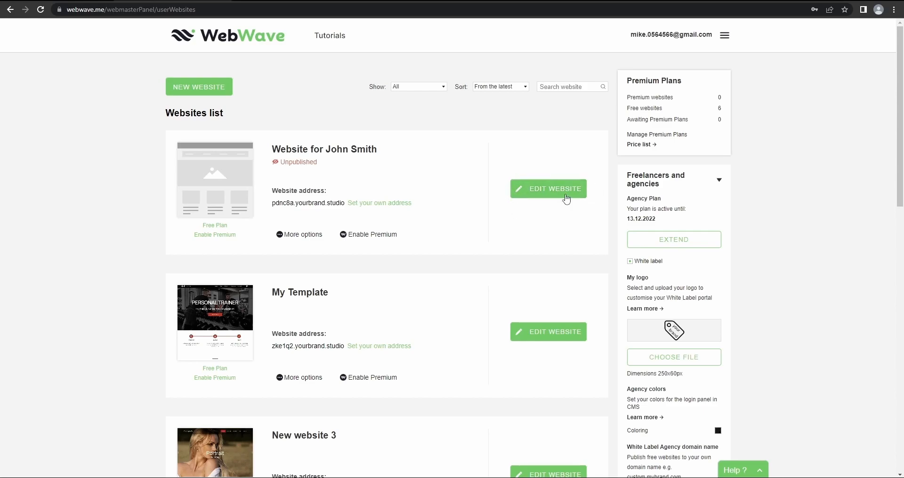
Edit Website for John Smith and scroll through its home page, selecting the Training icon.
click(547, 189)
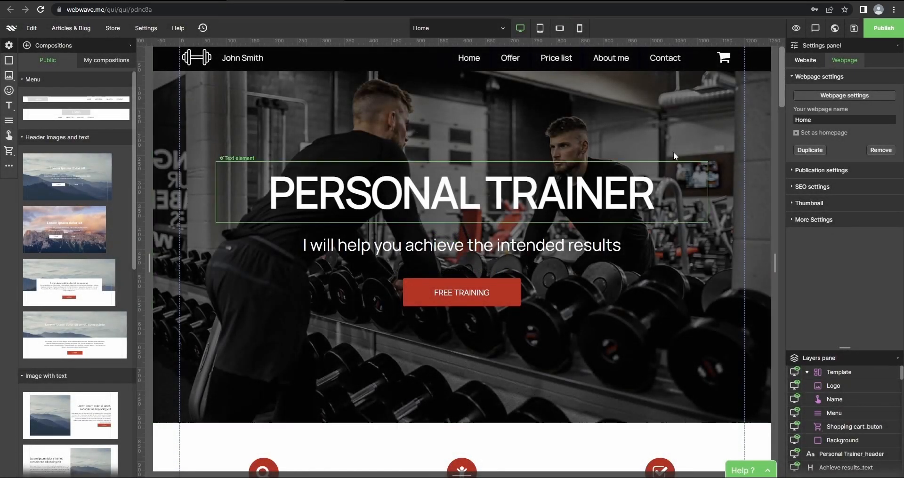
scroll(down, 3)
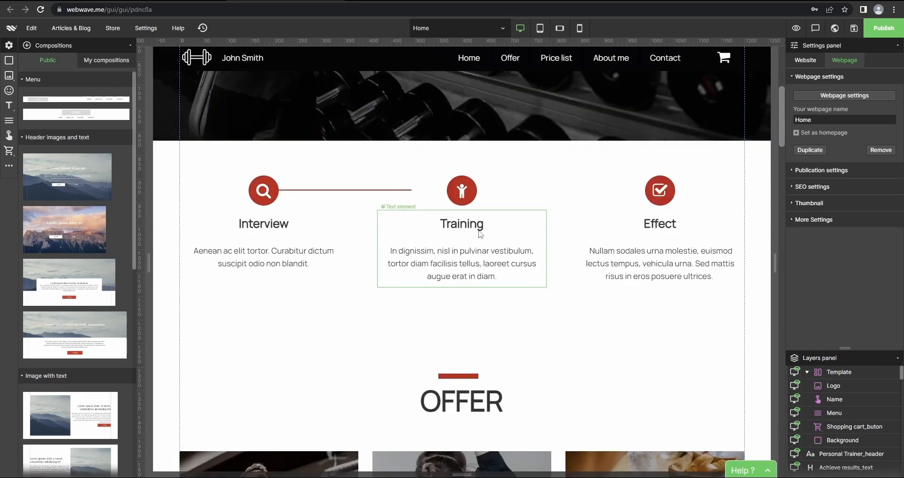
click(461, 190)
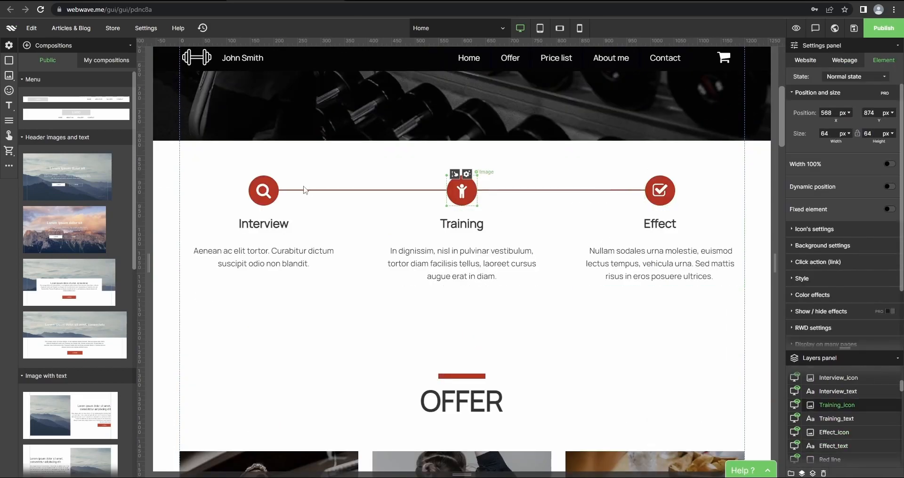
scroll(down, 3)
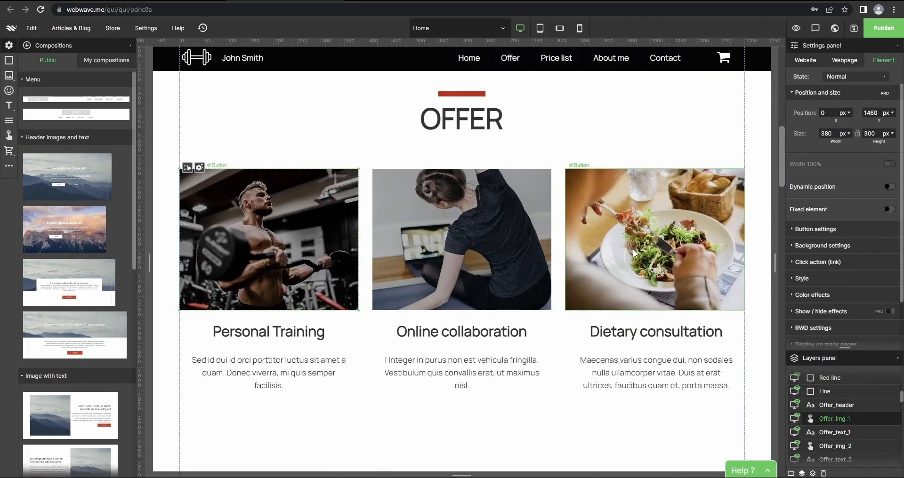
scroll(down, 3)
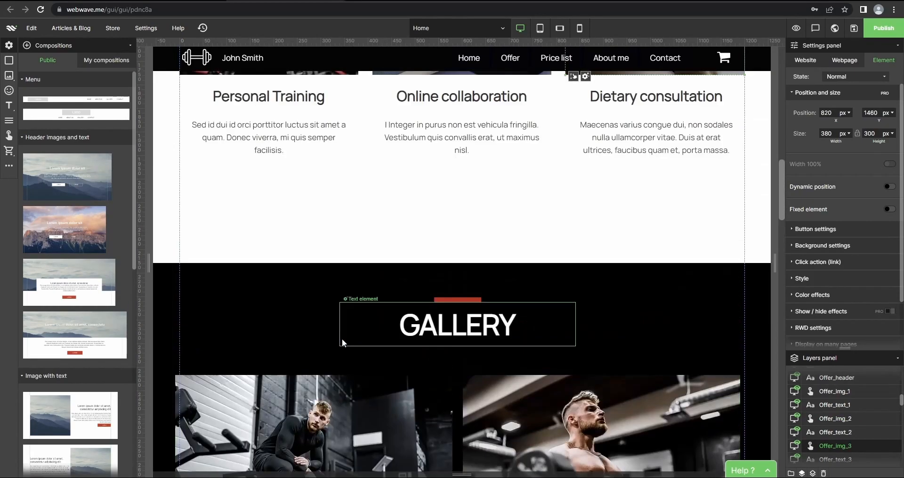
scroll(down, 3)
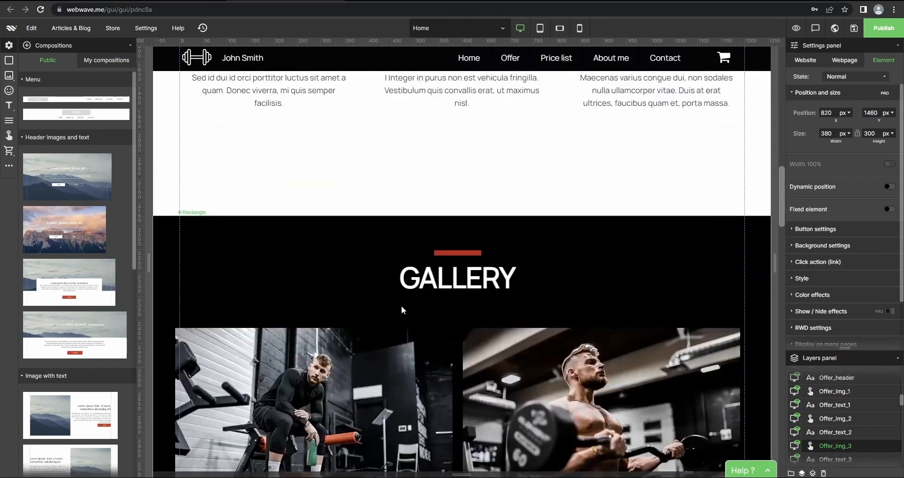
scroll(up, 3)
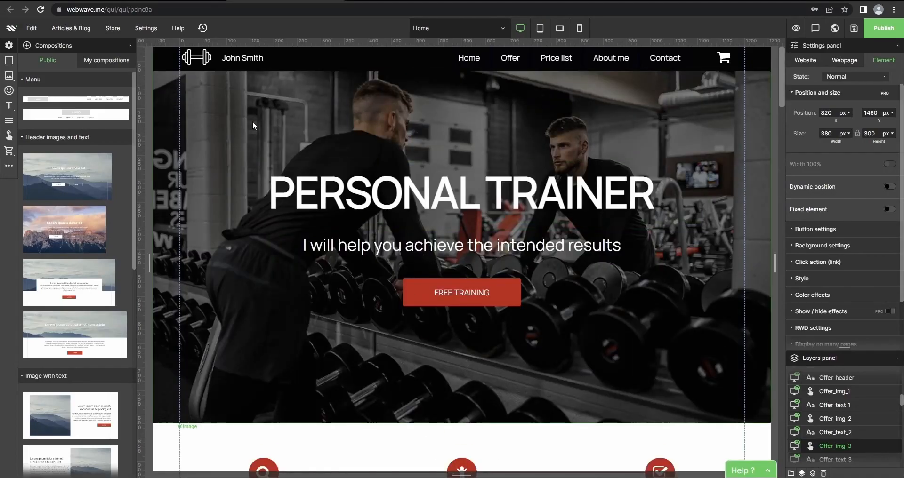
Replace the PERSONAL TRAINER hero heading text with 'John Smith'.
click(461, 193)
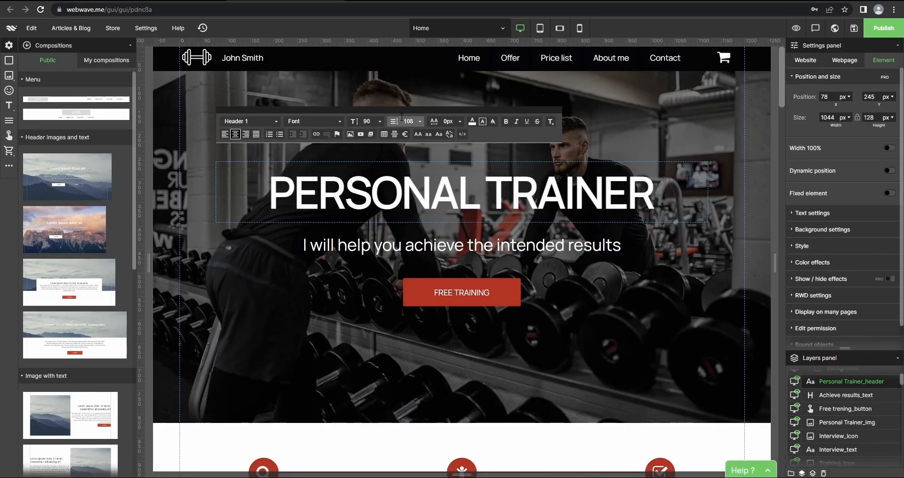
triple_click(461, 192)
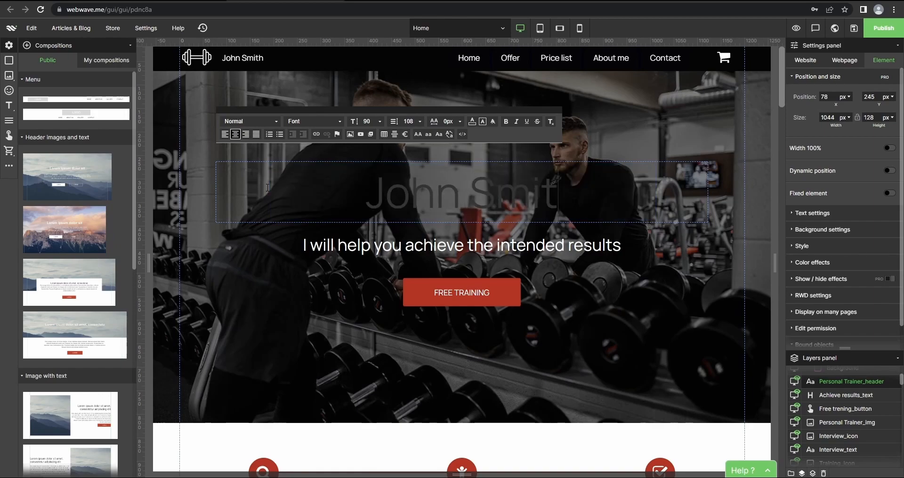
triple_click(459, 192)
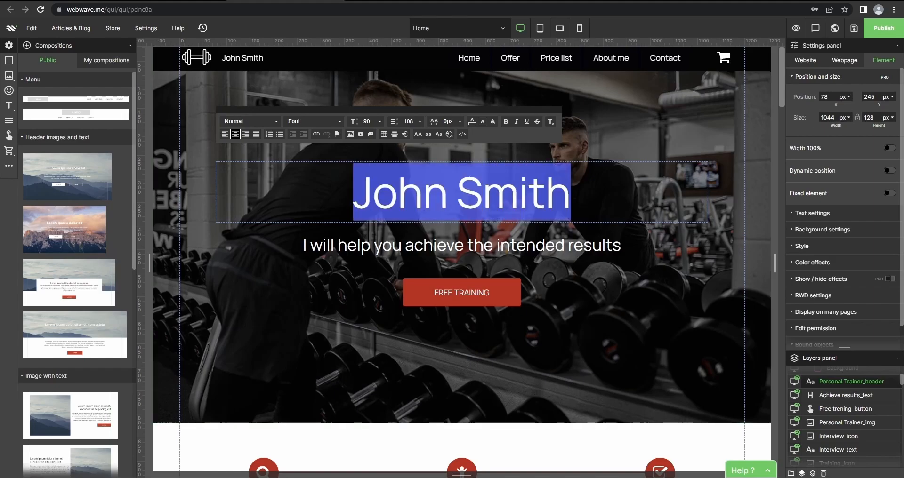
click(471, 121)
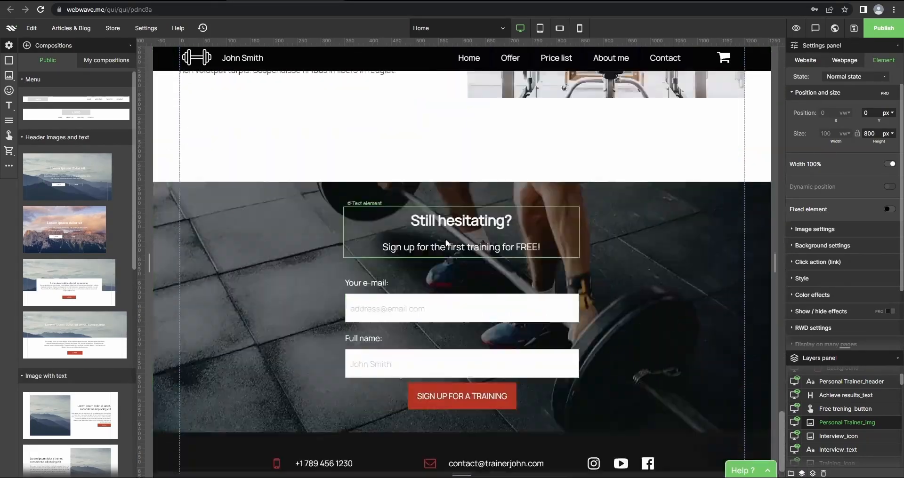
scroll(up, 3)
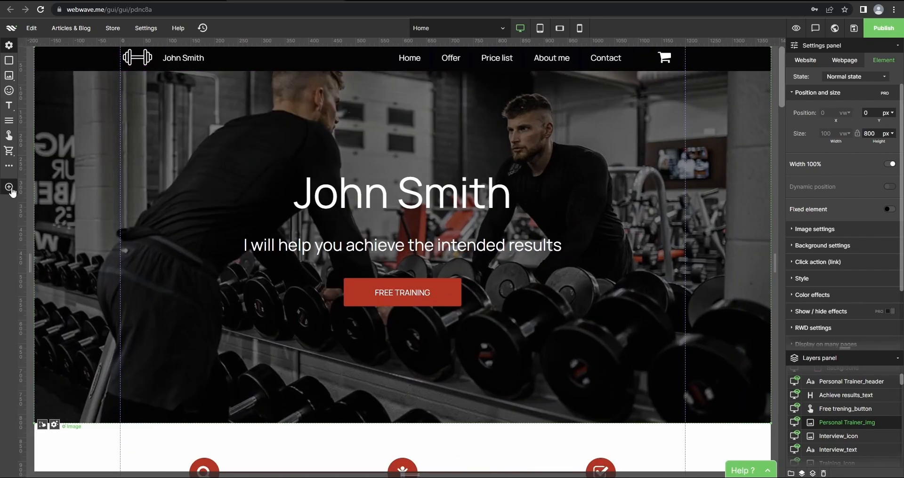
Open the Compositions library, scroll to Pricing tables, and add a pricing table section.
click(8, 188)
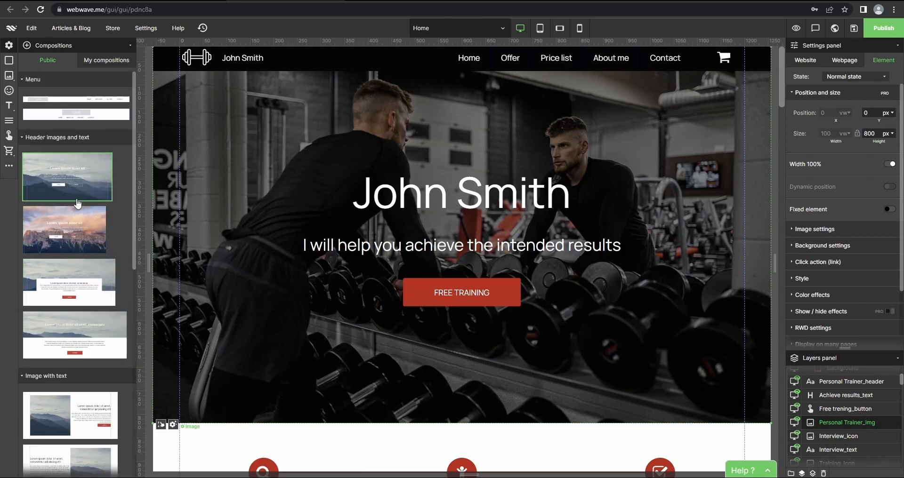
scroll(down, 3)
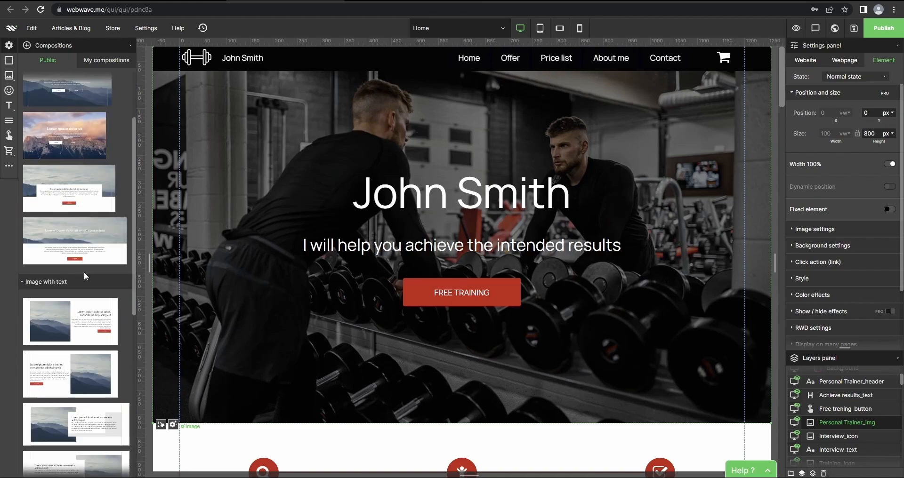
scroll(down, 3)
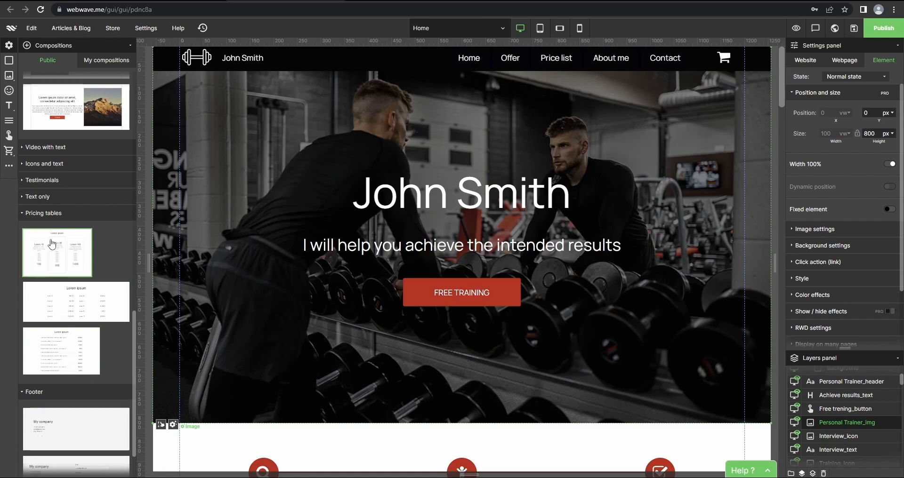
mouse_move(60, 255)
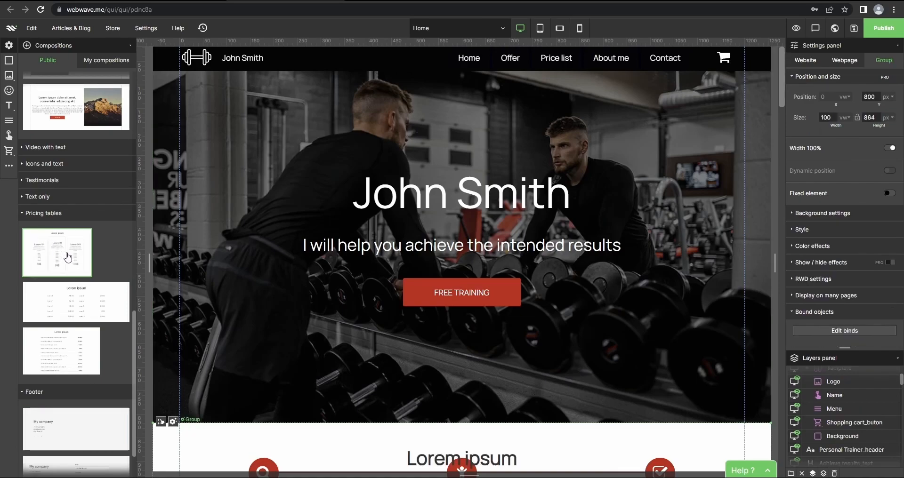
click(56, 252)
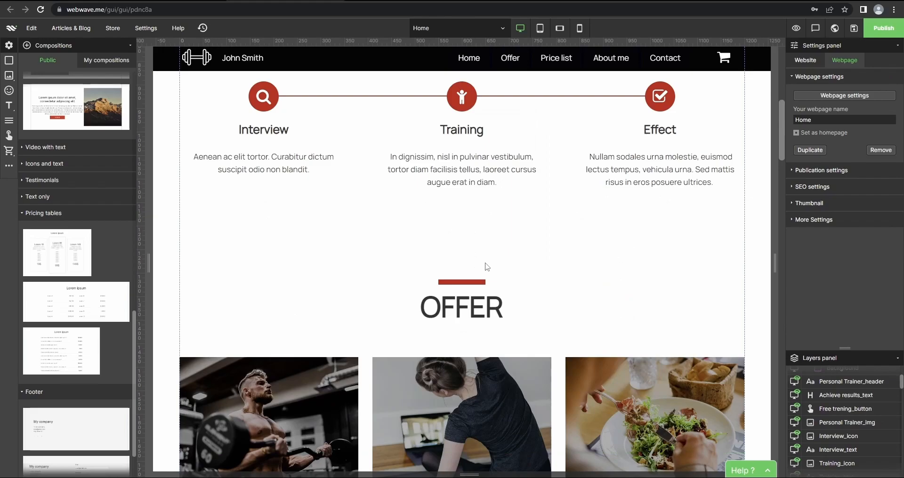
Browse your saved compositions, then select the Effect icon and open Website settings.
click(106, 59)
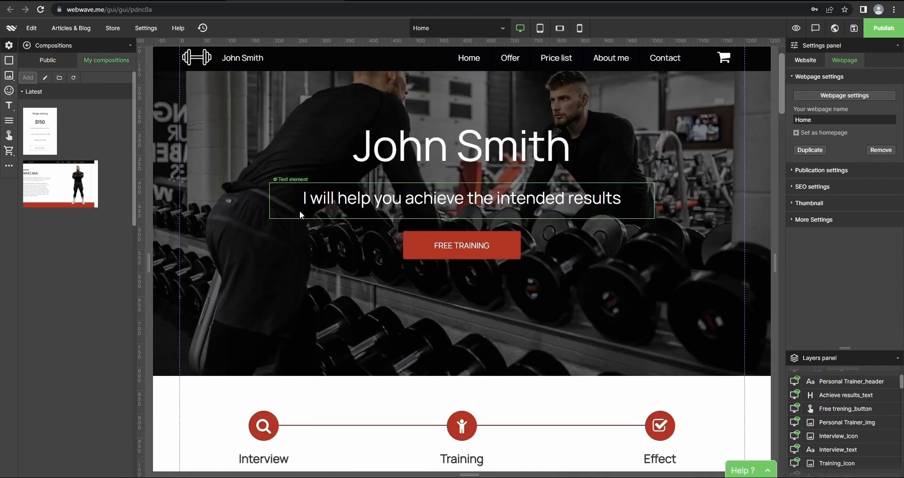
scroll(down, 3)
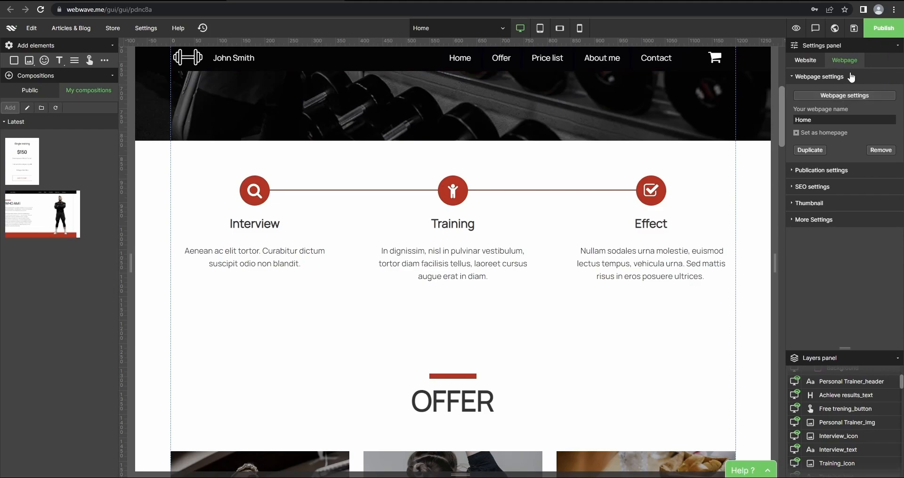
click(649, 190)
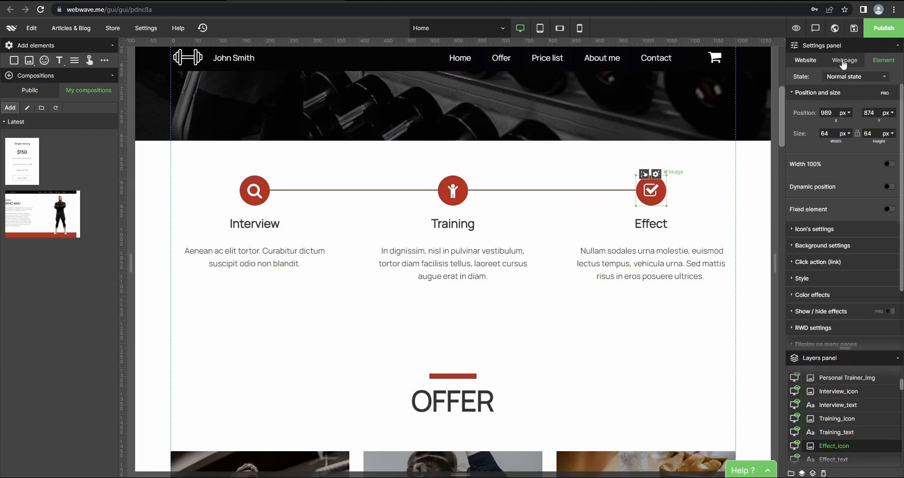
click(804, 59)
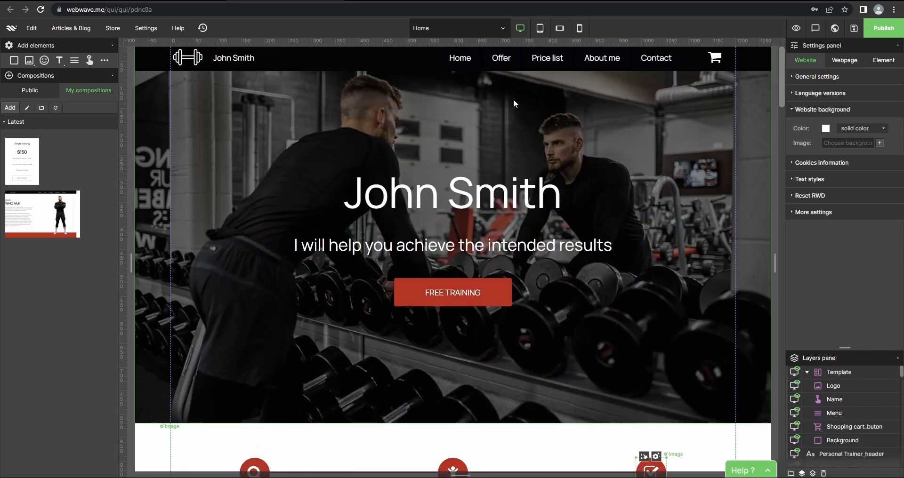
mouse_move(293, 106)
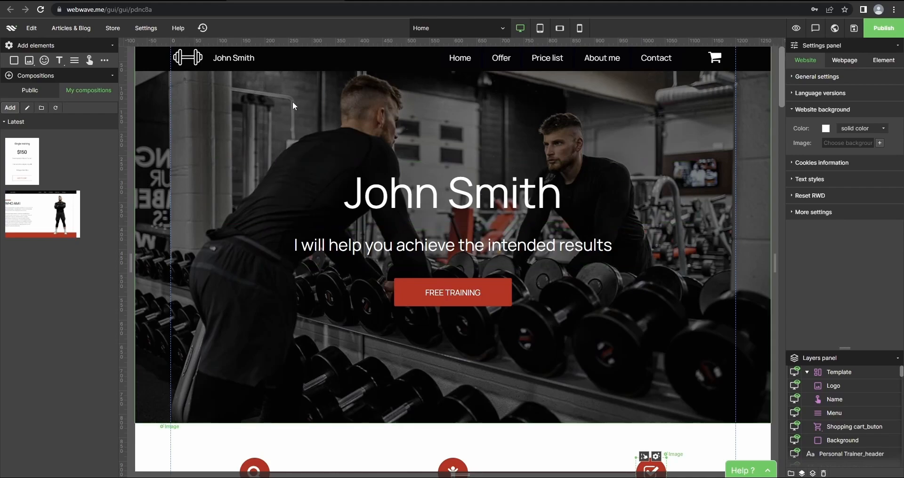
Publish Website for John Smith and open its live address from the confirmation.
click(881, 28)
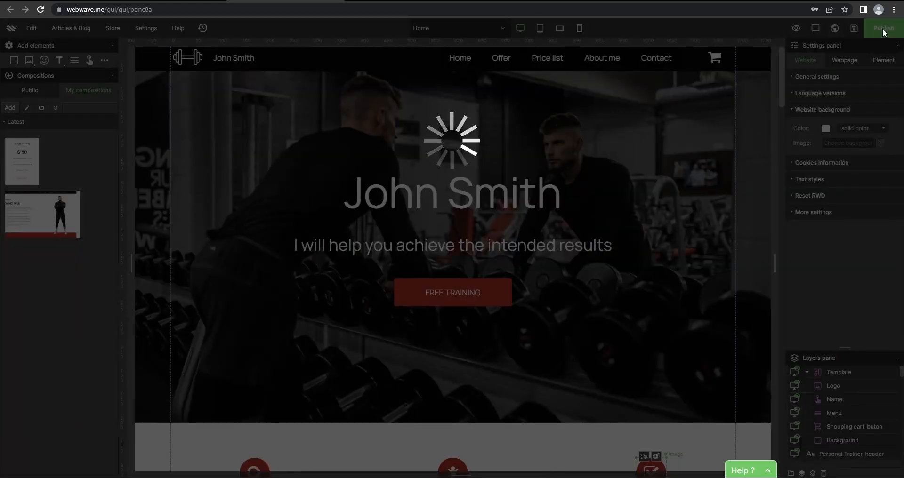
click(881, 27)
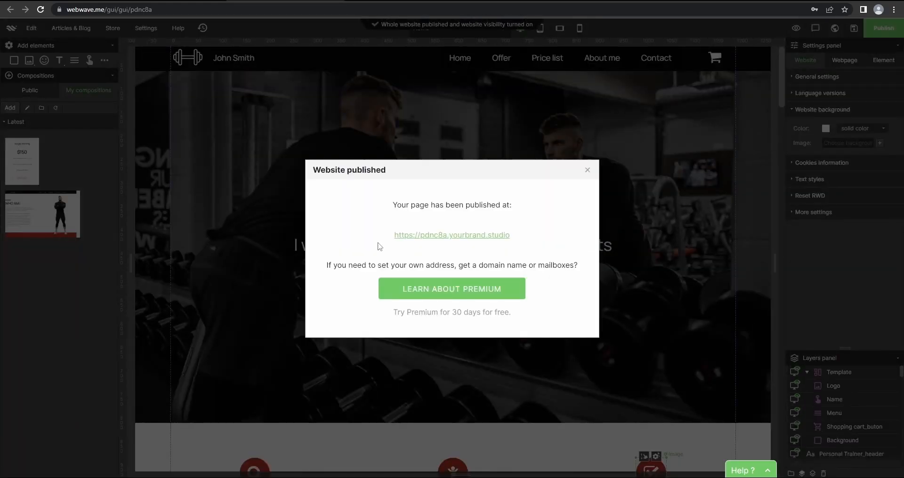
click(451, 234)
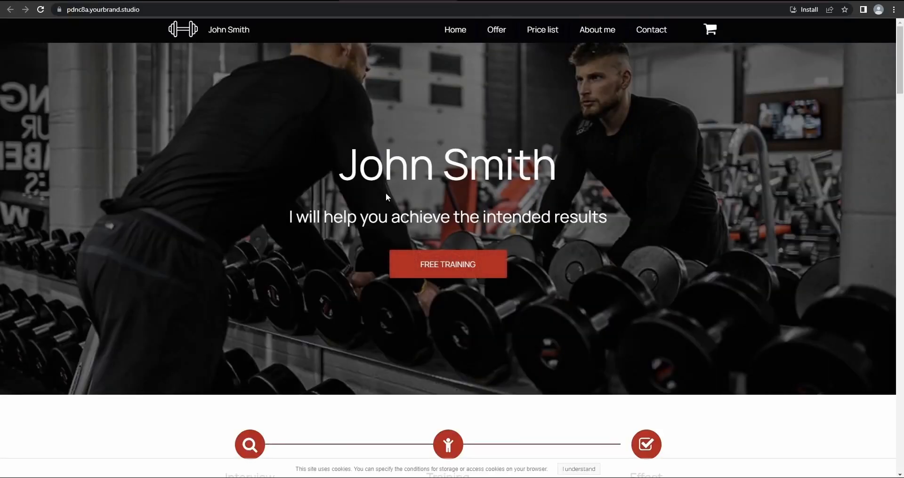
mouse_move(513, 45)
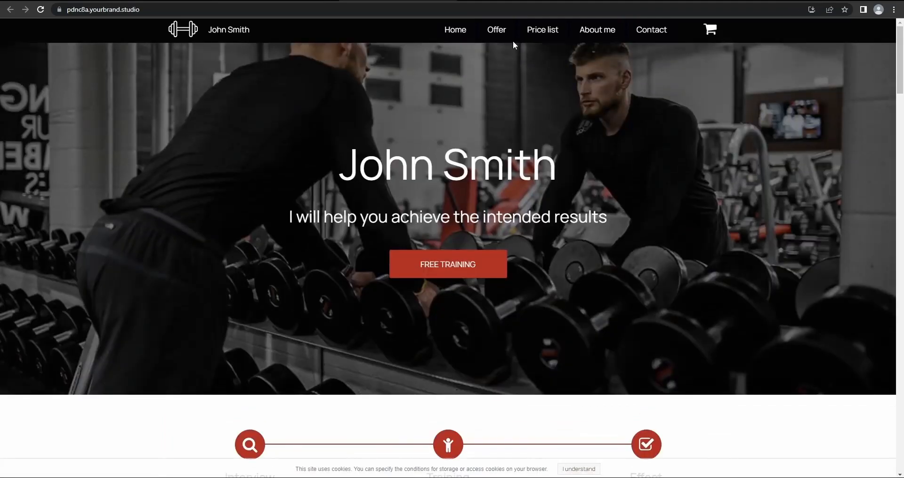
Browse the live site's Price list page with three training packages, then return home.
click(541, 29)
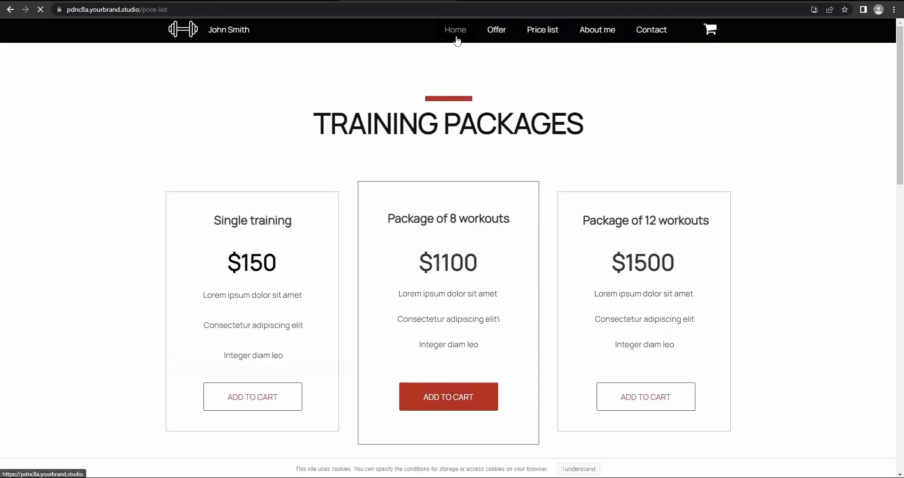
click(454, 29)
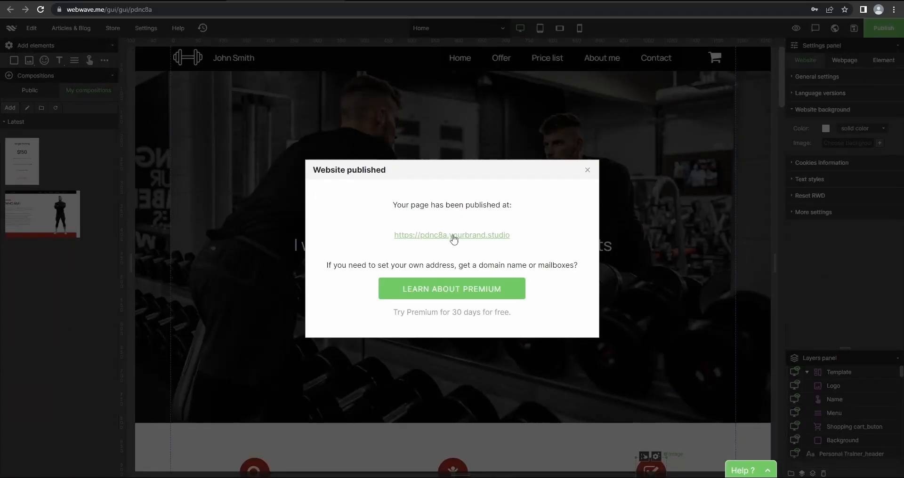
mouse_move(493, 247)
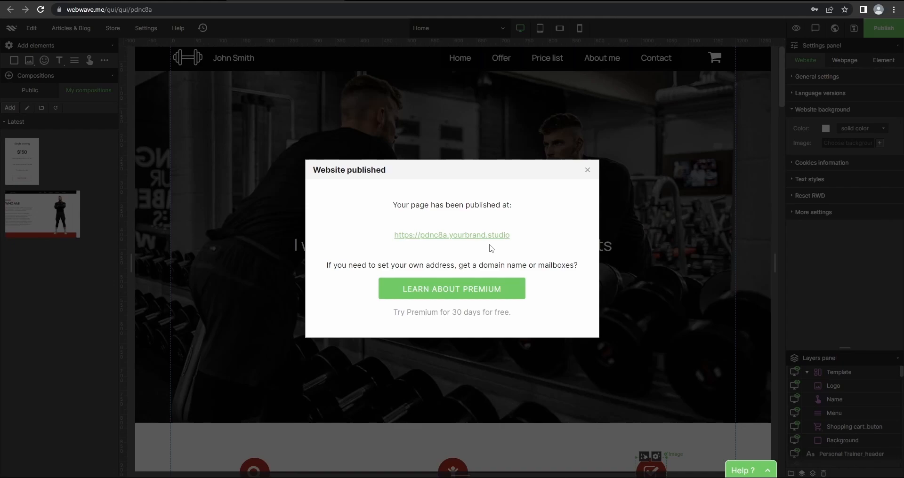
mouse_move(461, 249)
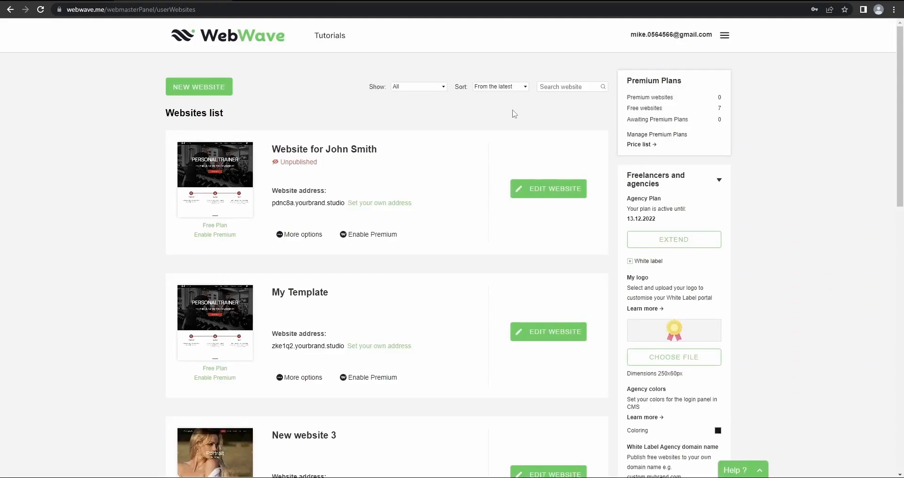
mouse_move(354, 326)
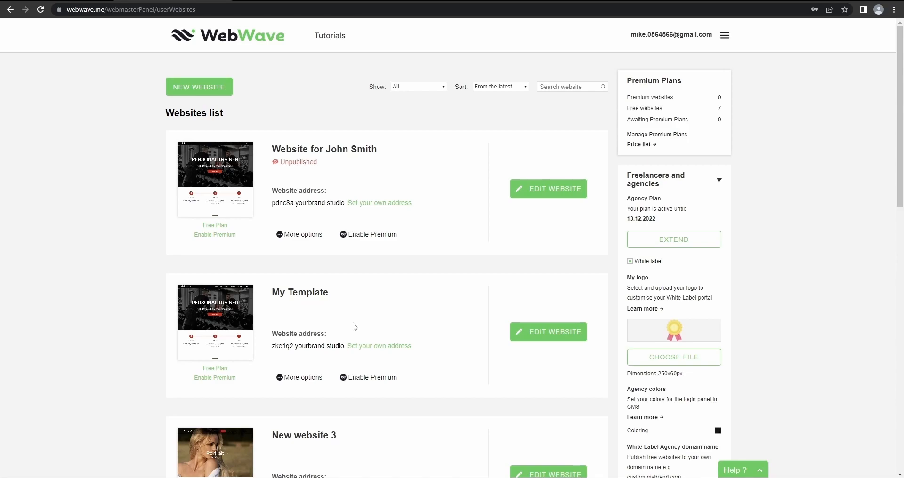
Scroll the webmaster panel to the Agency Plan details and seven free websites.
scroll(down, 3)
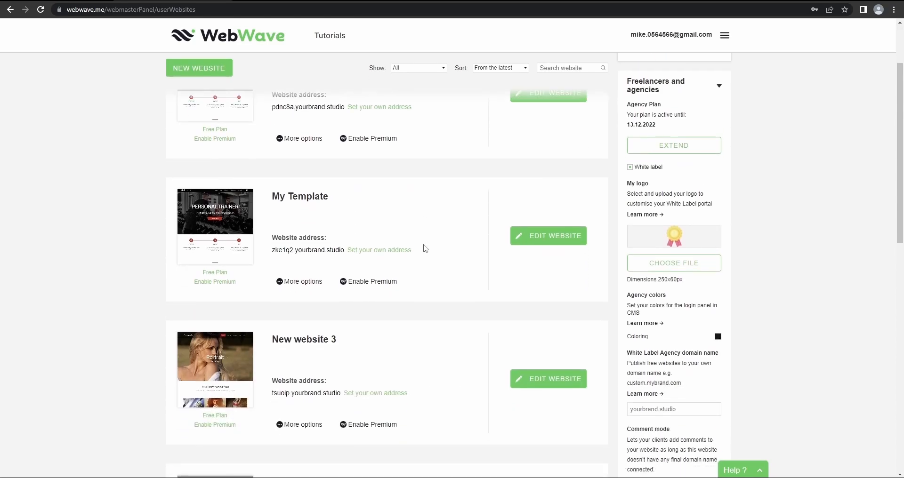
scroll(up, 3)
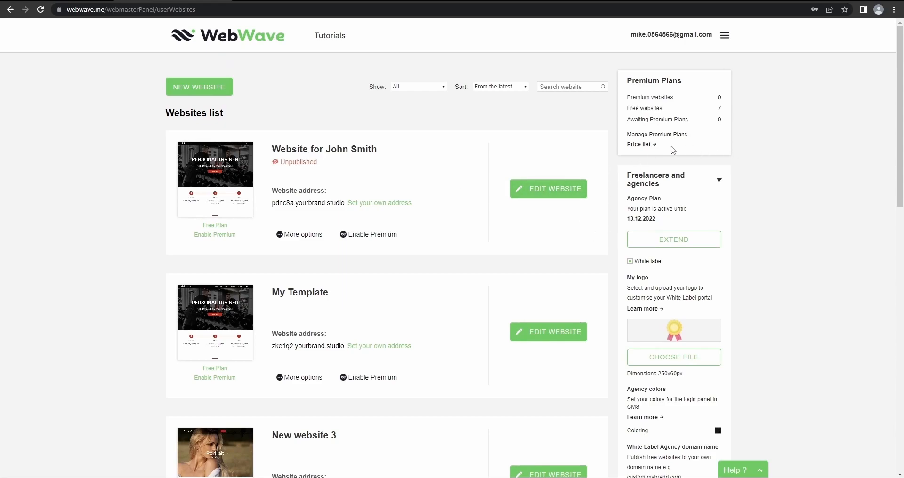
mouse_move(402, 163)
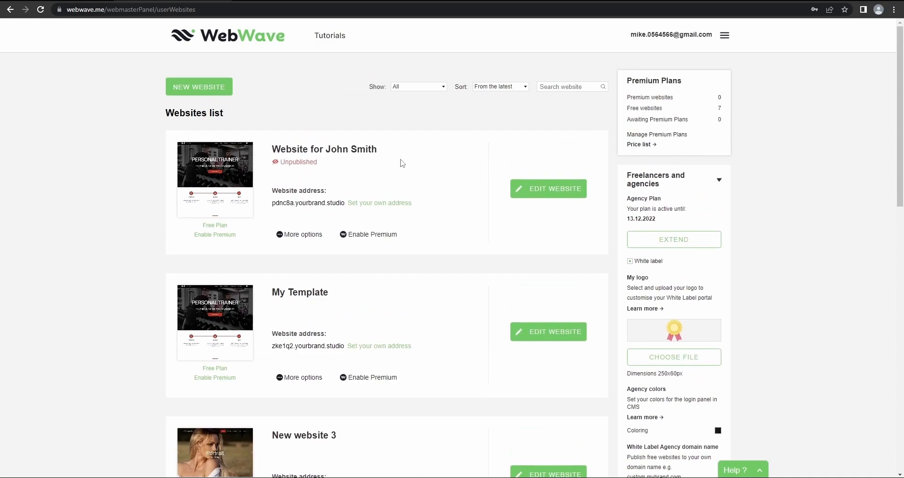
mouse_move(638, 179)
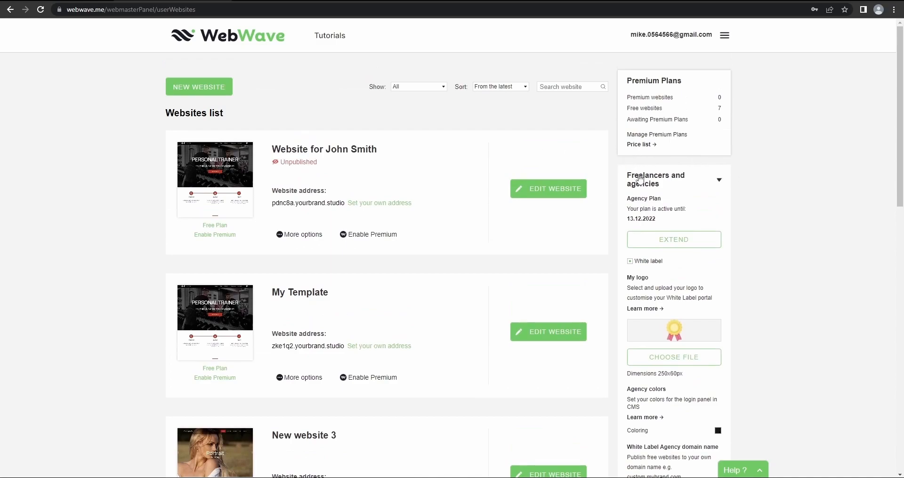
scroll(down, 3)
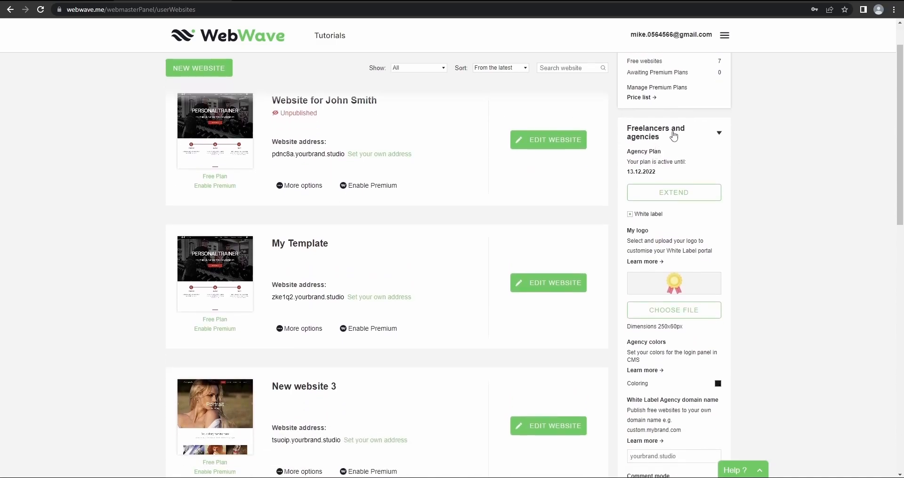
mouse_move(702, 144)
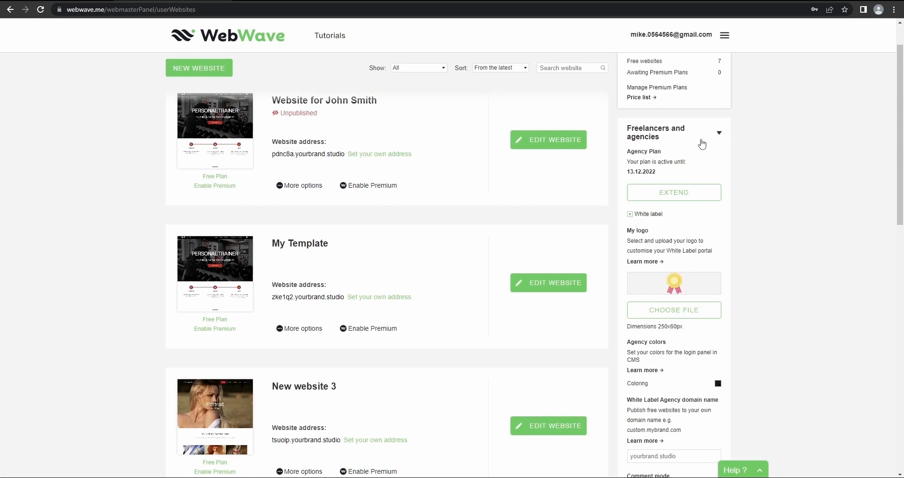
mouse_move(674, 168)
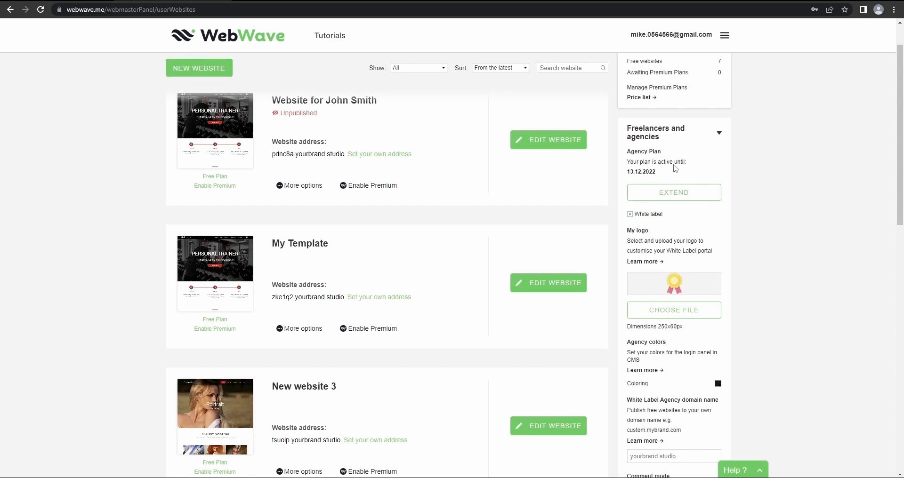
scroll(down, 3)
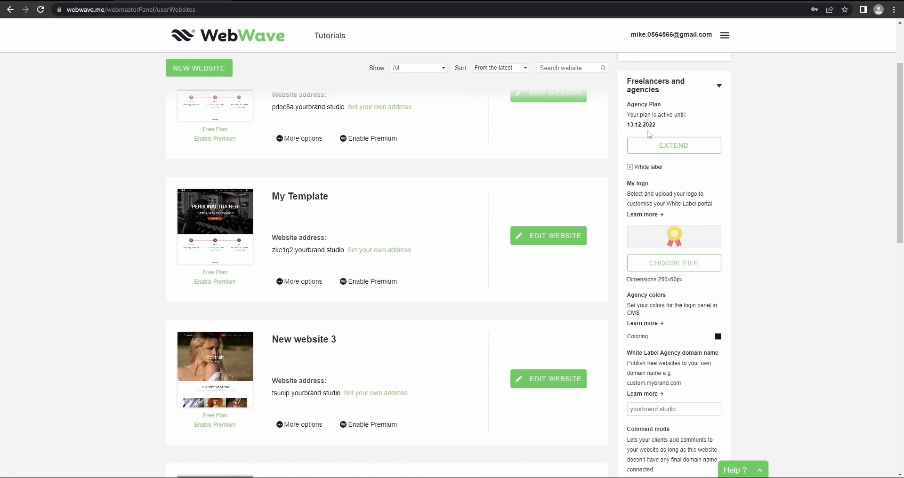
mouse_move(617, 150)
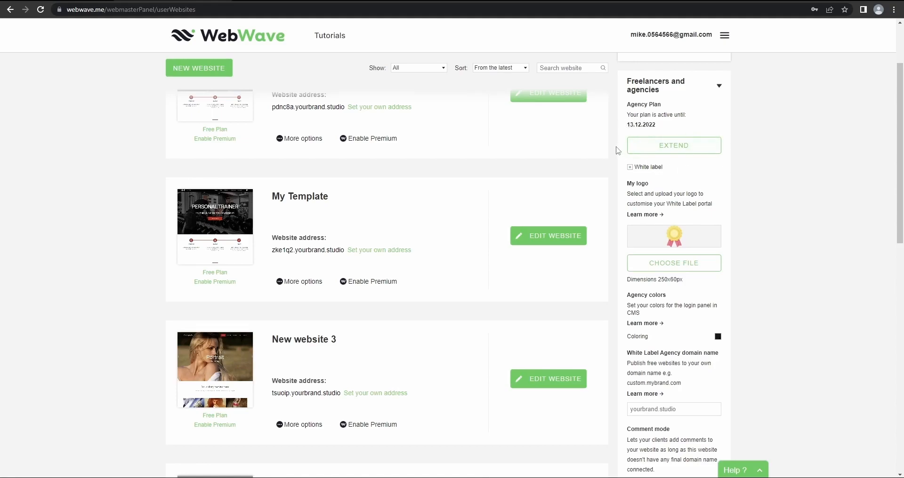
scroll(down, 3)
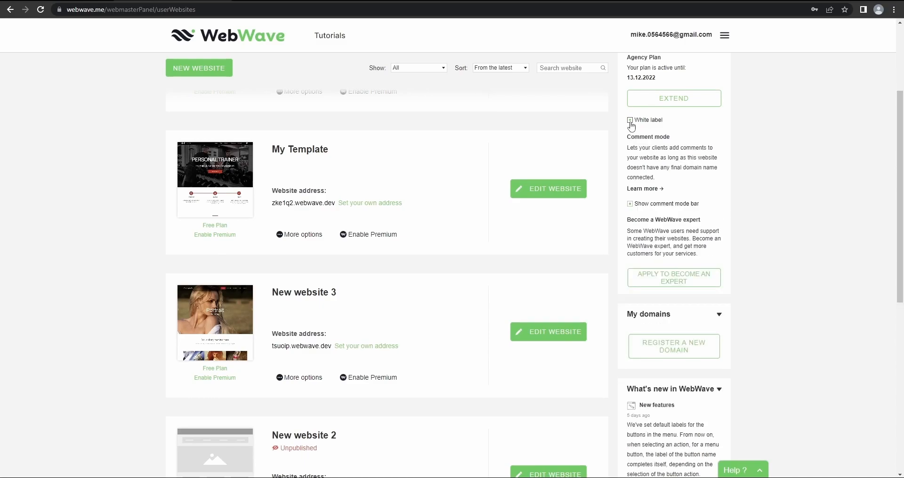
click(630, 120)
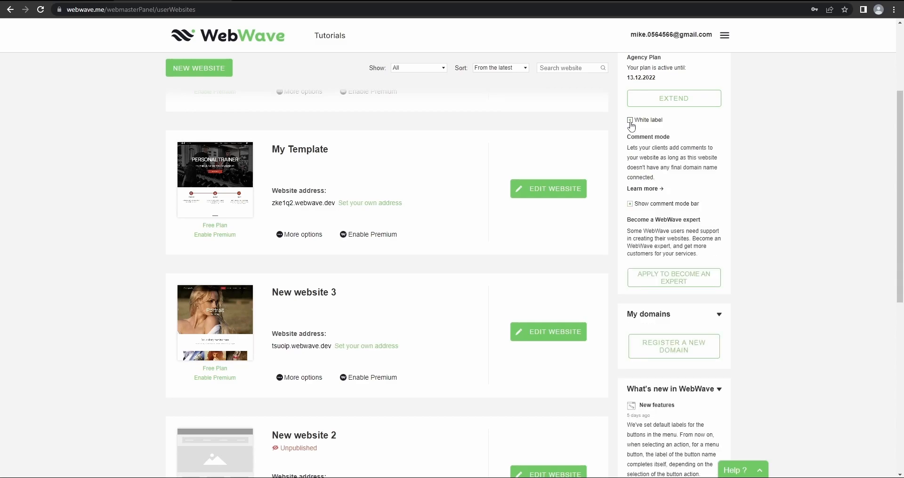
click(630, 120)
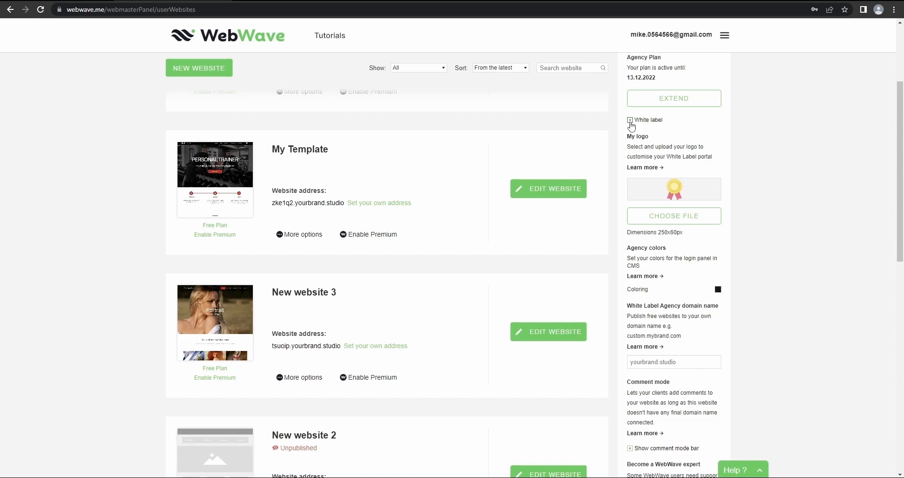
click(629, 120)
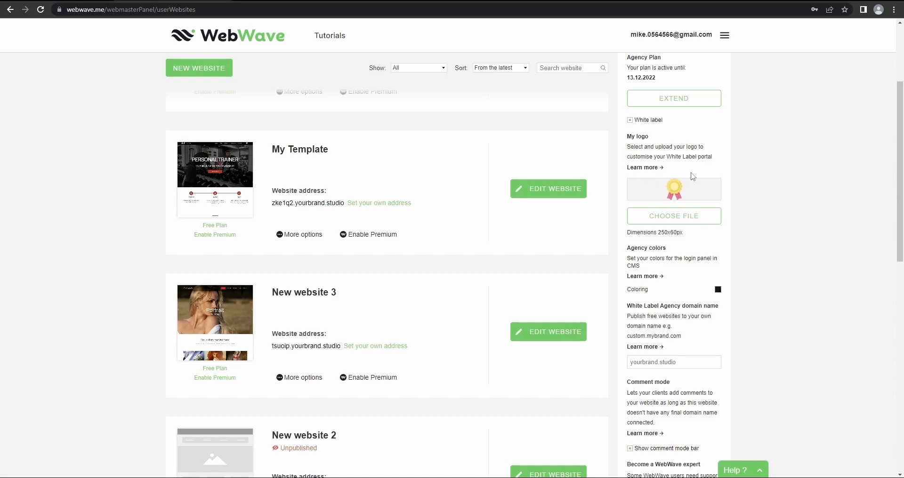
mouse_move(708, 195)
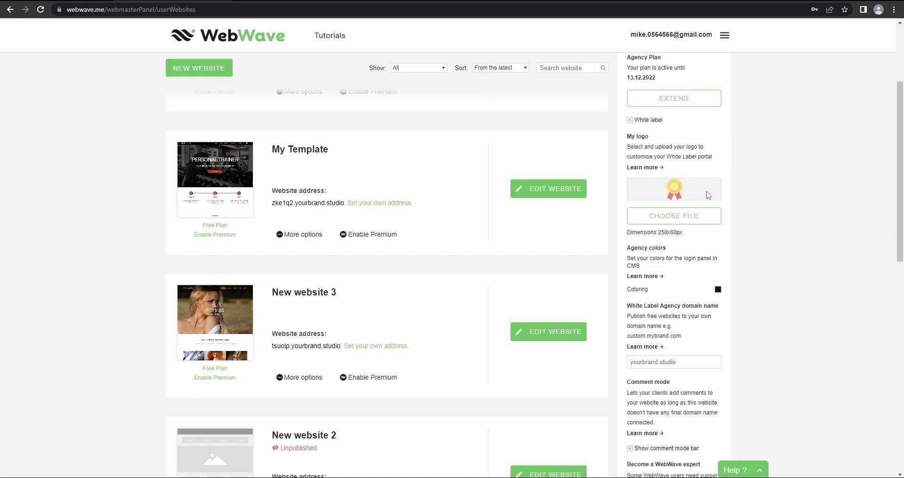
mouse_move(678, 203)
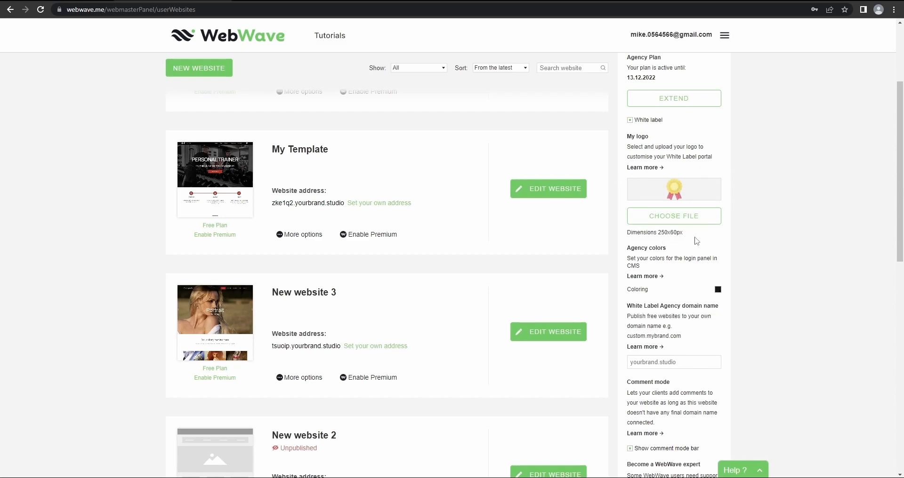
click(672, 216)
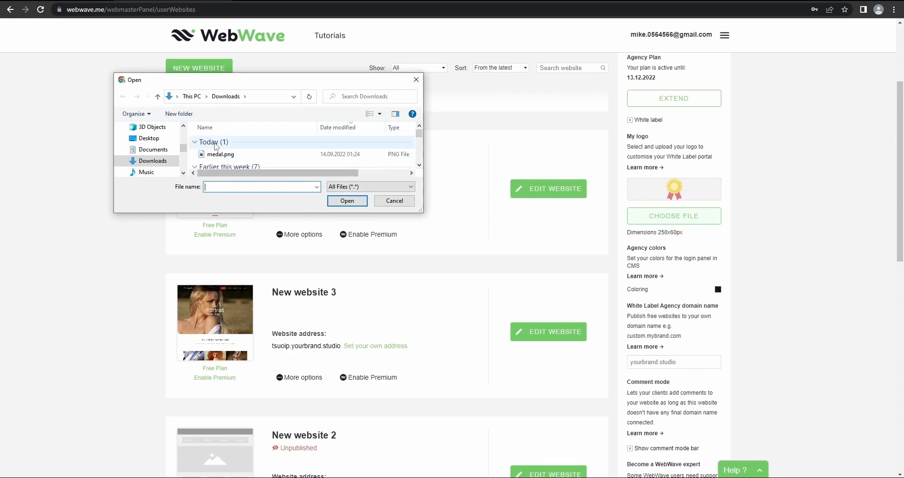
click(220, 154)
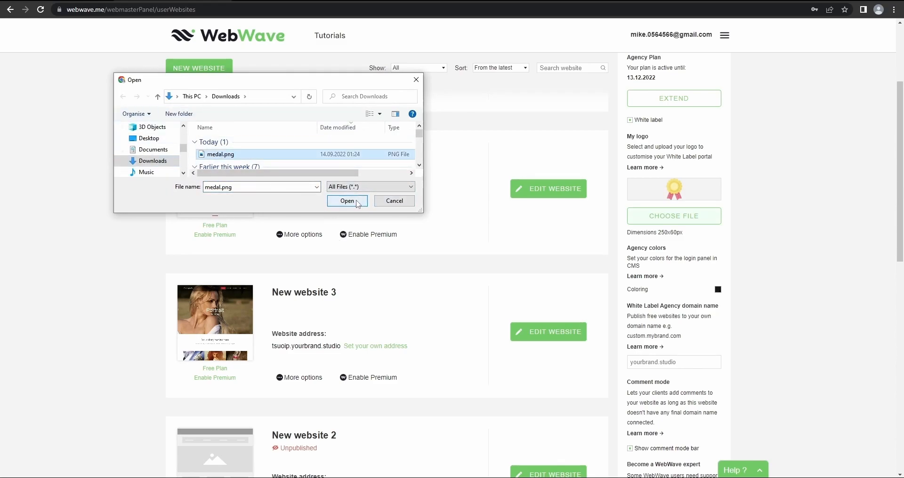
click(346, 200)
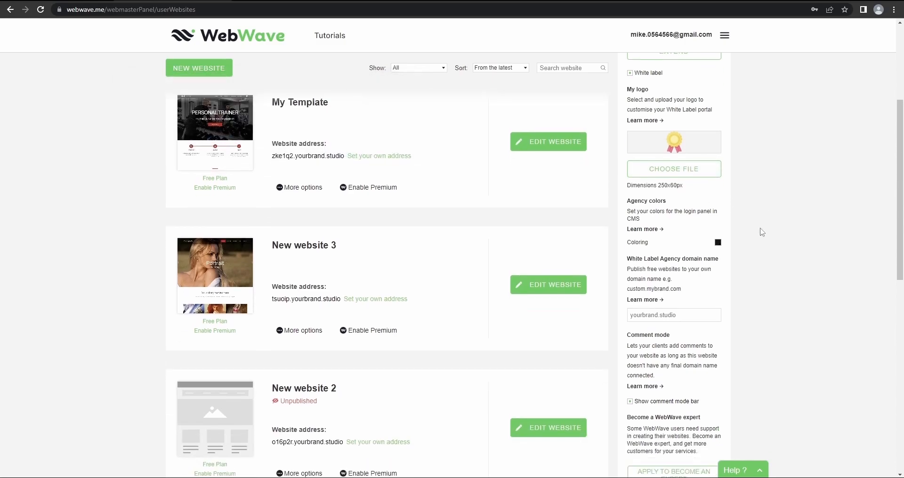
scroll(down, 3)
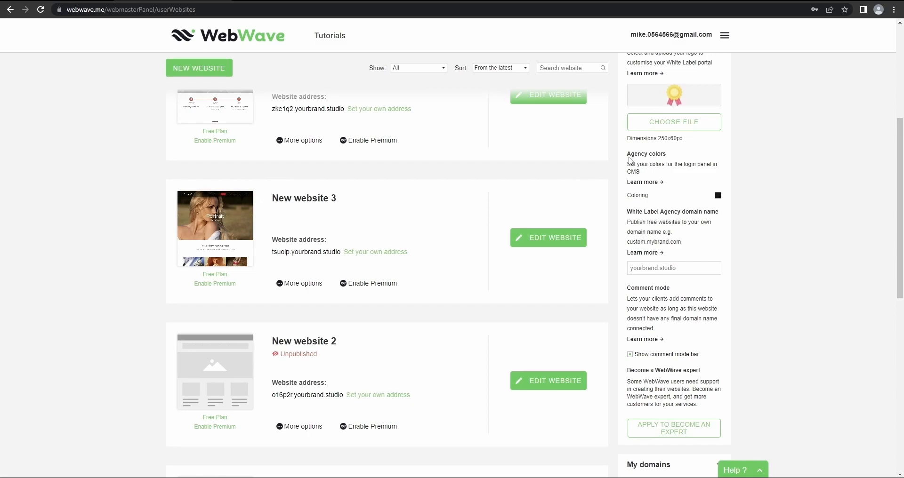
mouse_move(635, 177)
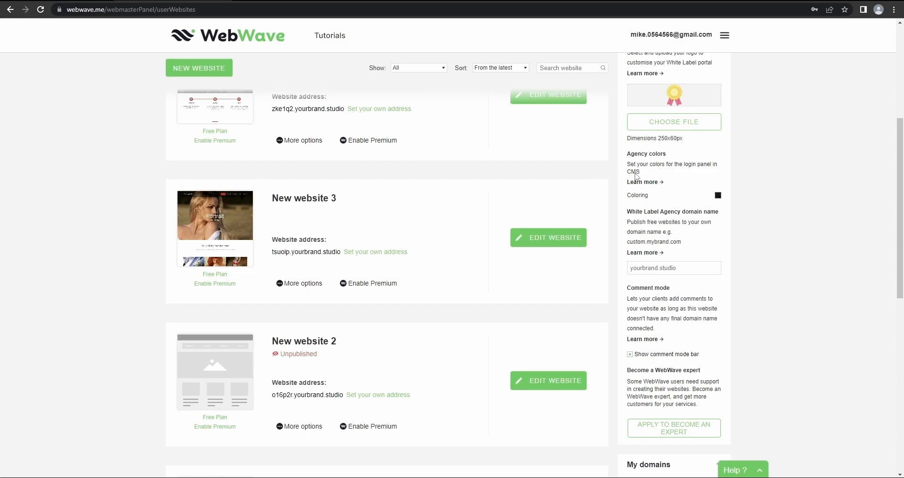
mouse_move(641, 195)
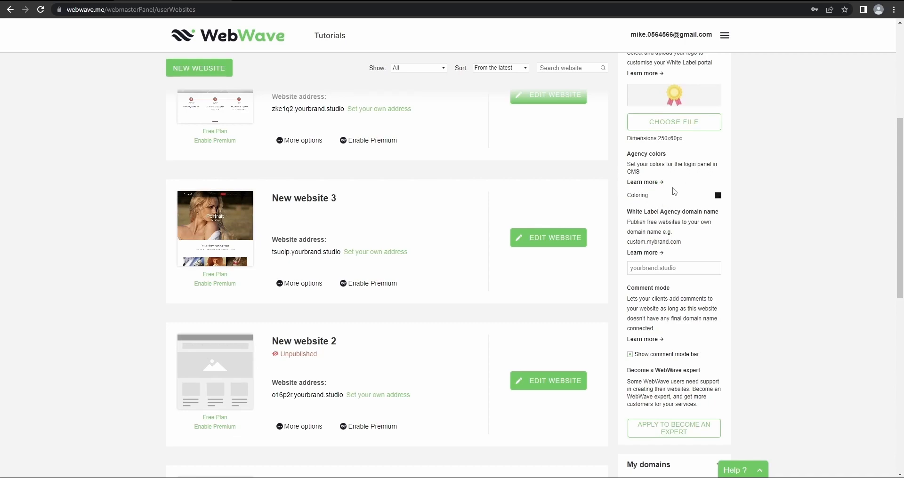
mouse_move(696, 205)
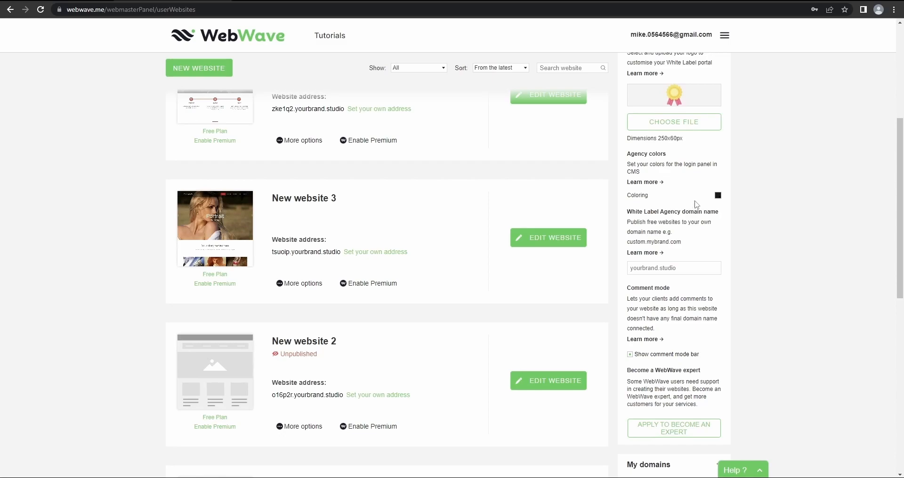
Set the agency Coloring swatch to yellow (ffd500) in the colour picker.
click(716, 195)
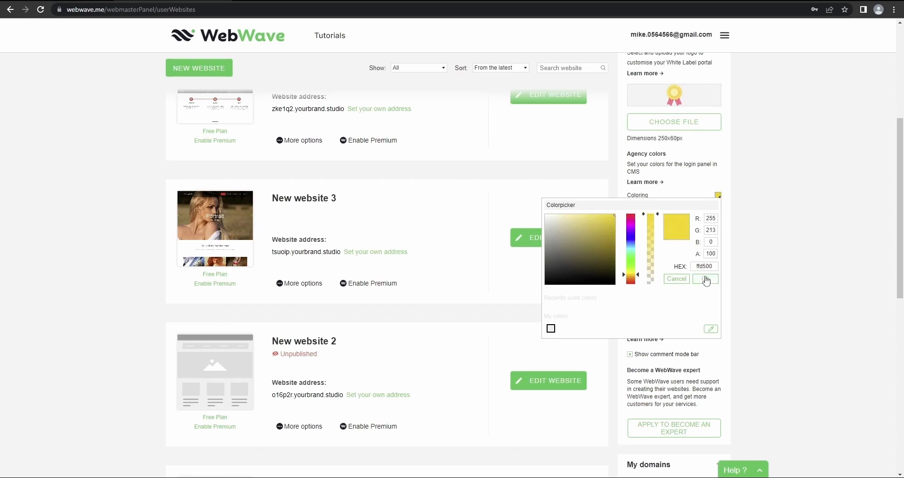
click(705, 278)
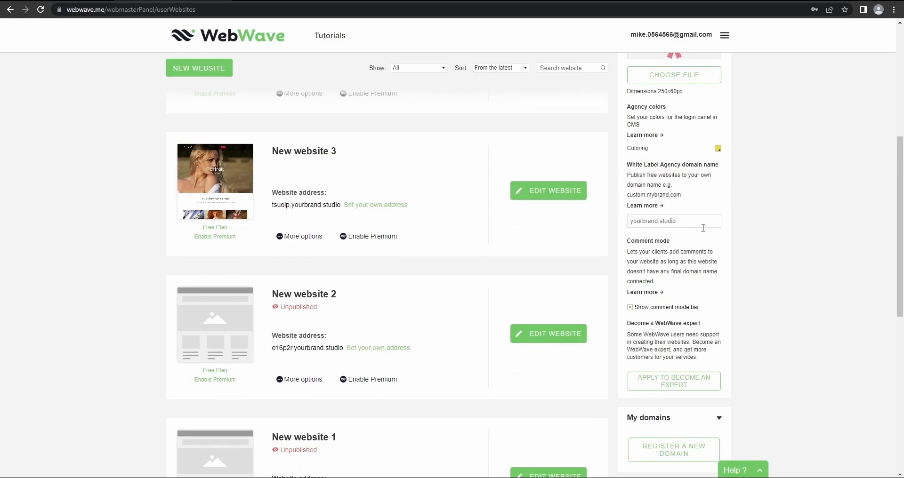
mouse_move(637, 173)
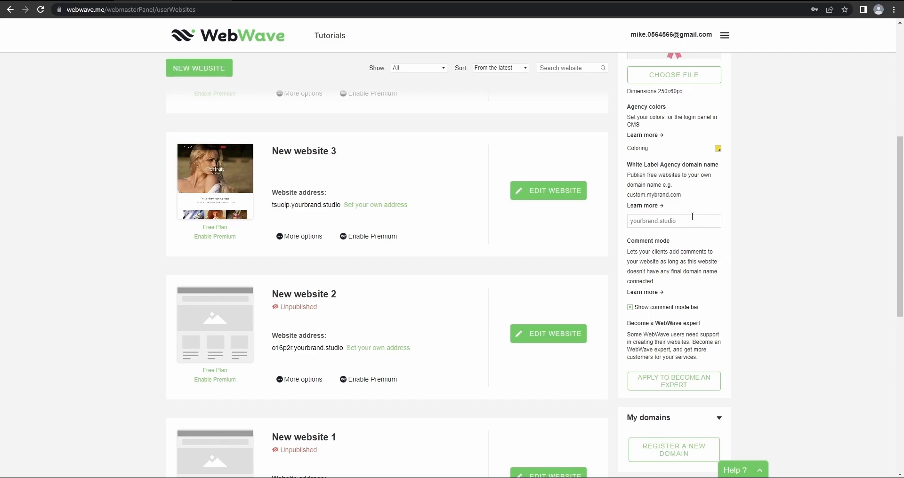
scroll(down, 3)
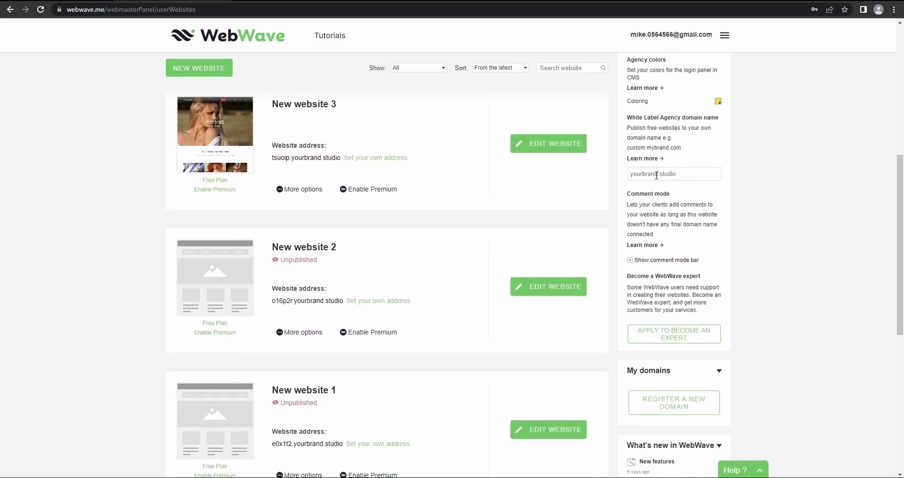
scroll(down, 3)
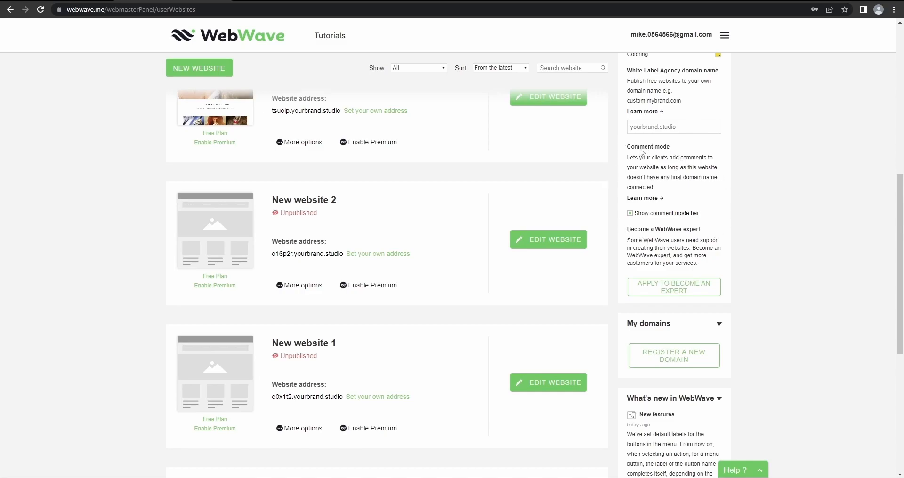
scroll(down, 3)
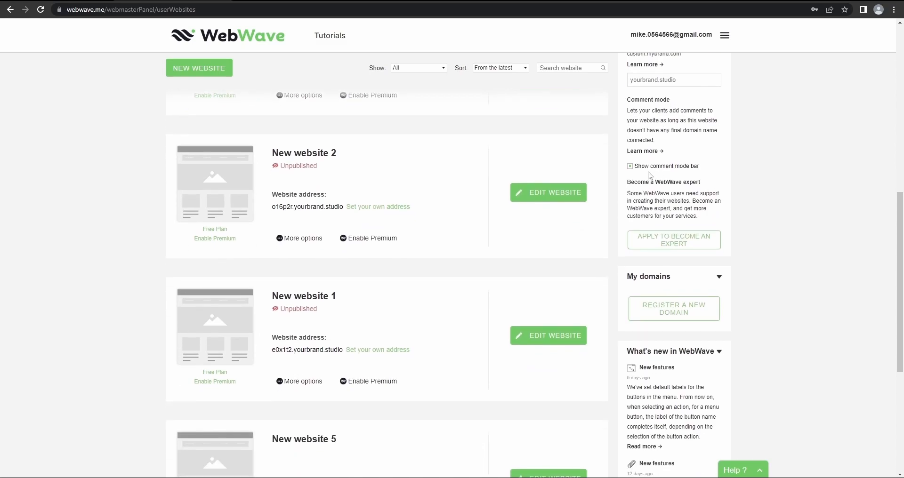
mouse_move(652, 173)
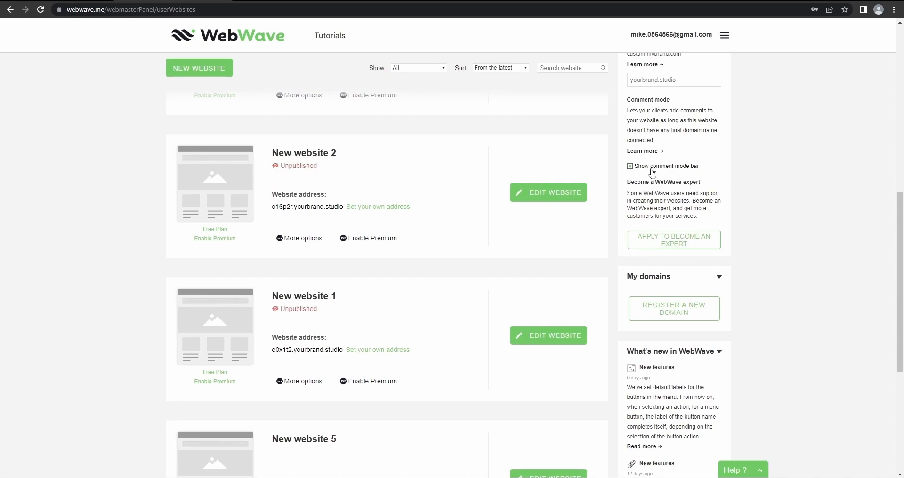
Open the WebWave expert profile application dialog from the sidebar.
click(672, 239)
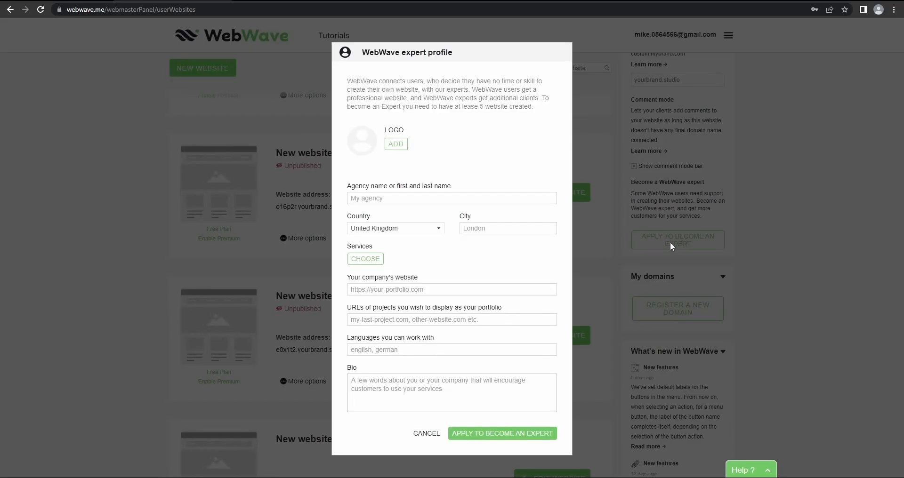
mouse_move(498, 117)
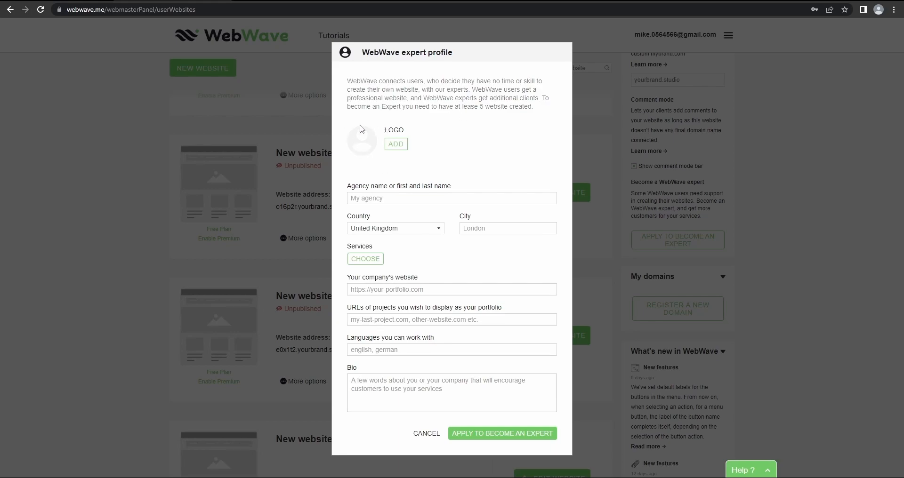
mouse_move(363, 136)
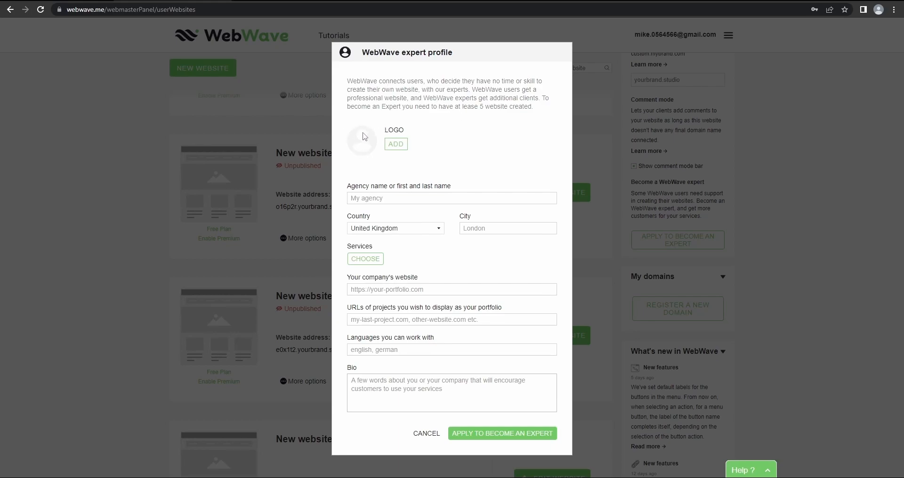
mouse_move(419, 174)
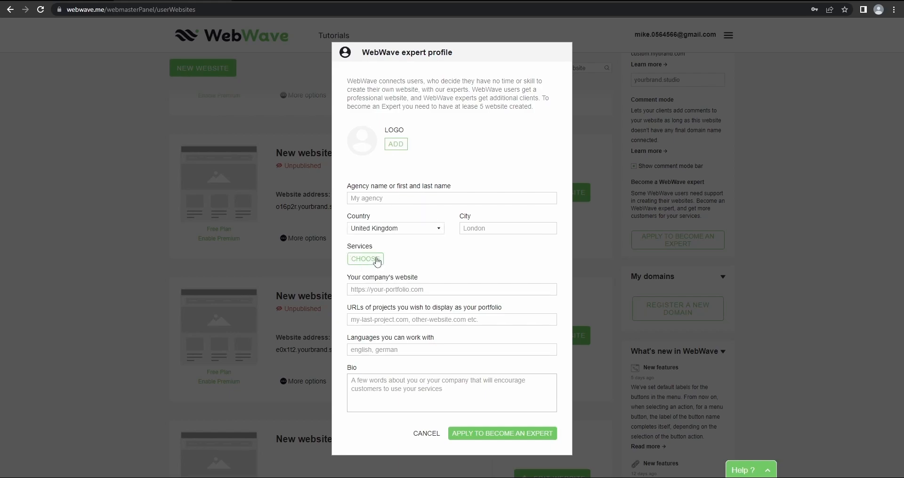
Keep USD as currency and tick Website development priced from 1000.
click(364, 259)
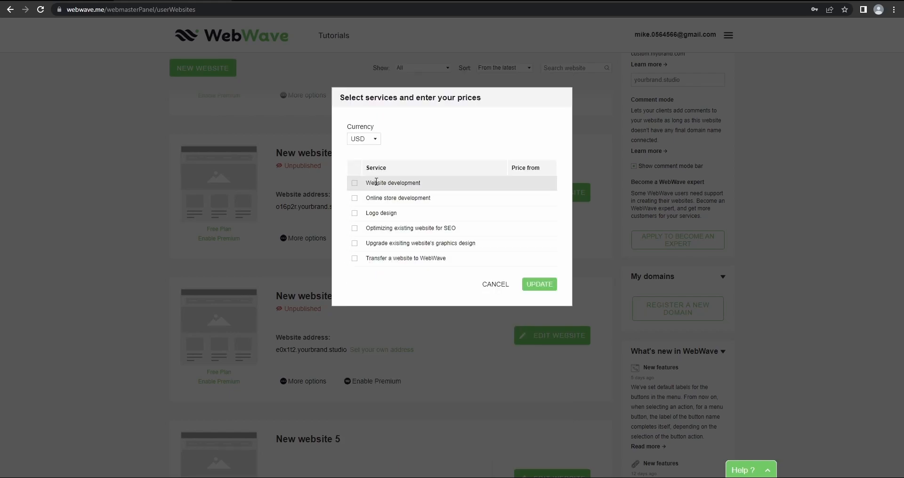
click(363, 138)
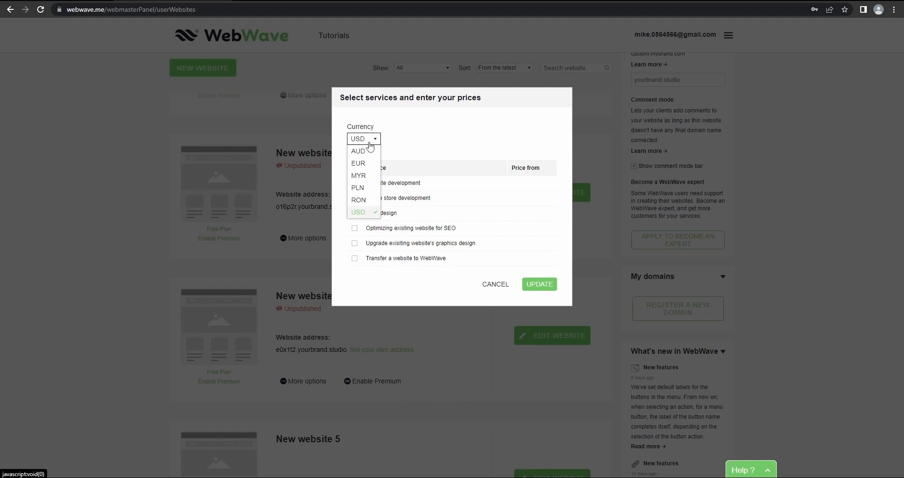
click(362, 212)
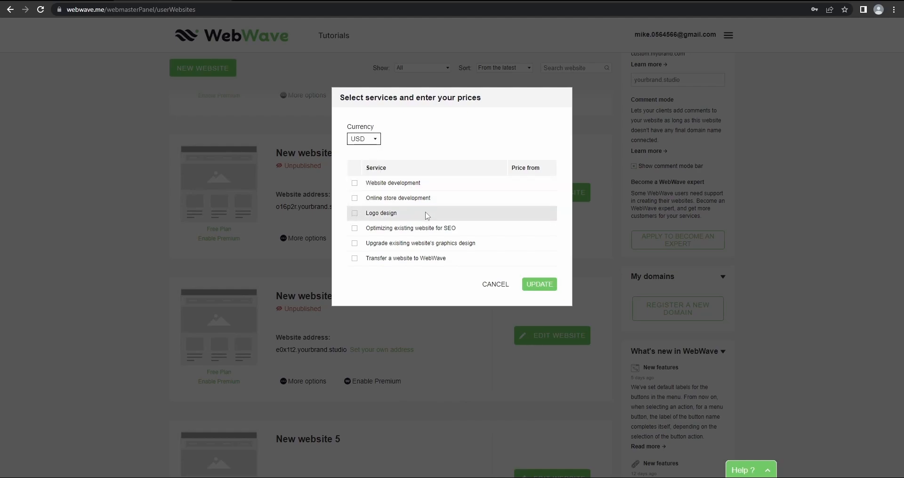
mouse_move(439, 197)
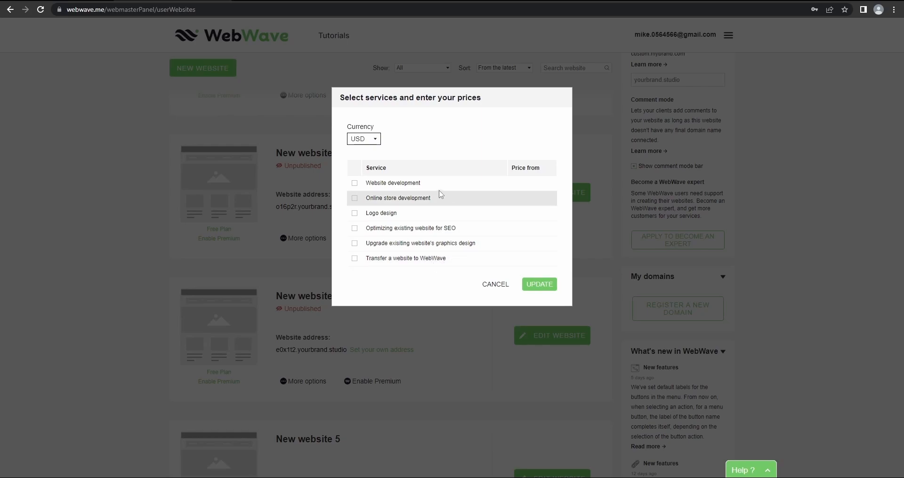
mouse_move(392, 183)
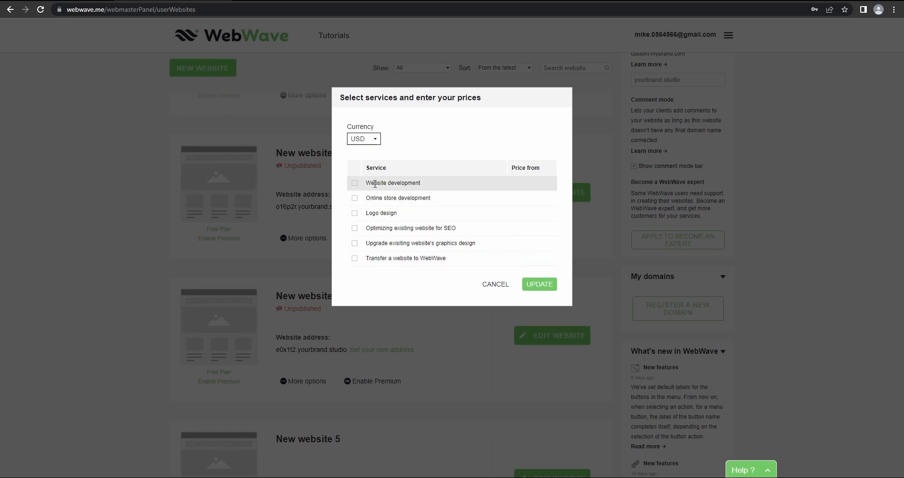
click(353, 183)
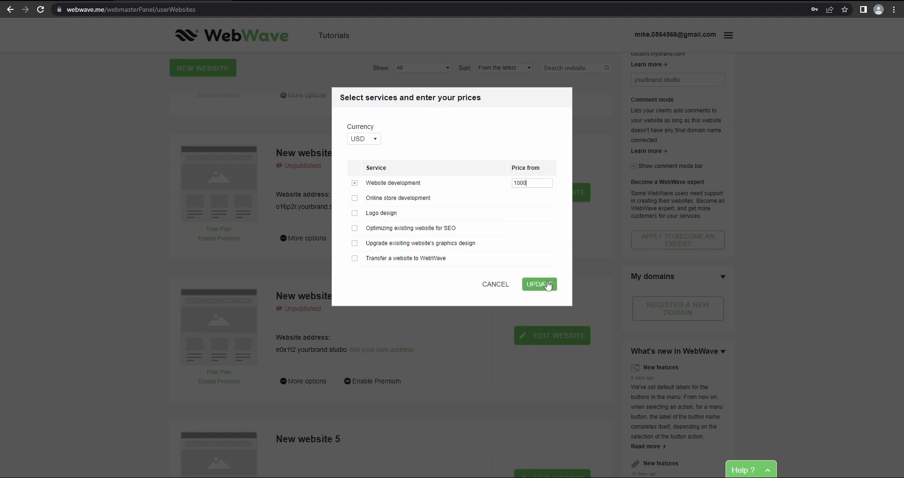
Save the Website development service, review the profile form, then cancel the application.
click(537, 284)
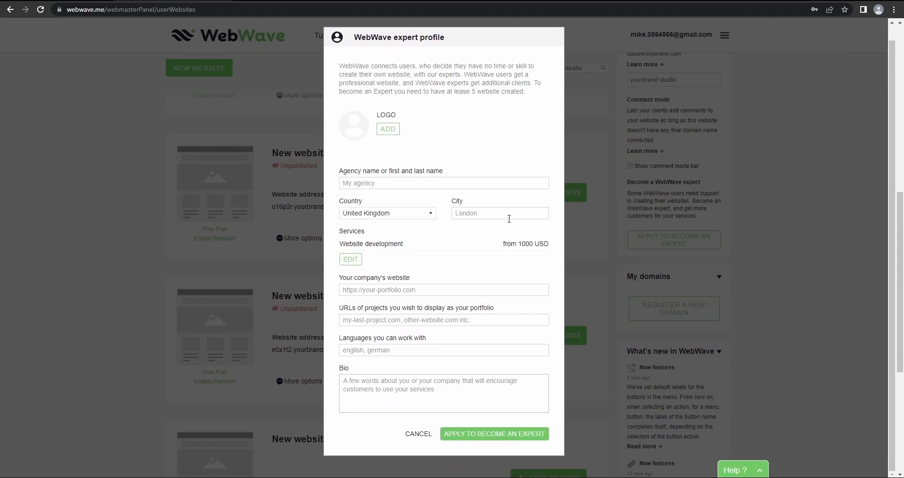
scroll(down, 3)
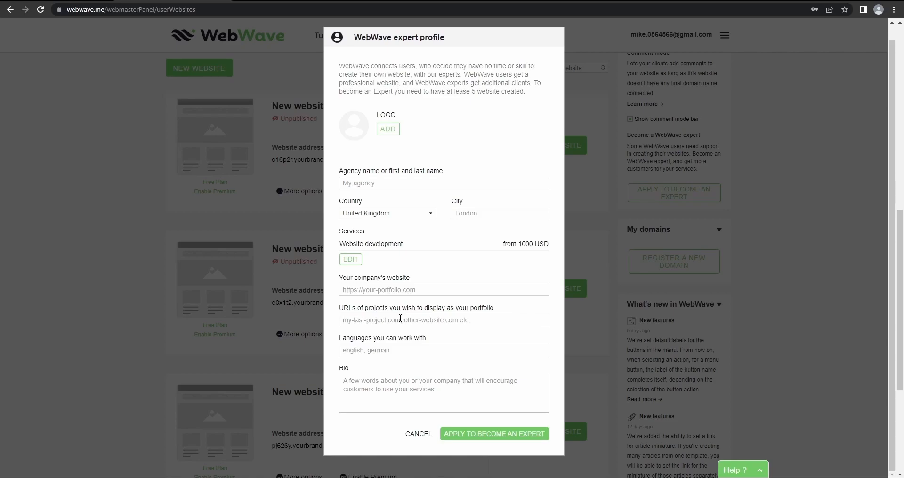
mouse_move(340, 339)
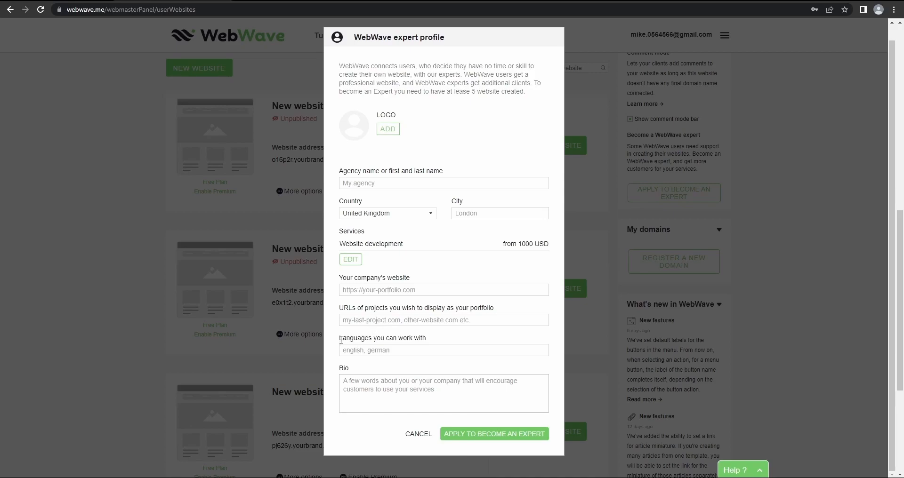
mouse_move(375, 368)
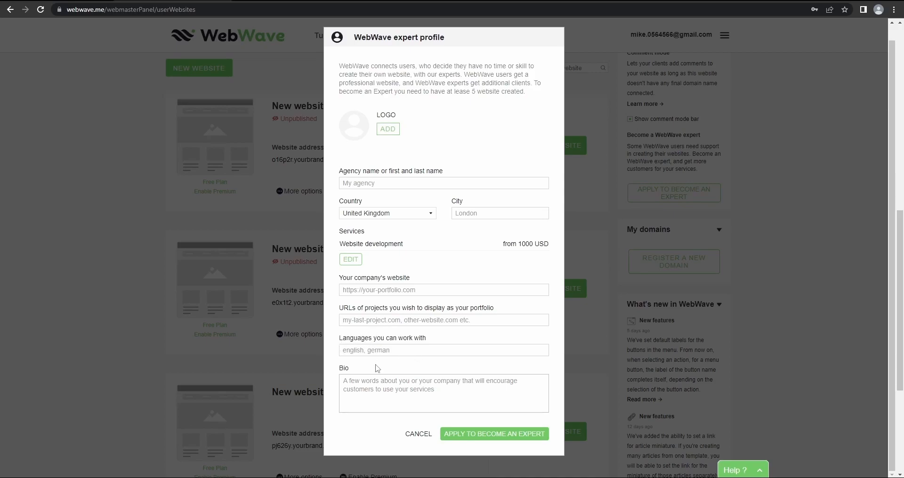
mouse_move(425, 337)
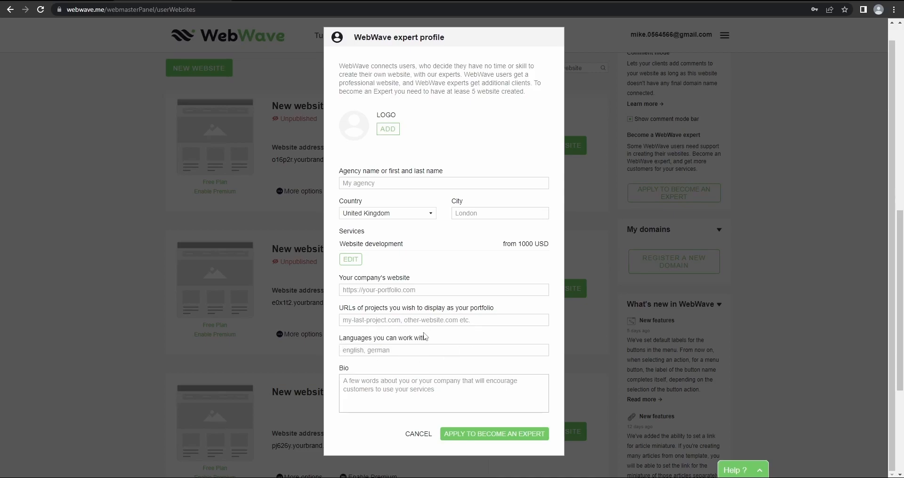
mouse_move(473, 370)
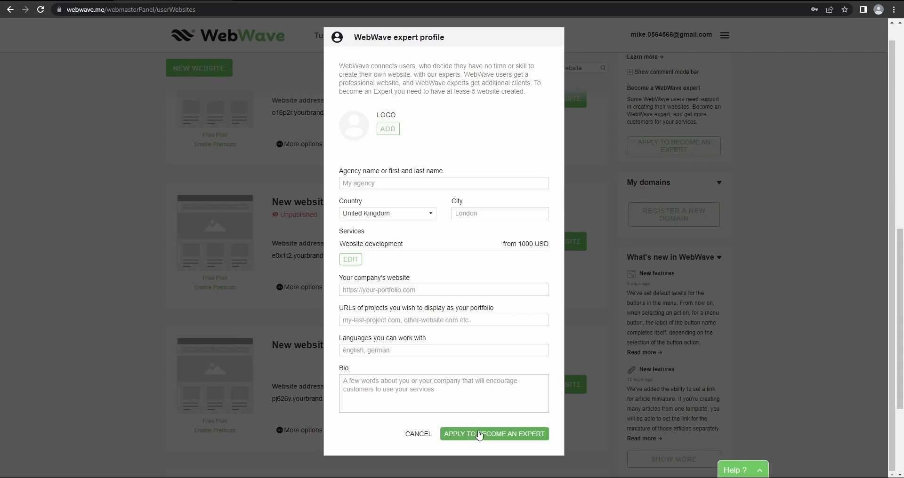
mouse_move(409, 436)
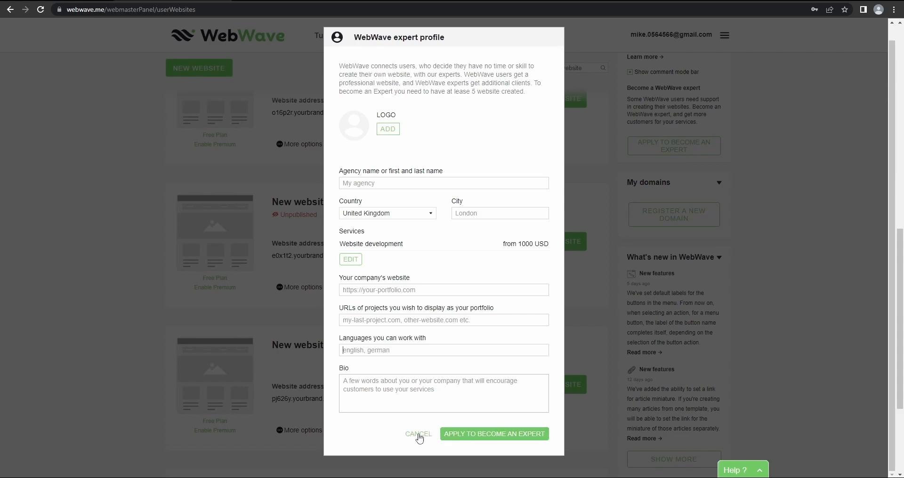
click(418, 434)
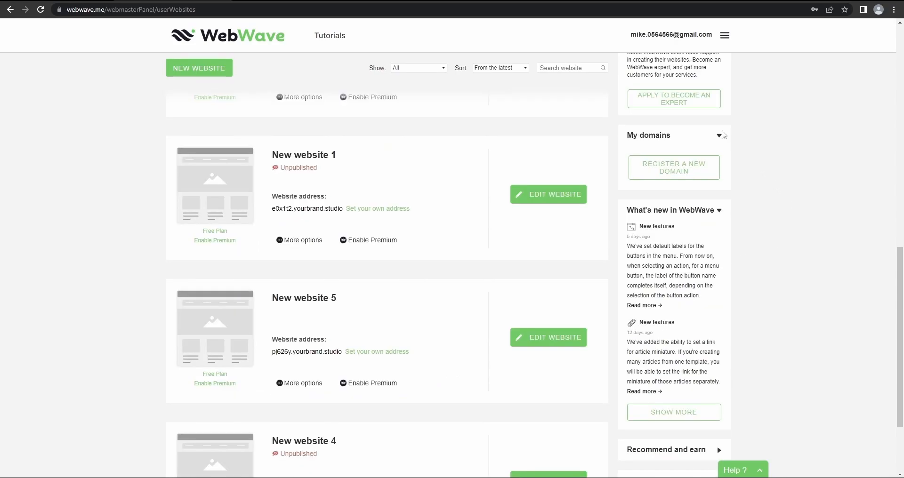
Scroll the experts.webwave.me landing page down to the expert profile cards.
click(722, 134)
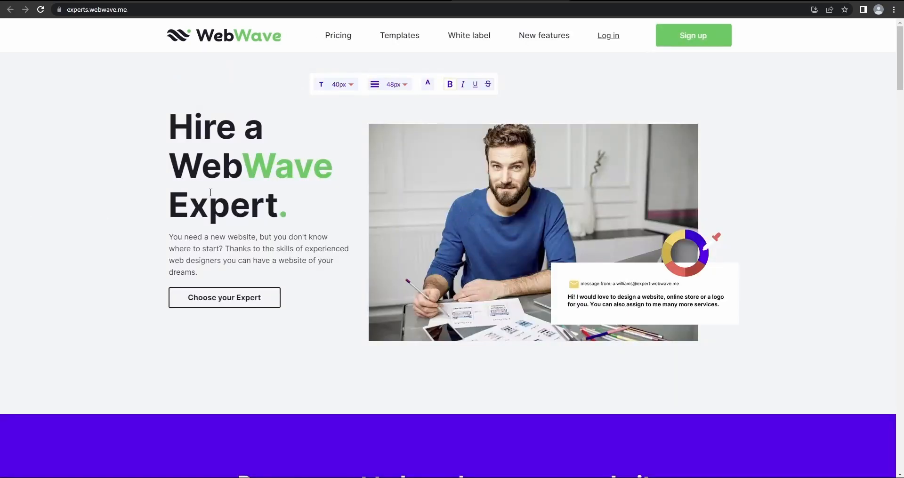
scroll(down, 3)
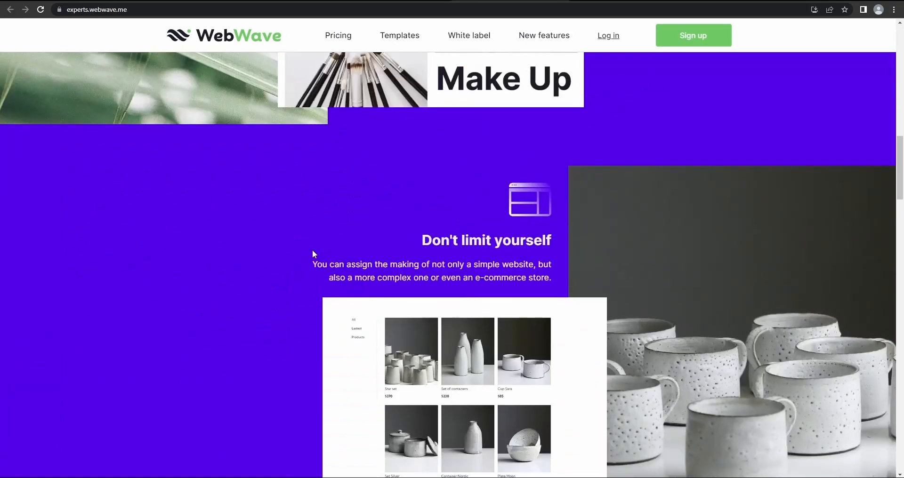
scroll(up, 3)
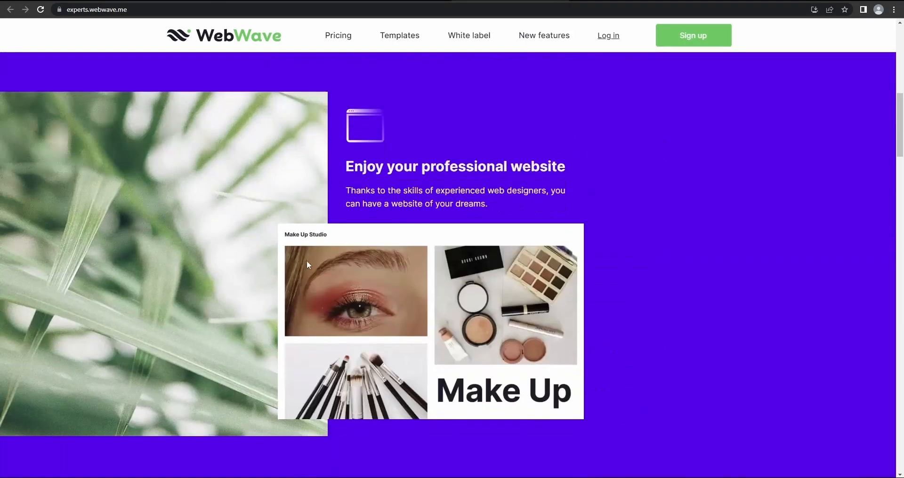
scroll(down, 3)
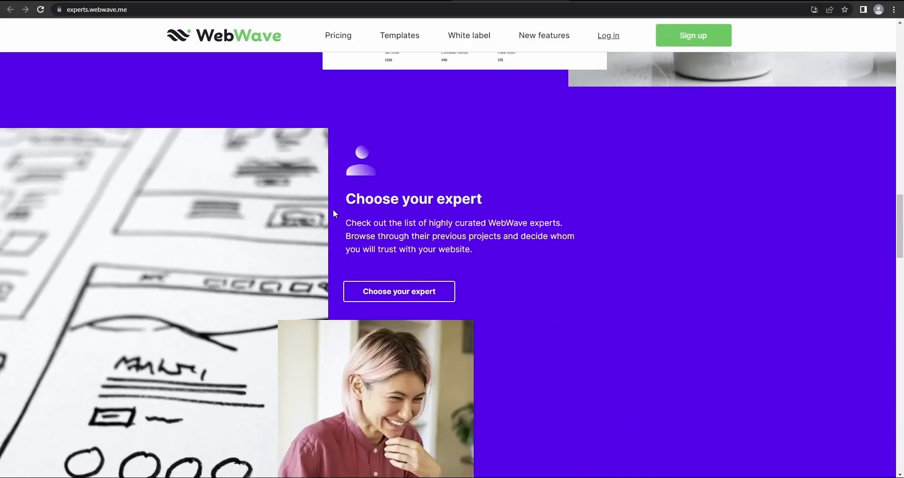
scroll(down, 3)
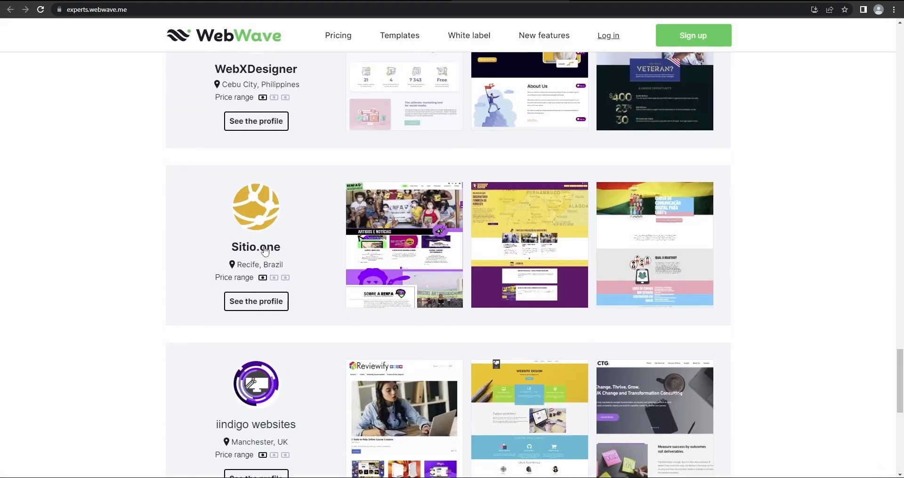
scroll(down, 3)
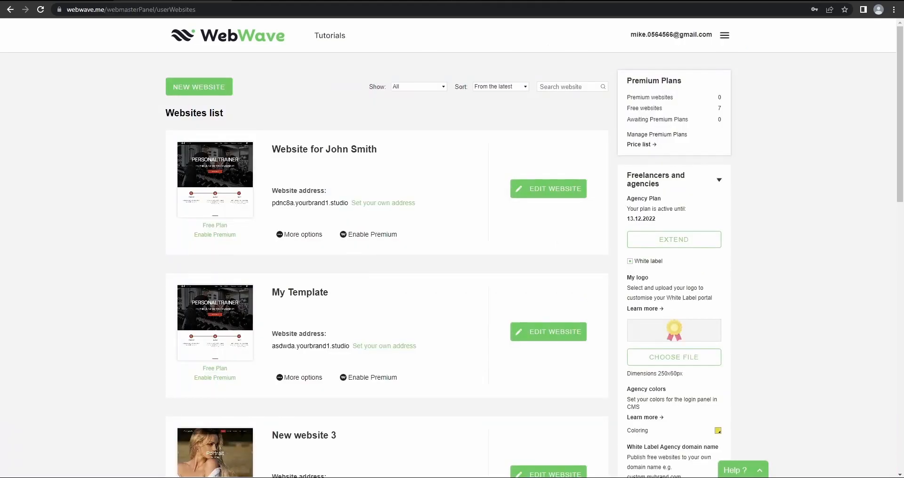
scroll(down, 3)
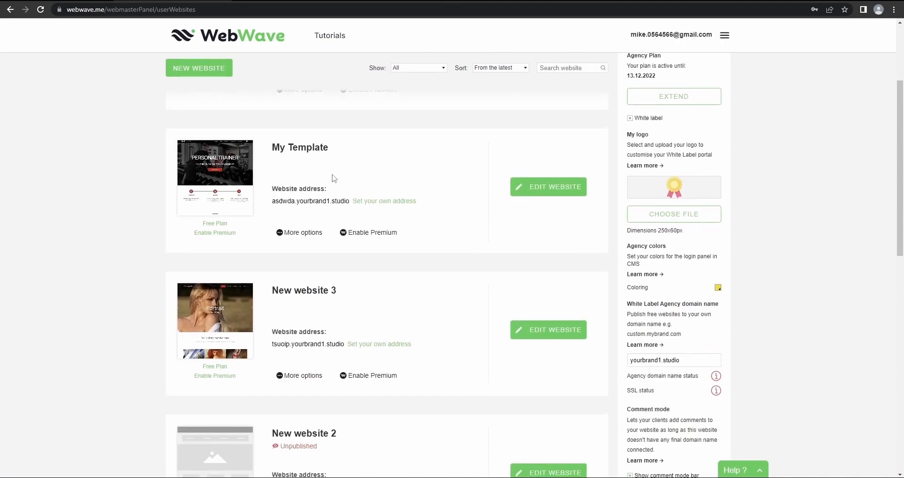
scroll(down, 3)
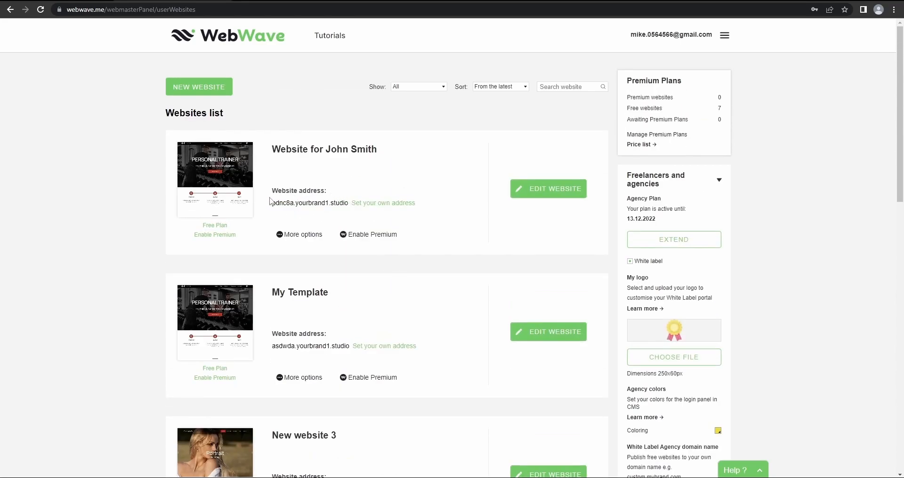
mouse_move(131, 144)
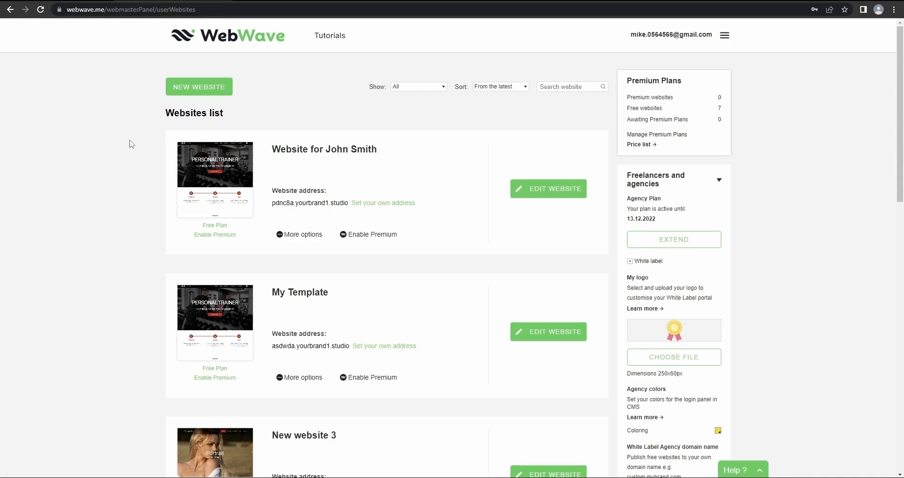
mouse_move(198, 86)
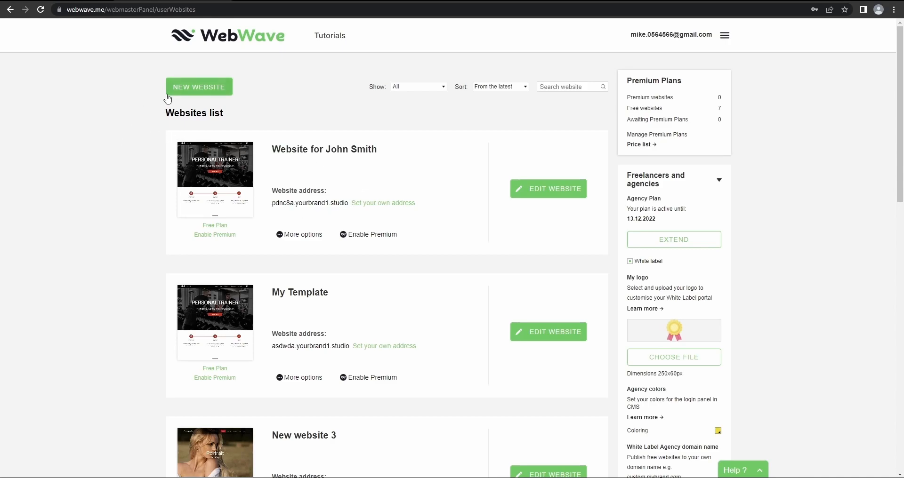
mouse_move(587, 146)
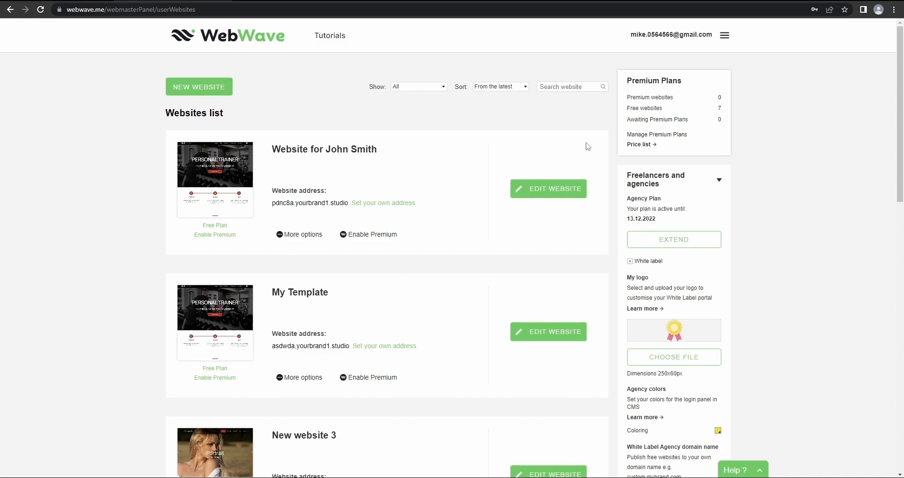
mouse_move(285, 195)
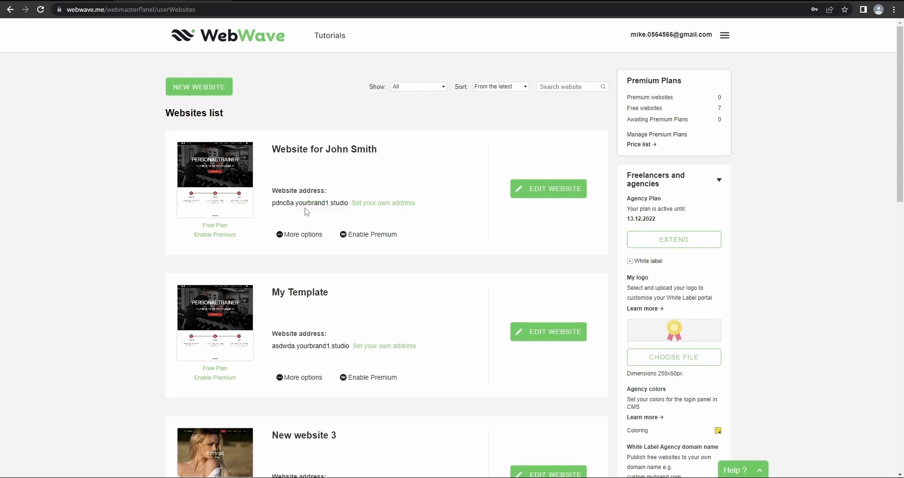
mouse_move(283, 217)
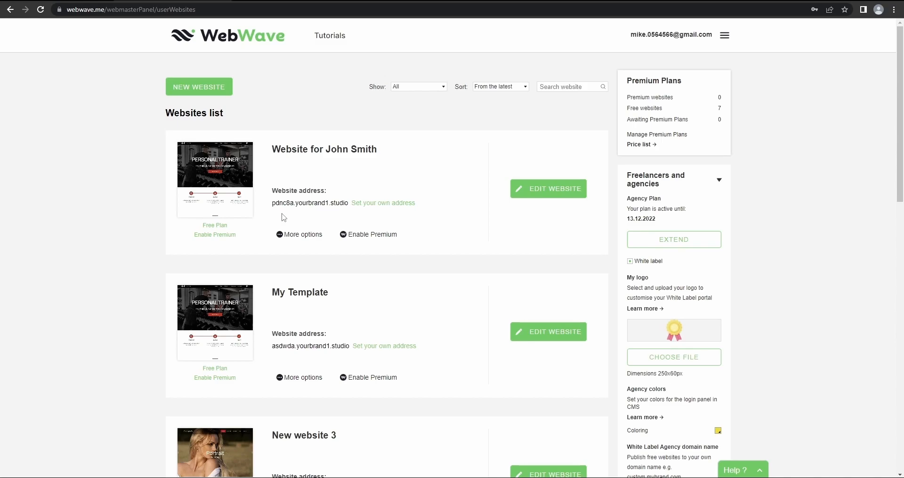
mouse_move(657, 110)
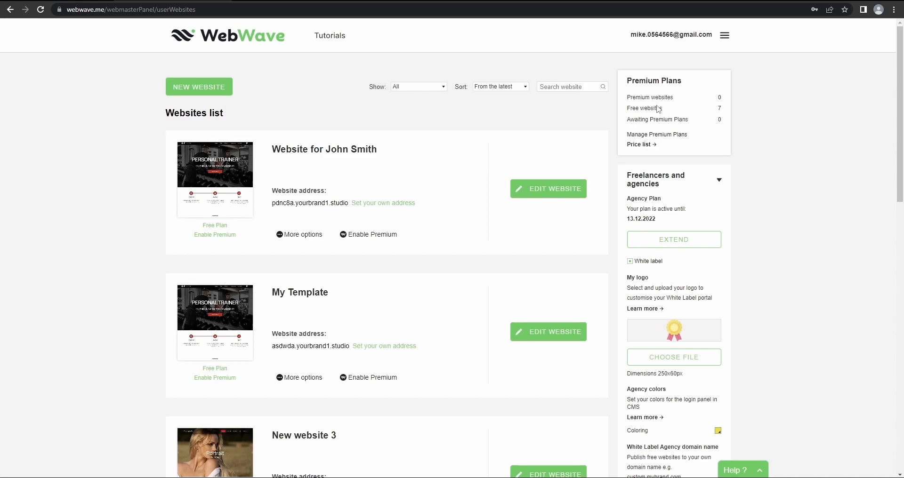
mouse_move(740, 303)
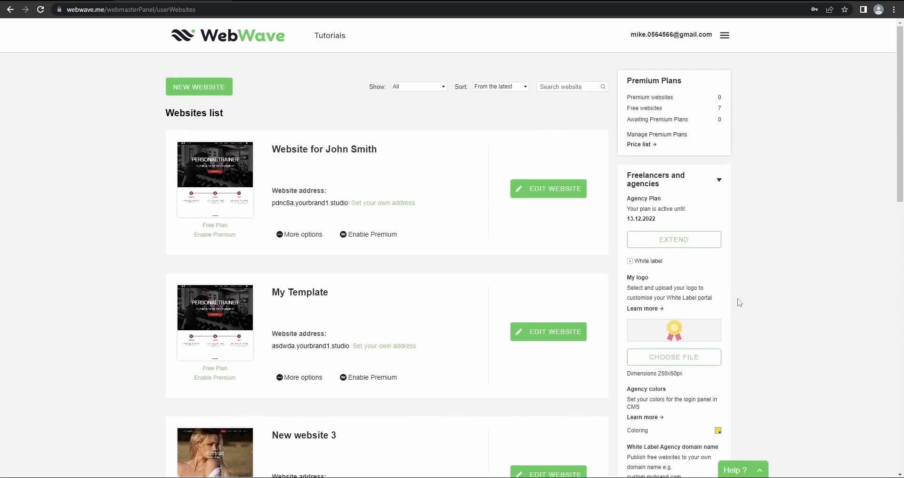
scroll(down, 3)
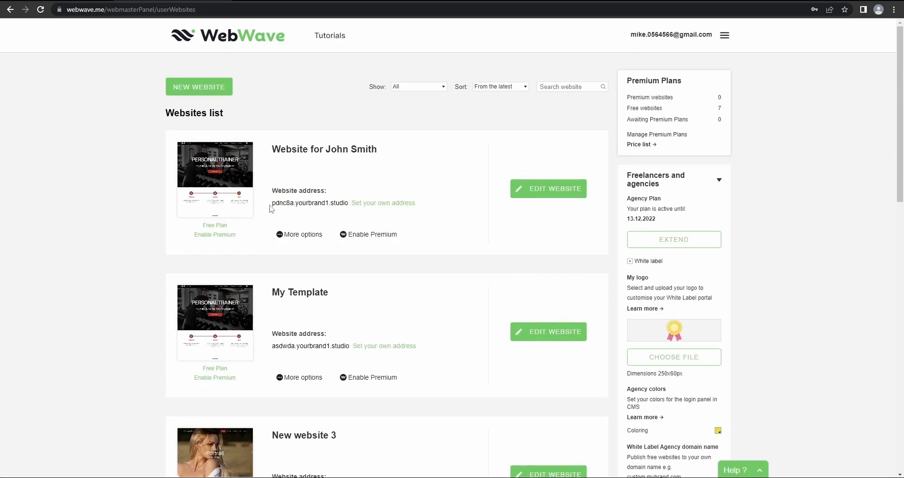
mouse_move(265, 217)
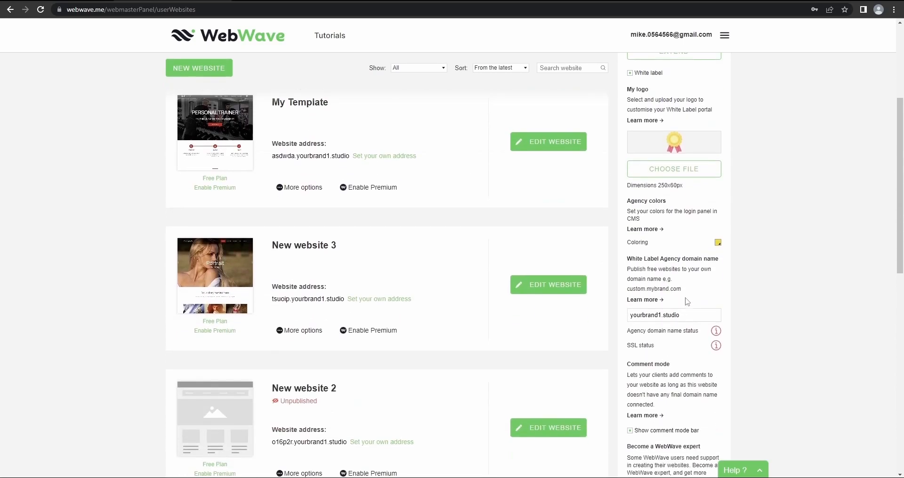
Replace the agency domain name with webwave.webinar.com and apply it.
triple_click(655, 314)
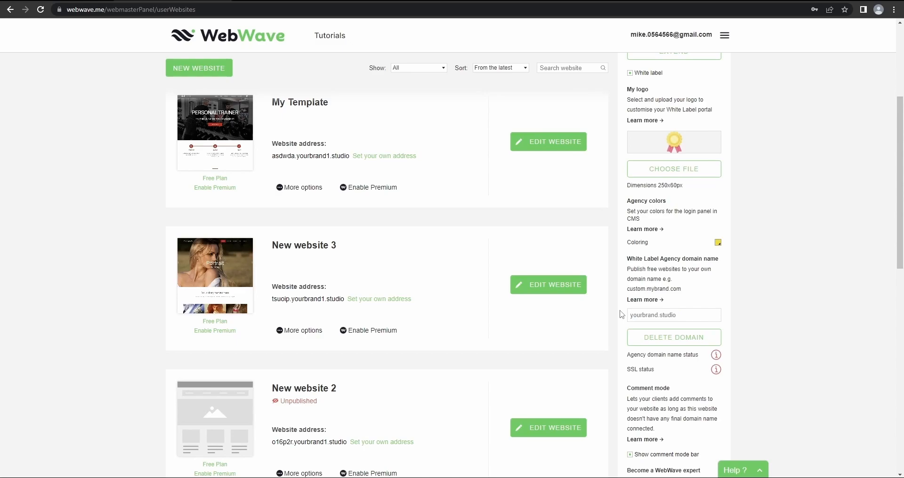
text(webwave)
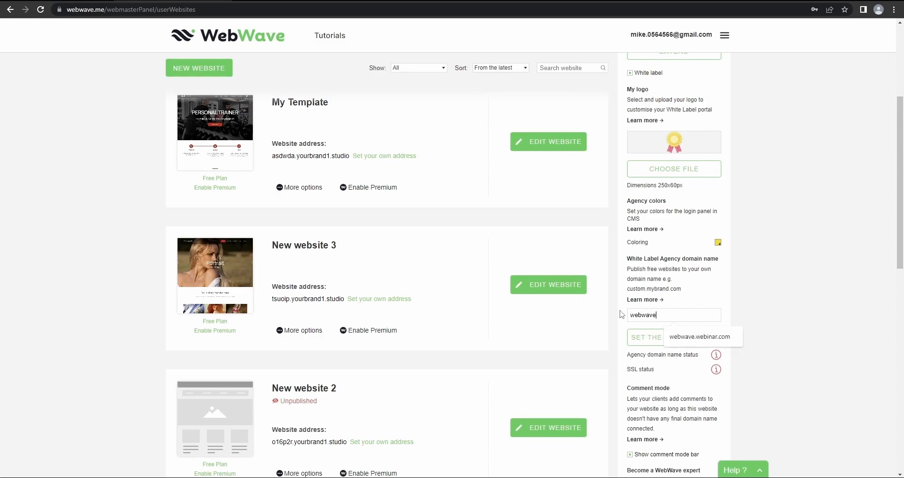
text(.we)
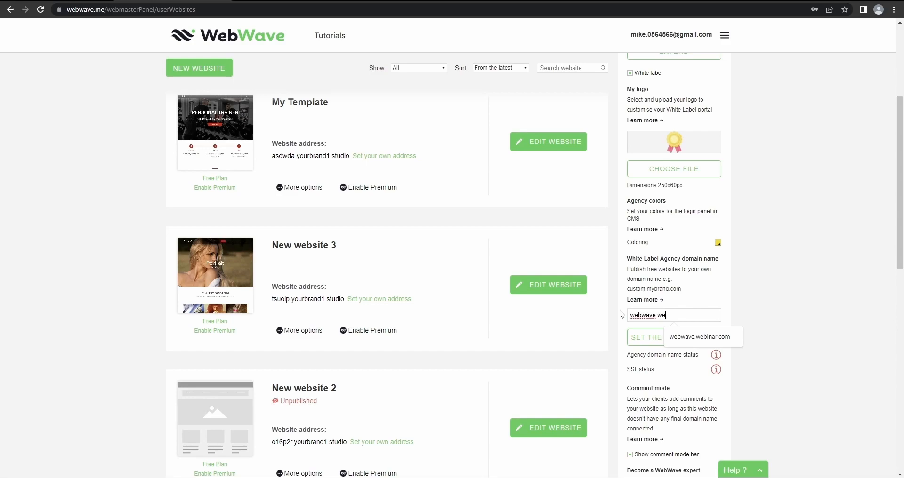
click(698, 336)
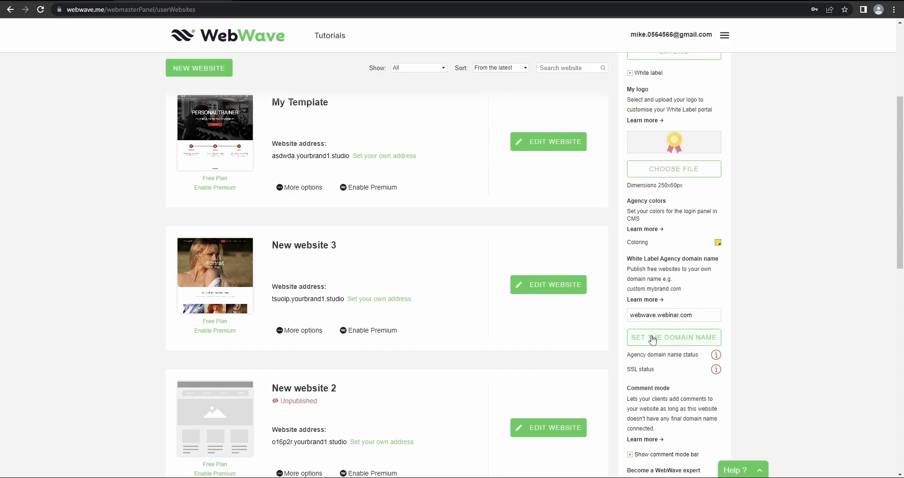
click(672, 337)
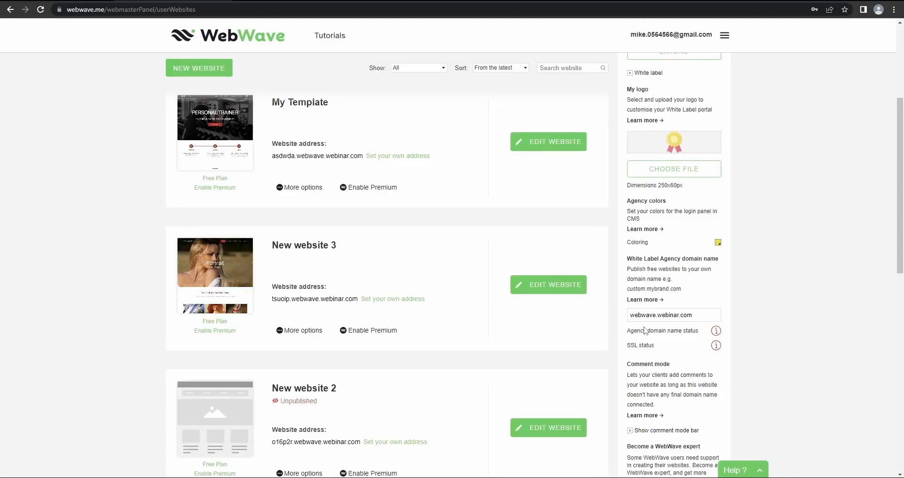
scroll(up, 3)
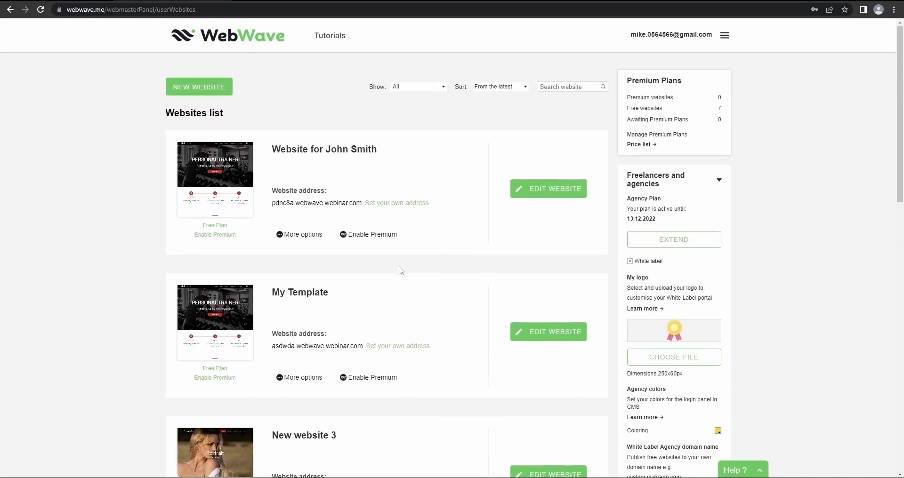
mouse_move(294, 217)
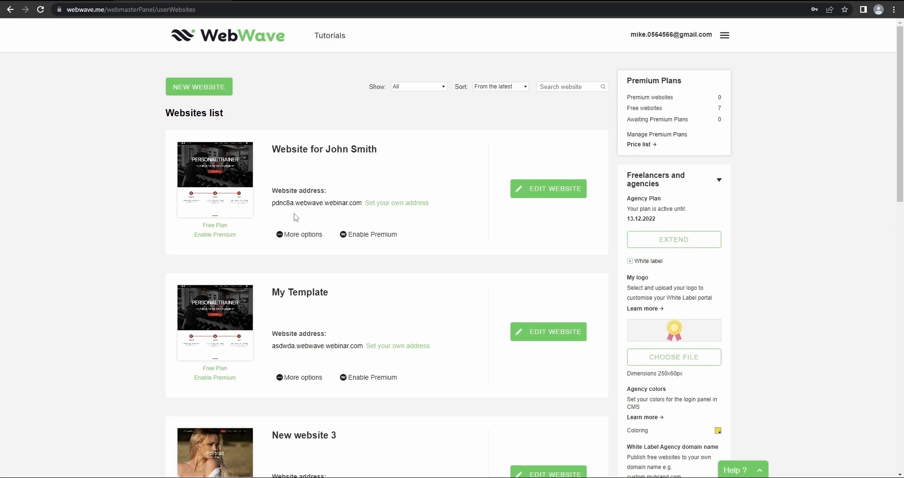
mouse_move(265, 219)
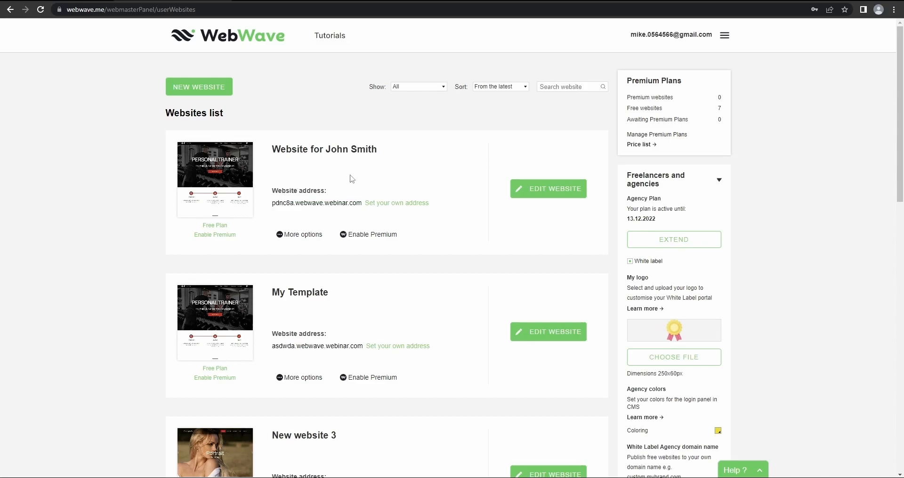
mouse_move(316, 203)
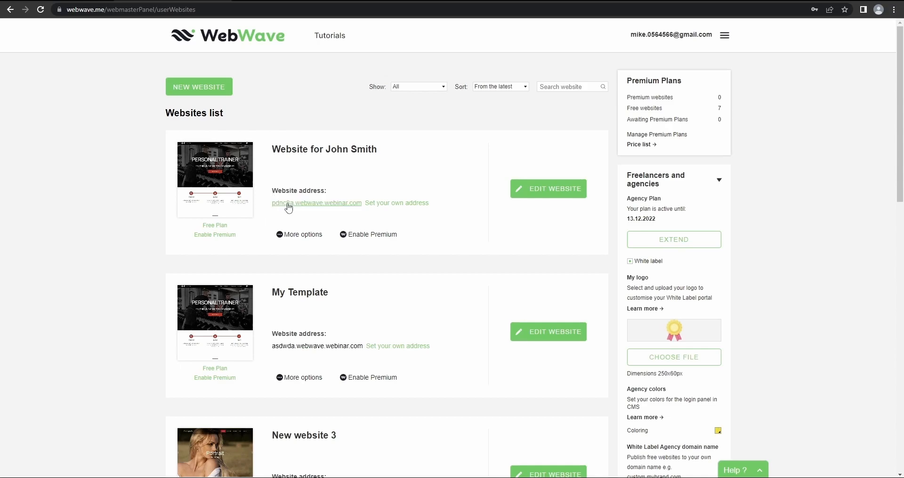
mouse_move(280, 214)
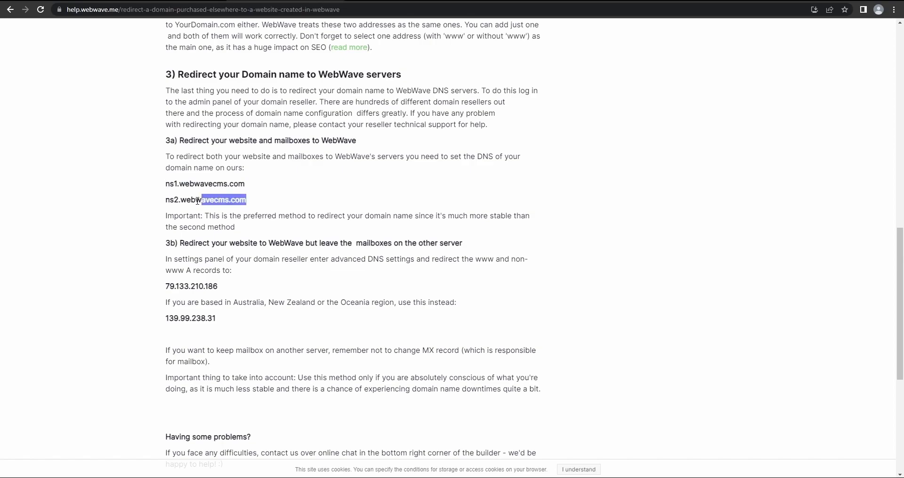
click(252, 193)
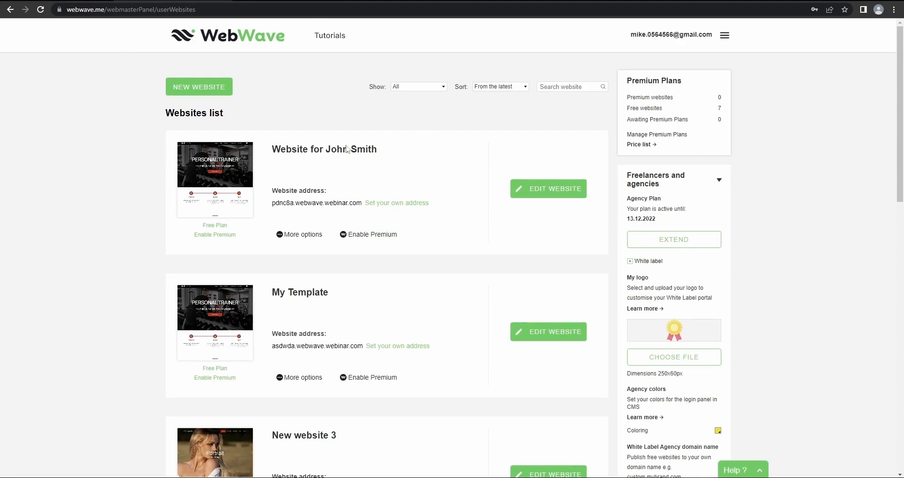
mouse_move(340, 200)
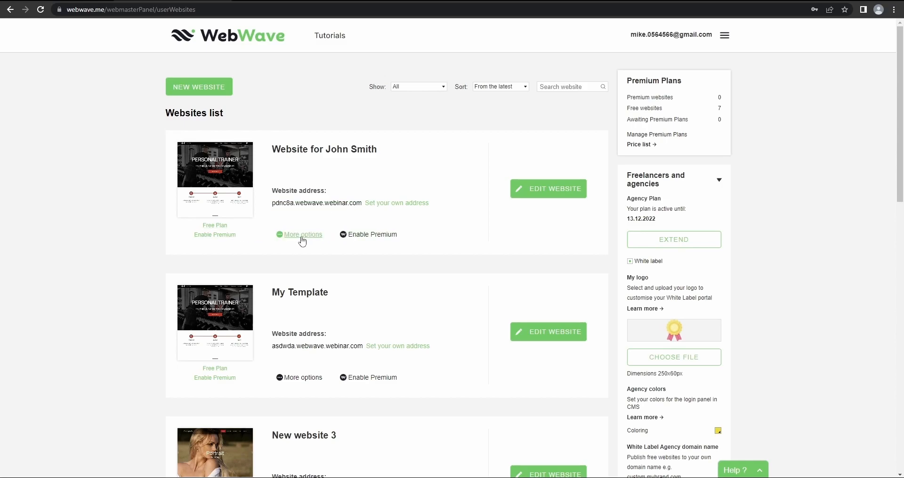
mouse_move(293, 224)
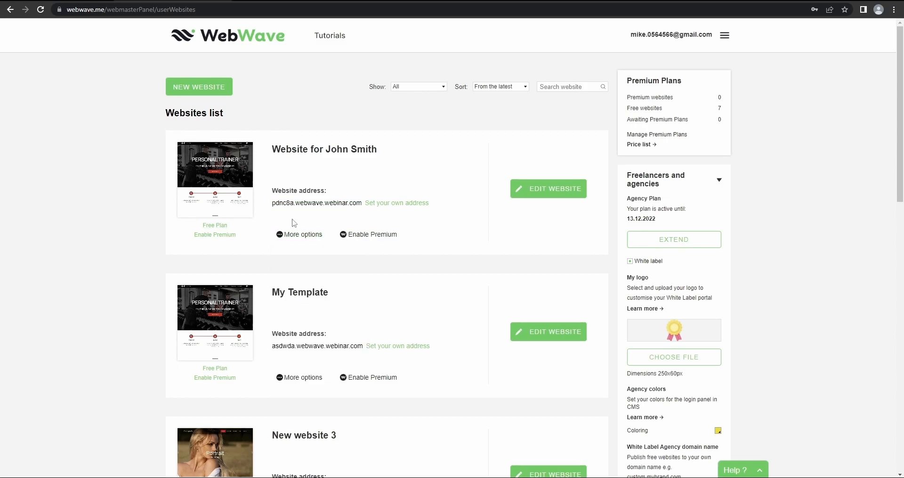
mouse_move(316, 203)
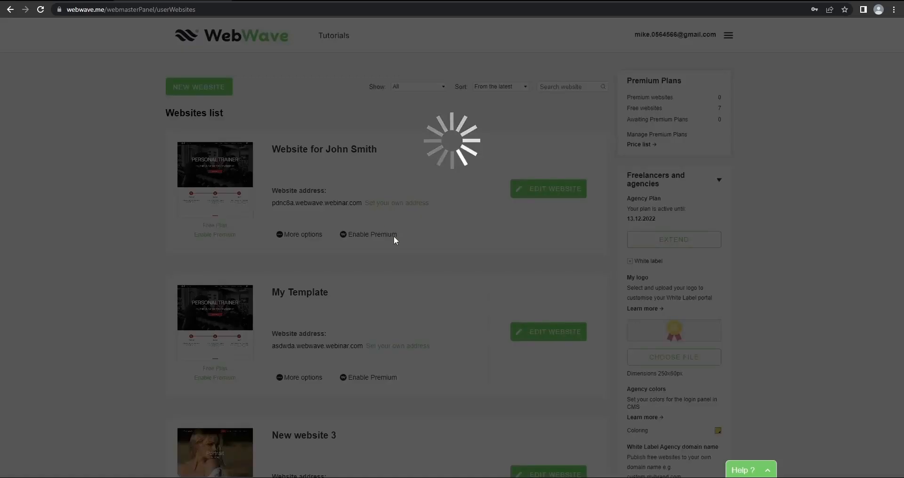
Change the site subdomain from pdnc8a to johnsmith and save.
click(395, 203)
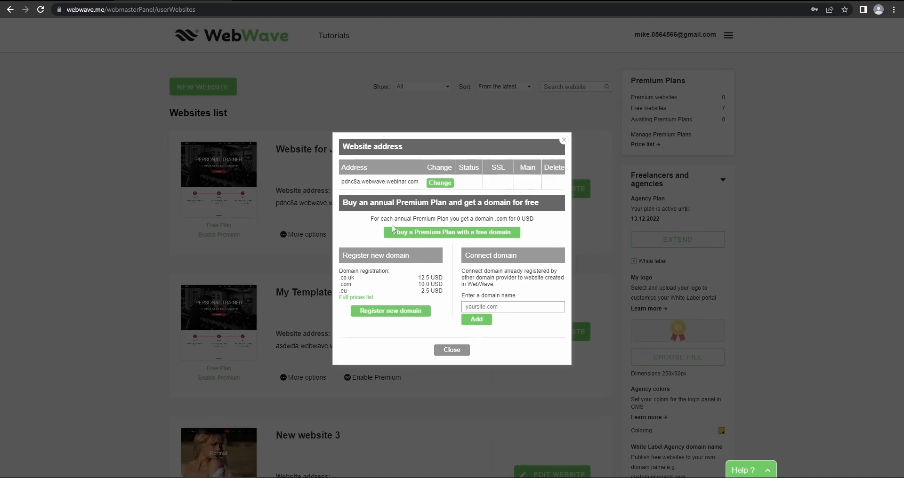
click(439, 182)
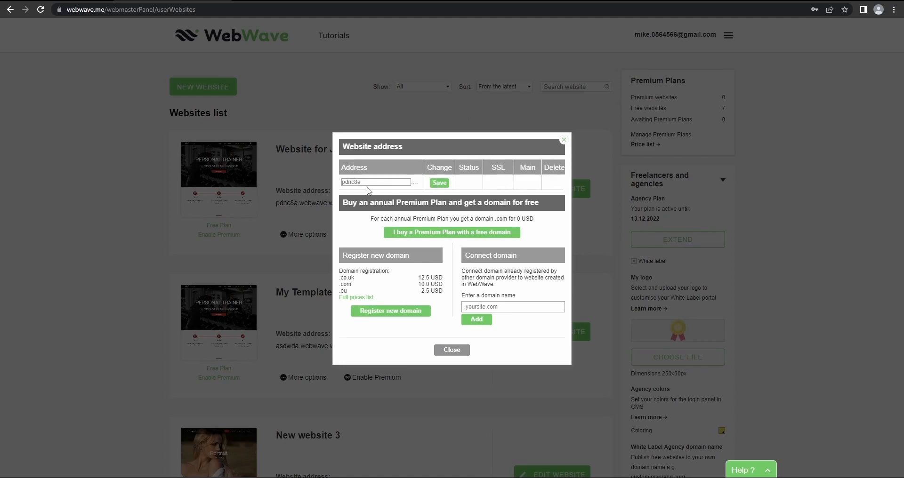
double_click(350, 182)
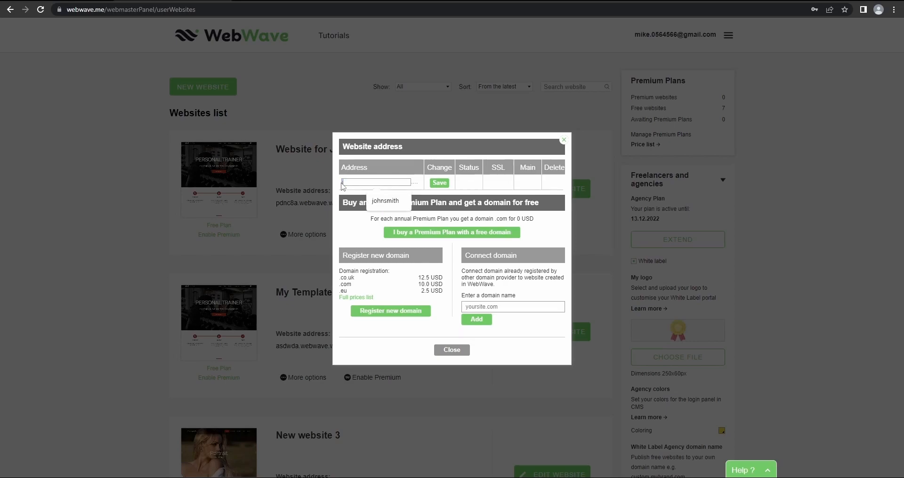
text(johnsmith)
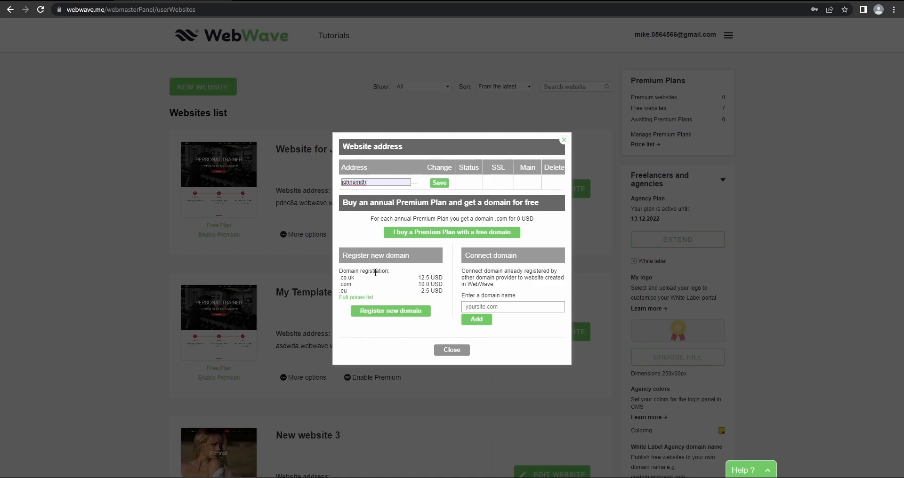
mouse_move(346, 196)
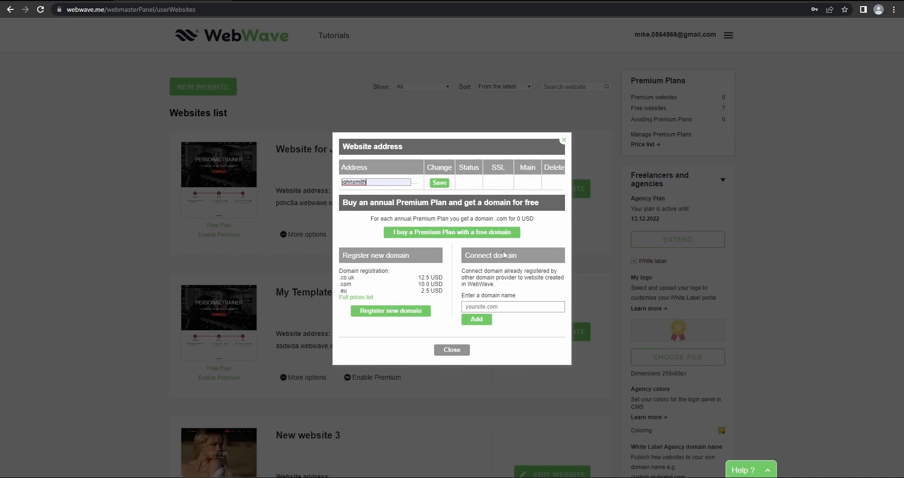
mouse_move(541, 329)
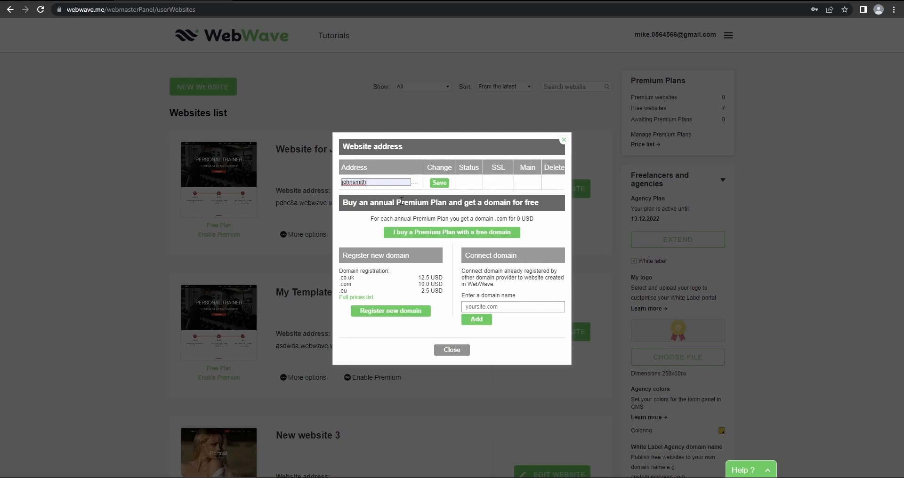
click(439, 183)
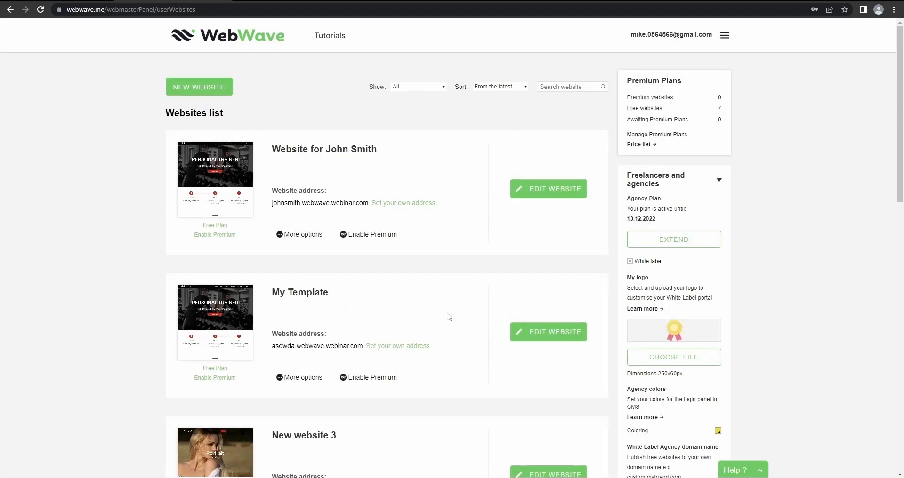
mouse_move(286, 223)
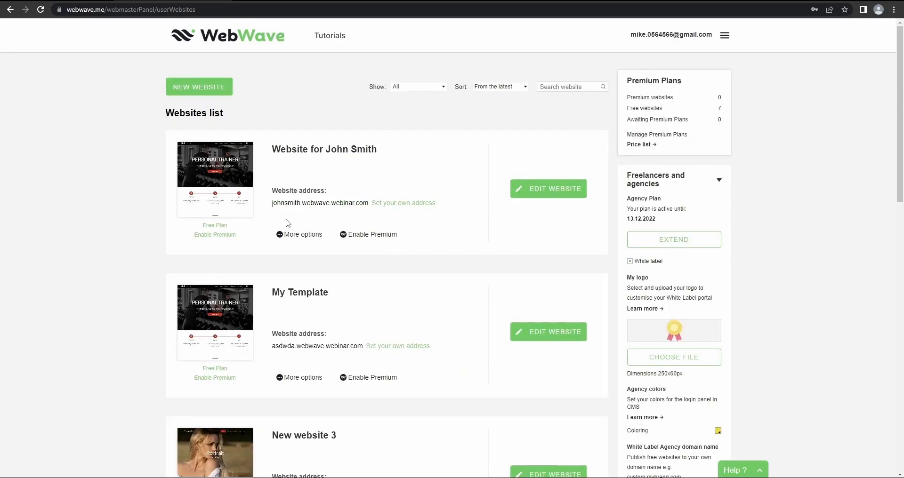
mouse_move(319, 203)
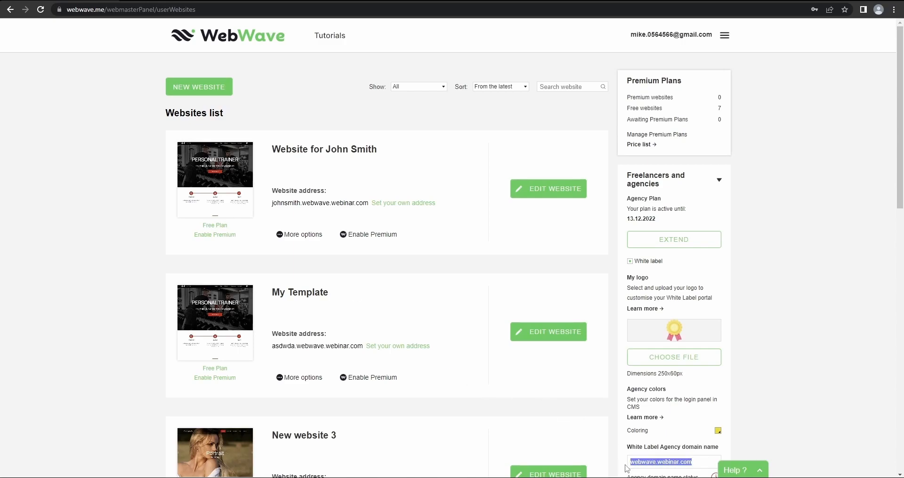
Enter film-invest.pl as the white-label agency domain name.
text(film-invest.pl)
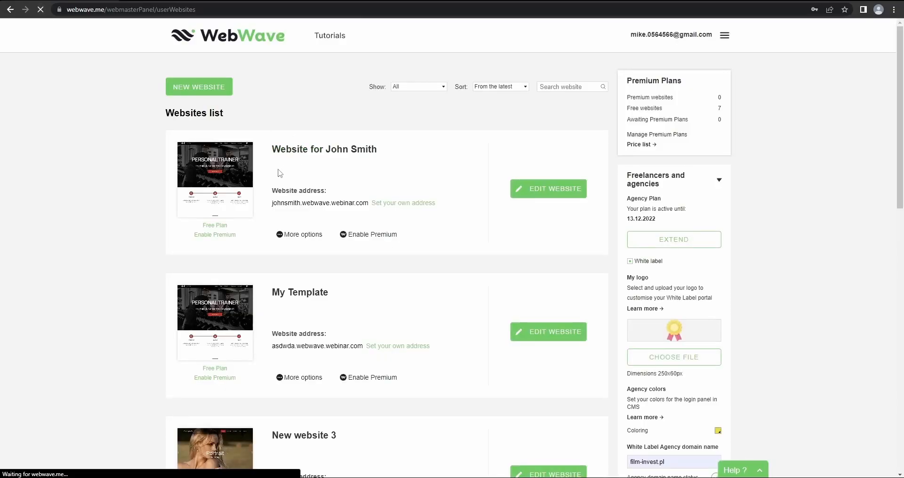
mouse_move(258, 203)
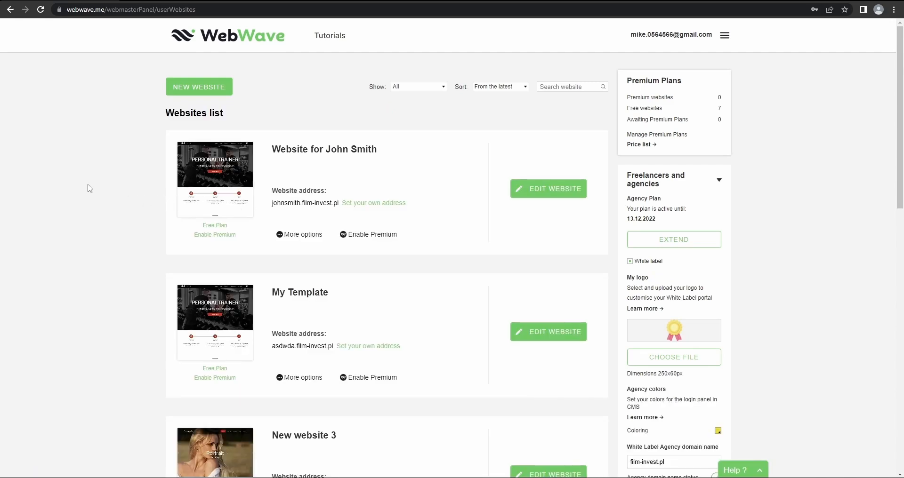
mouse_move(278, 217)
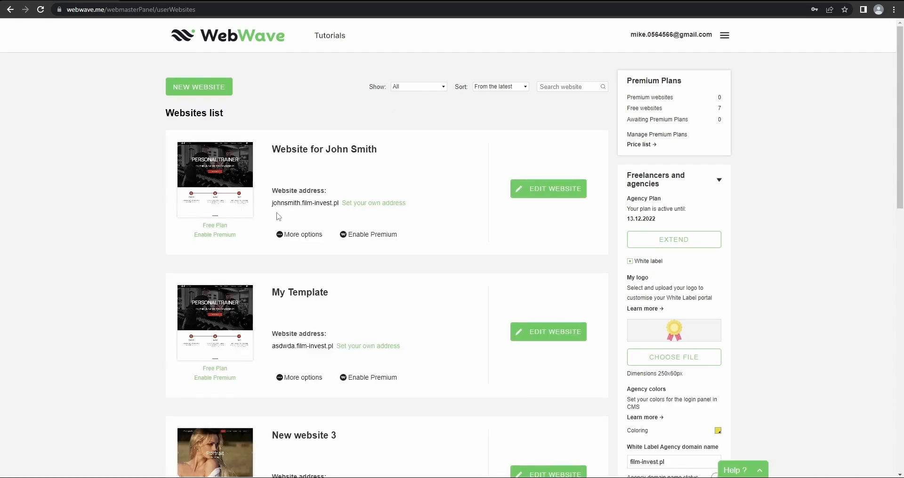
mouse_move(331, 212)
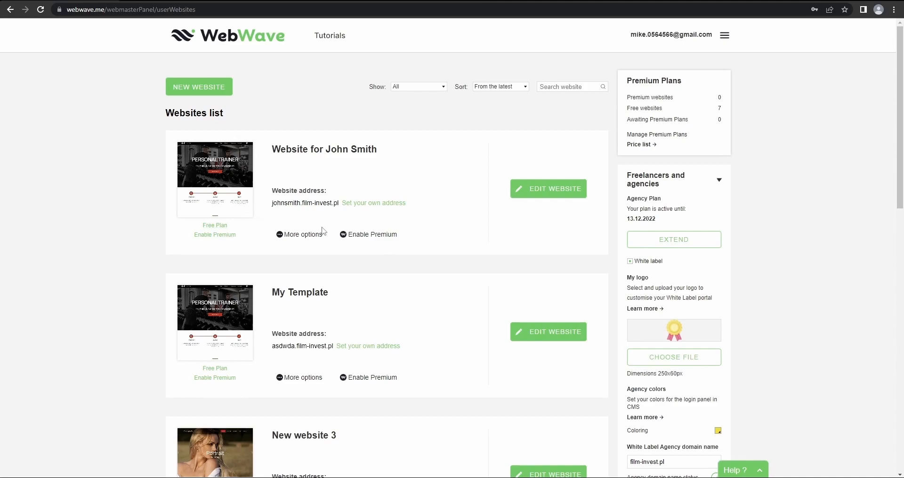
mouse_move(372, 234)
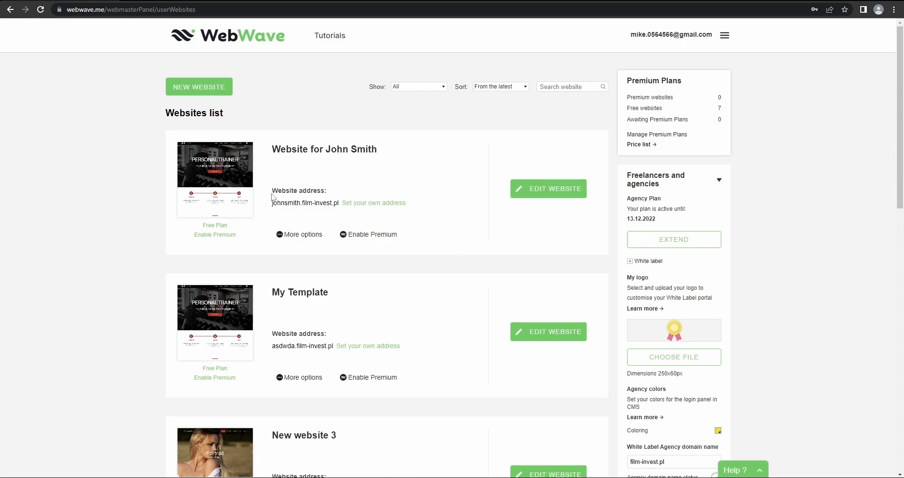
mouse_move(438, 223)
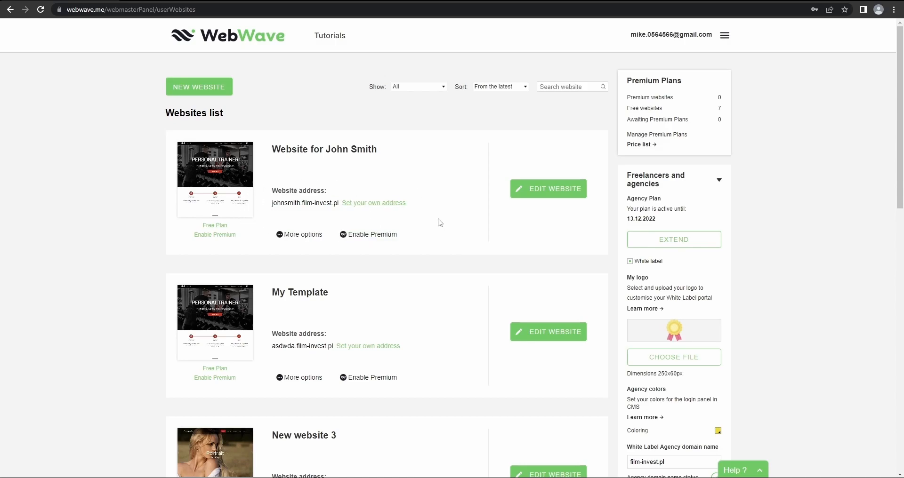
mouse_move(305, 203)
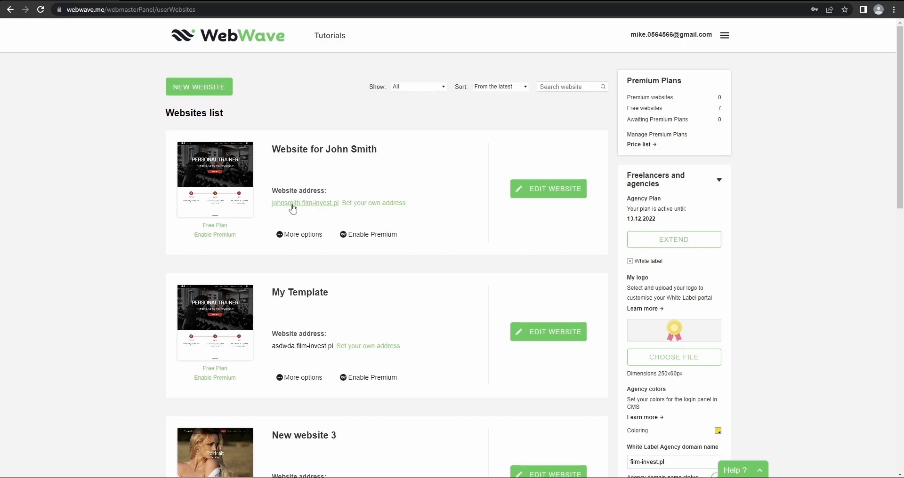
mouse_move(318, 219)
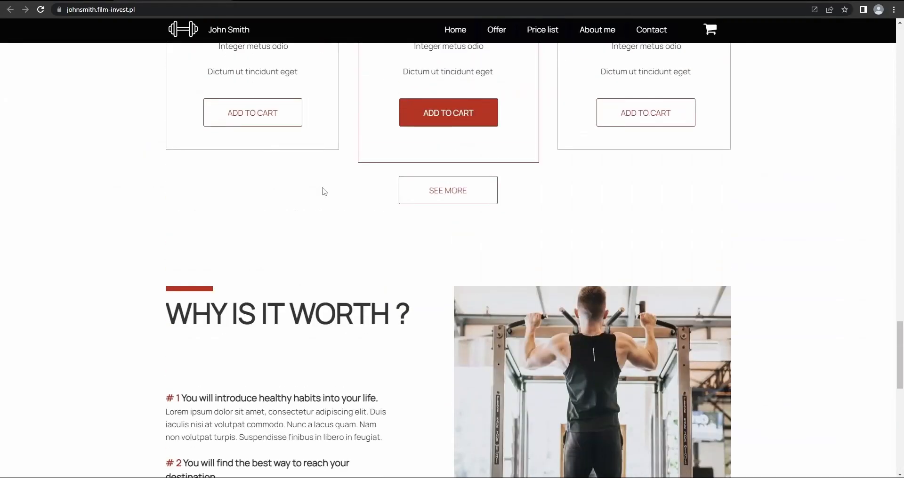
scroll(down, 3)
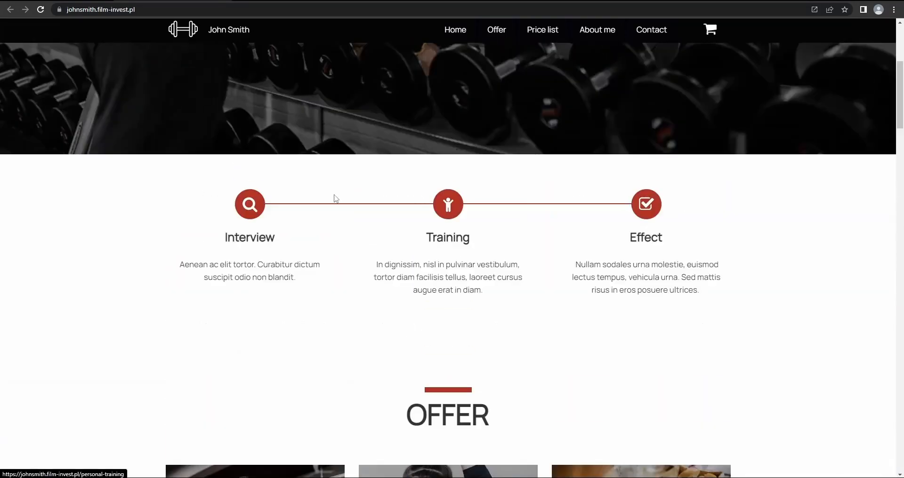
scroll(up, 3)
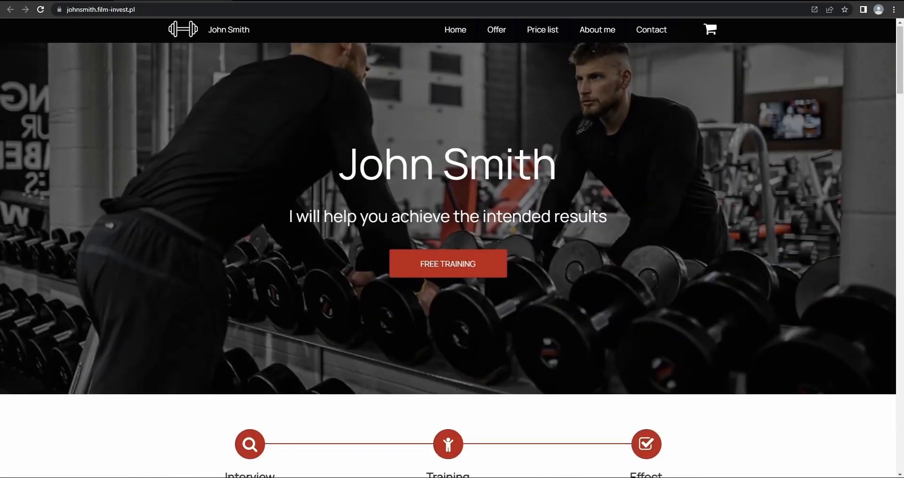
scroll(down, 3)
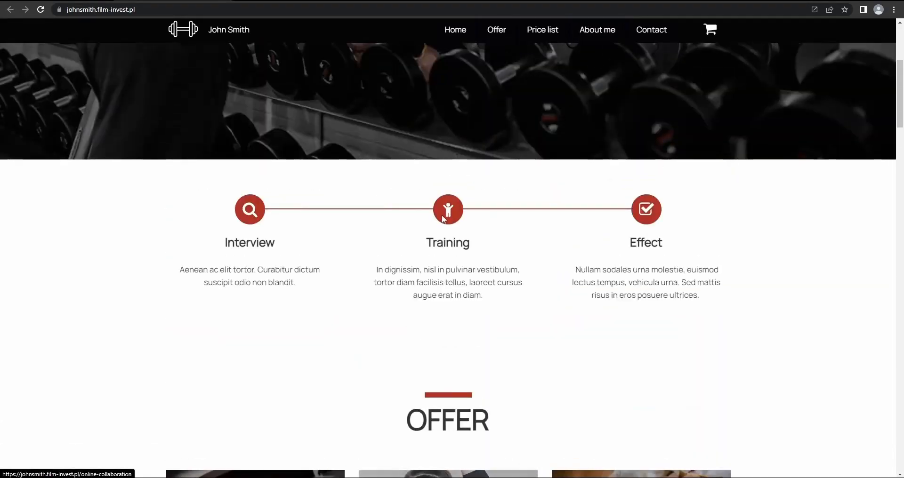
scroll(up, 3)
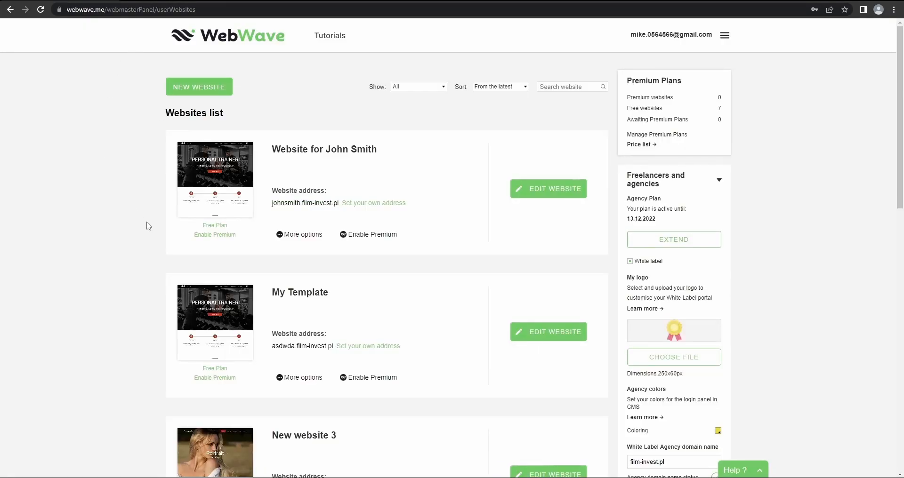
Open Website for John Smith through its comment mode link from More options.
click(302, 234)
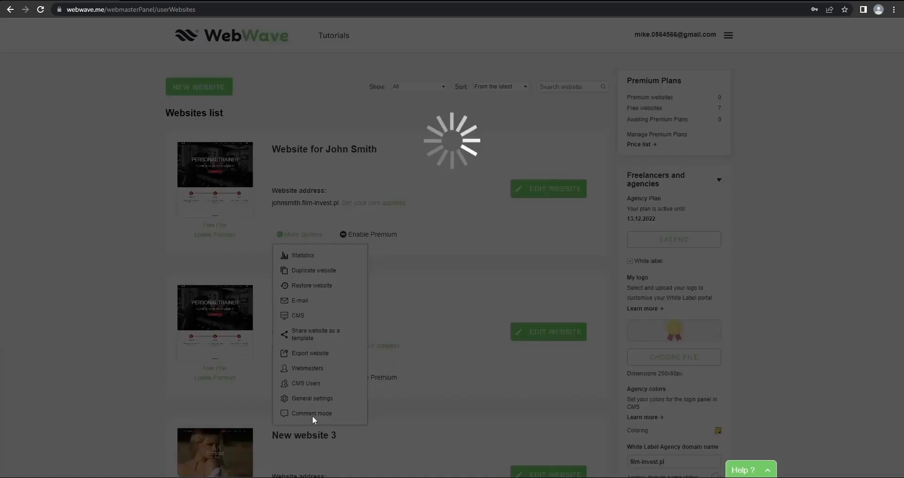
click(313, 414)
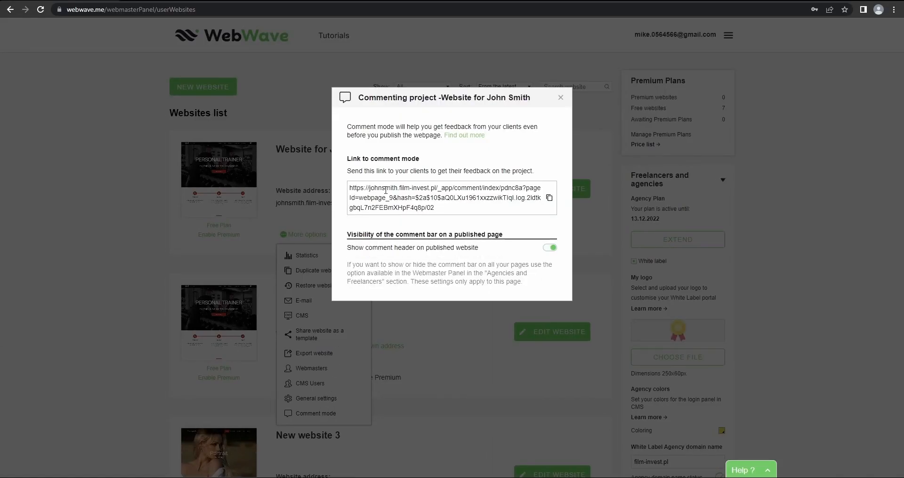
click(559, 98)
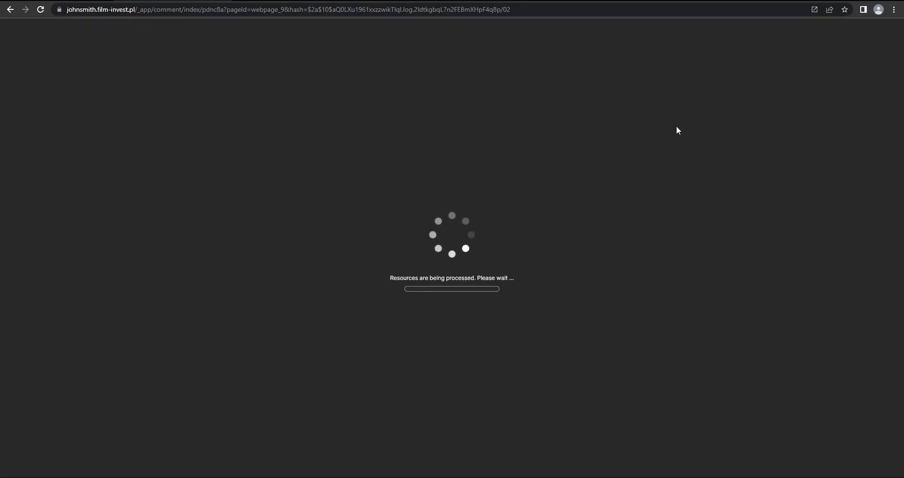
mouse_move(434, 181)
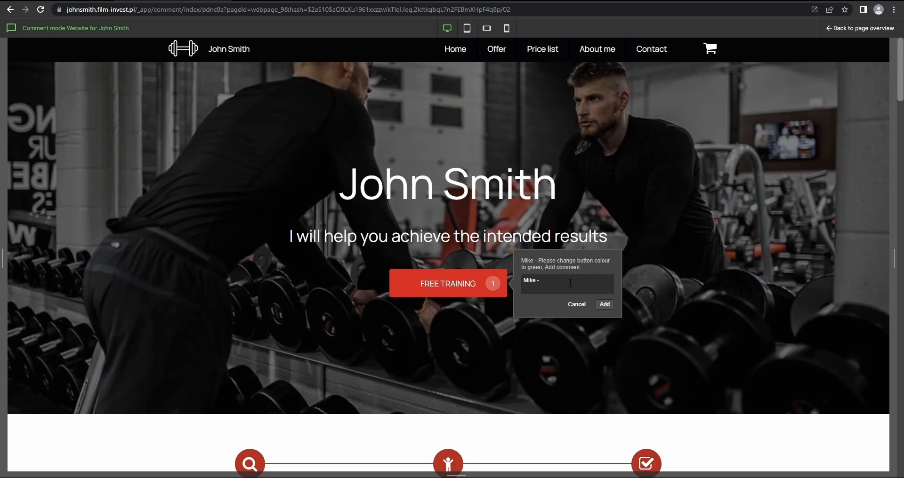
Post a comment on the Free Training button asking to change it to yellow.
text(Please change button colour)
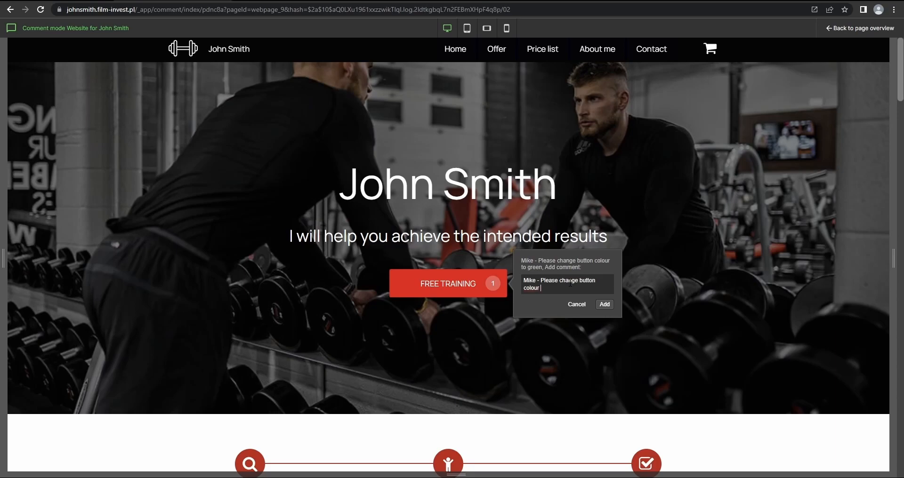
text(to yellow.)
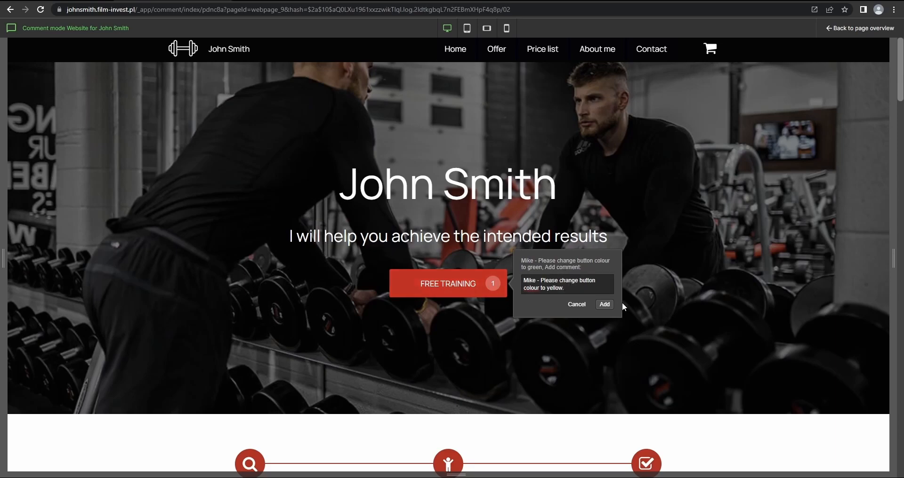
mouse_move(585, 272)
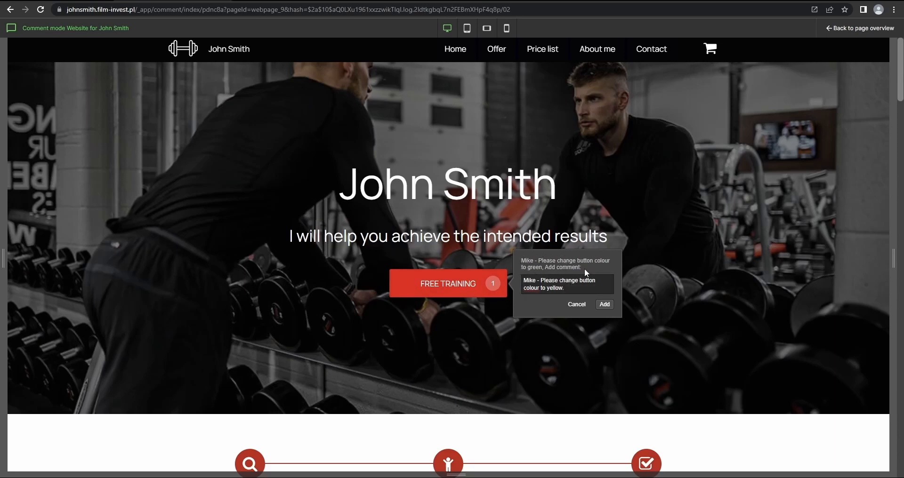
mouse_move(500, 264)
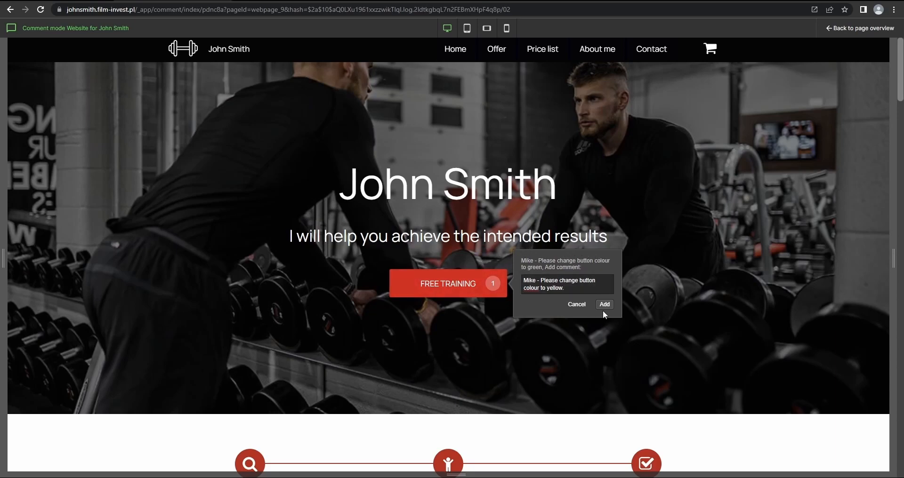
click(604, 304)
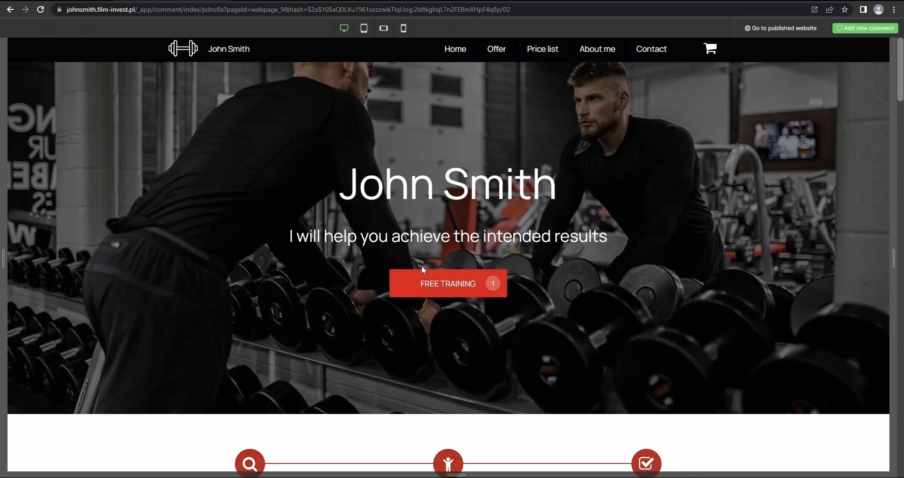
mouse_move(162, 5)
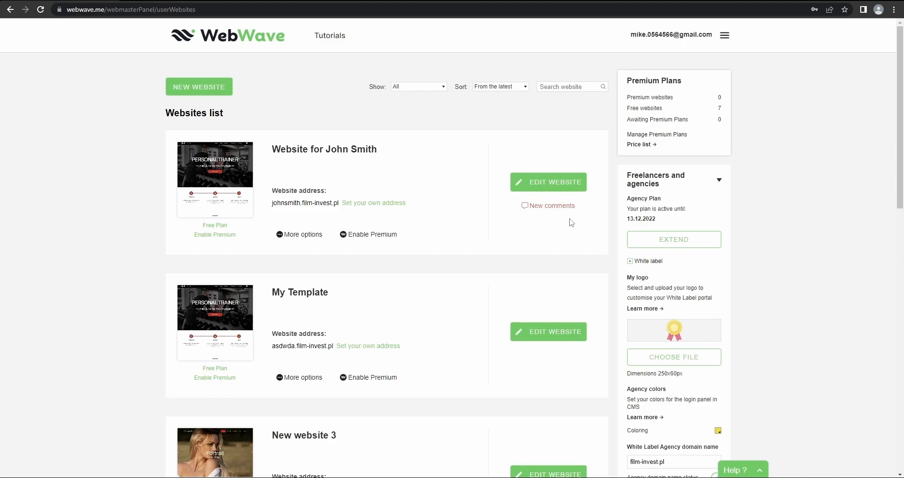
Open the site's new comments and read the colour request on FREE TRAINING.
click(547, 182)
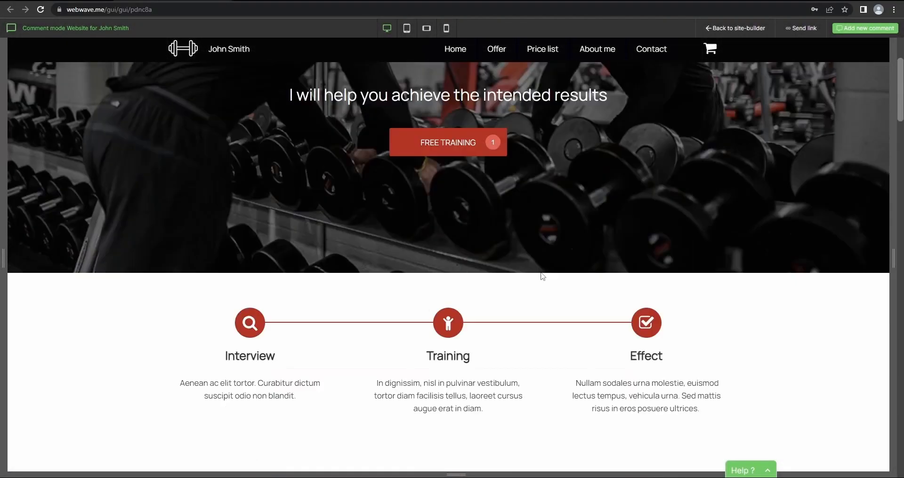
scroll(down, 3)
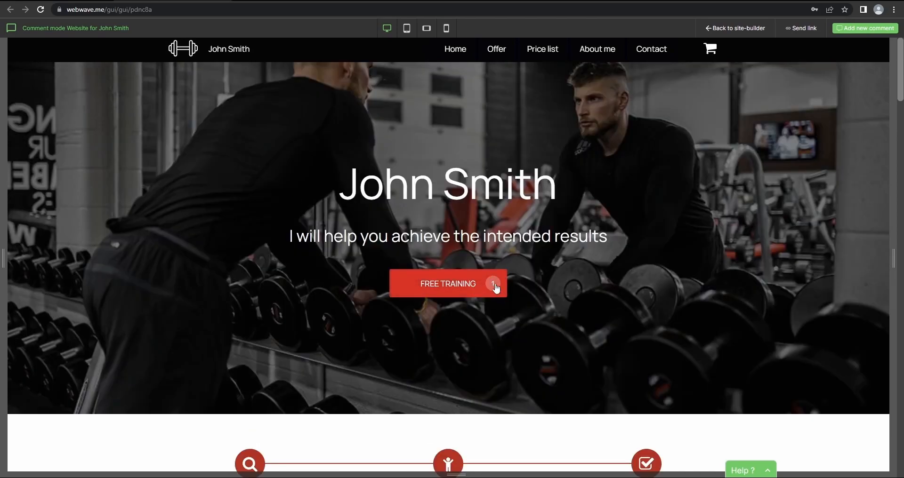
click(493, 284)
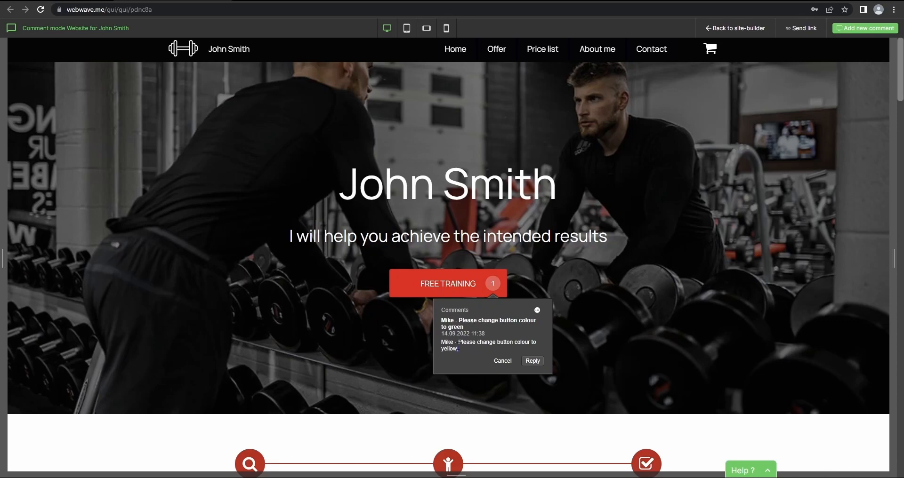
mouse_move(436, 342)
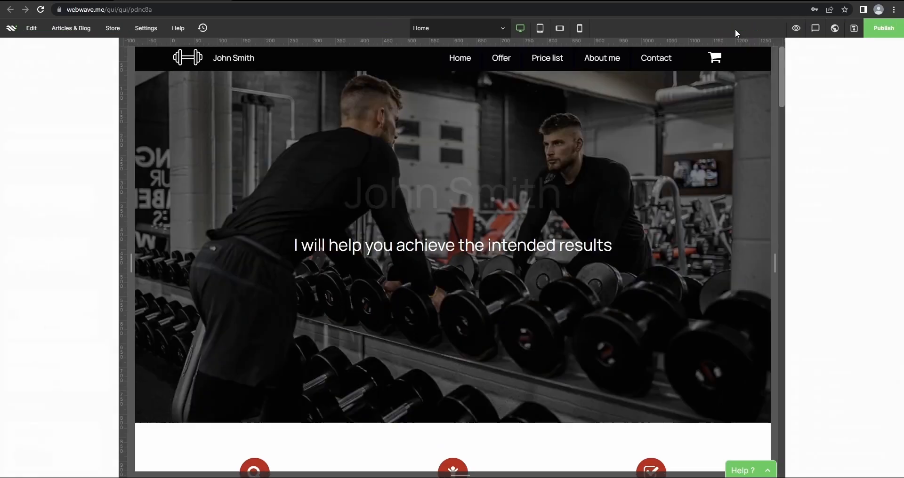
Change the Free Training button's background colour to yellow and save the website.
click(451, 293)
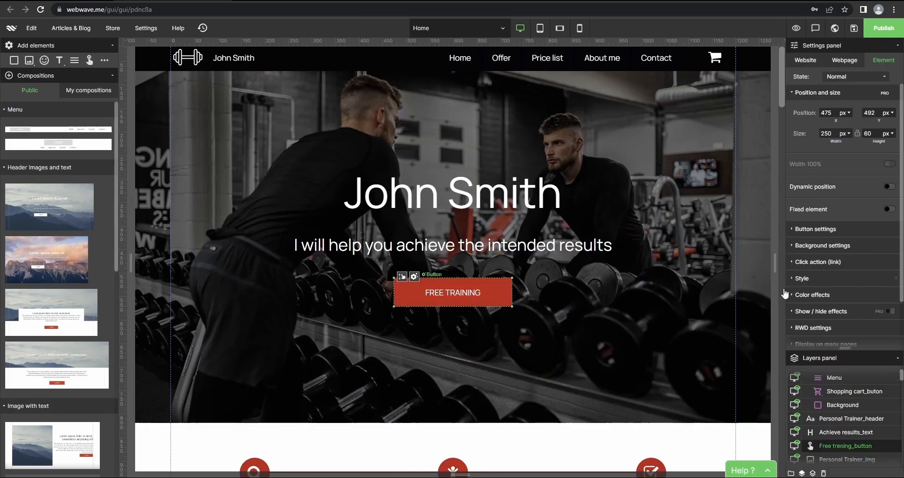
mouse_move(747, 324)
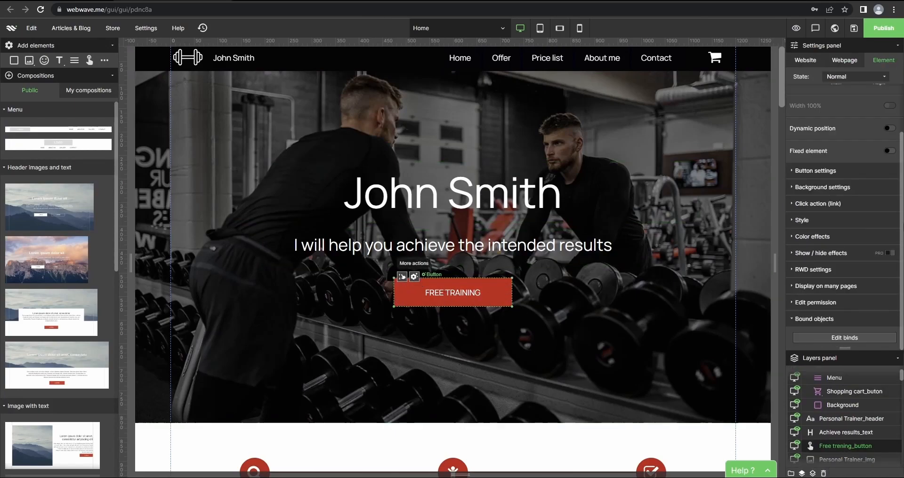
click(821, 187)
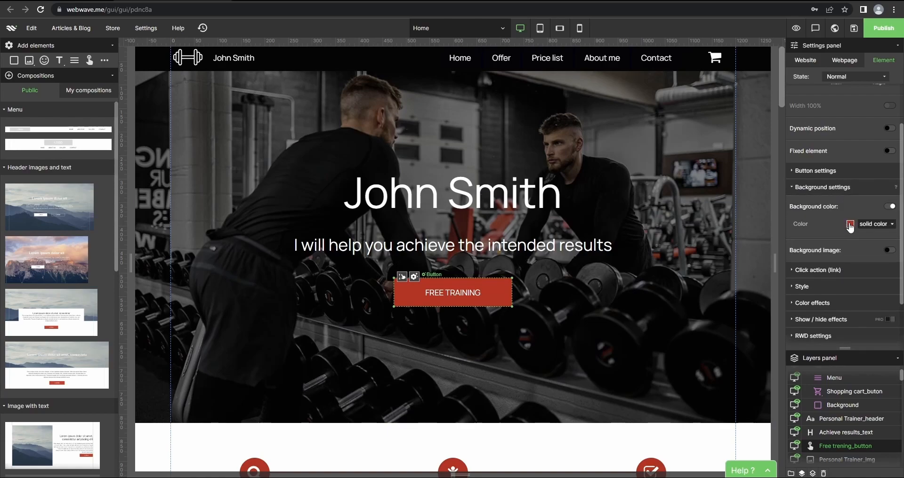
click(849, 223)
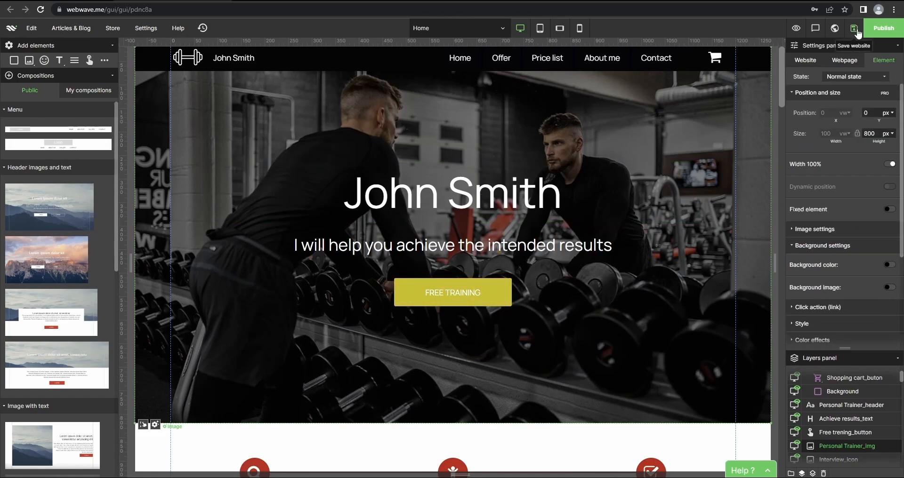
click(853, 27)
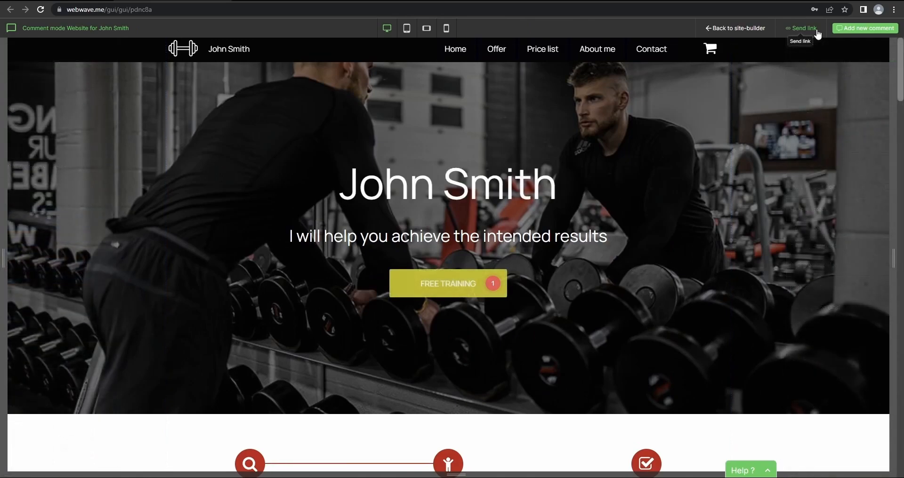
Resolve the Free Training button colour comment and confirm leaving comment mode.
click(493, 283)
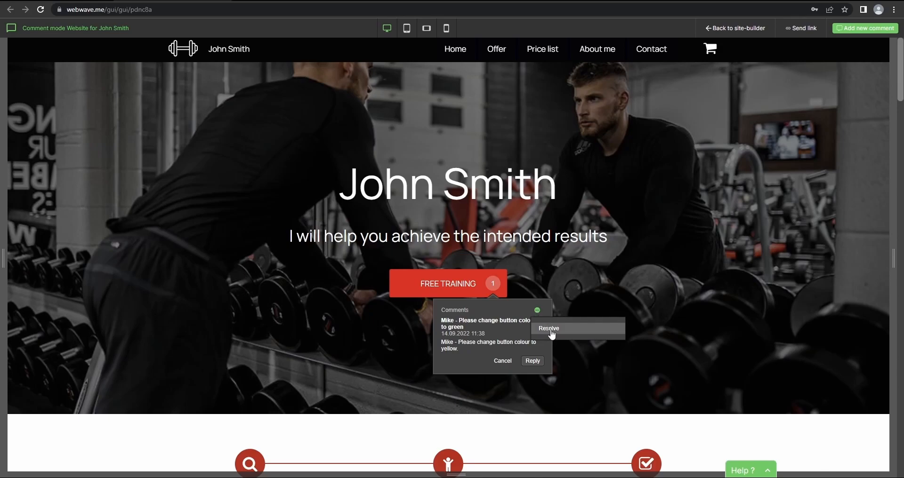
click(548, 329)
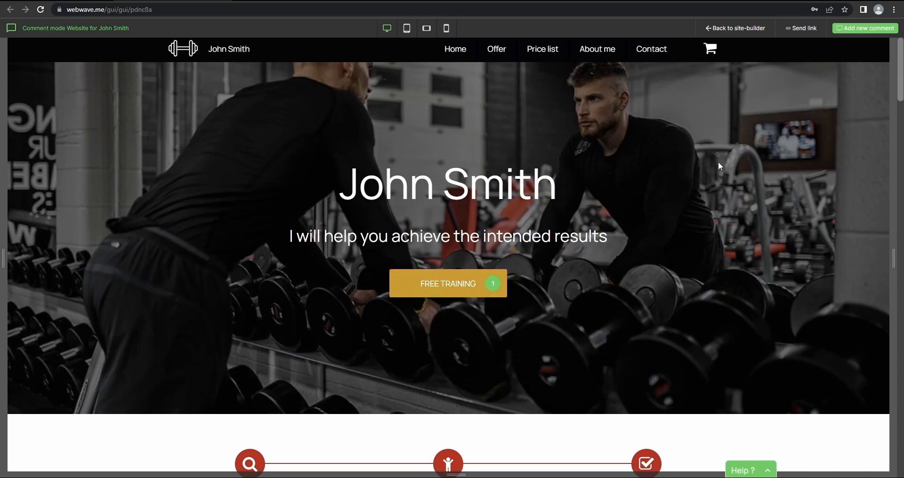
mouse_move(738, 28)
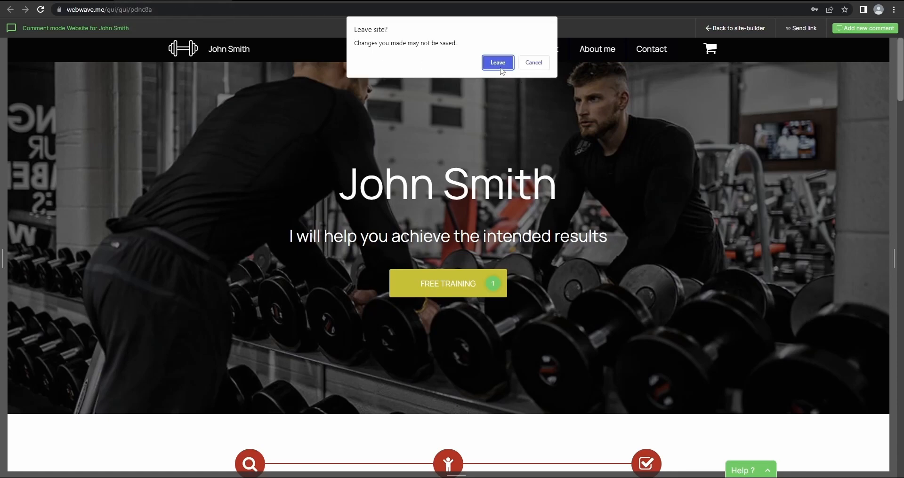
click(496, 63)
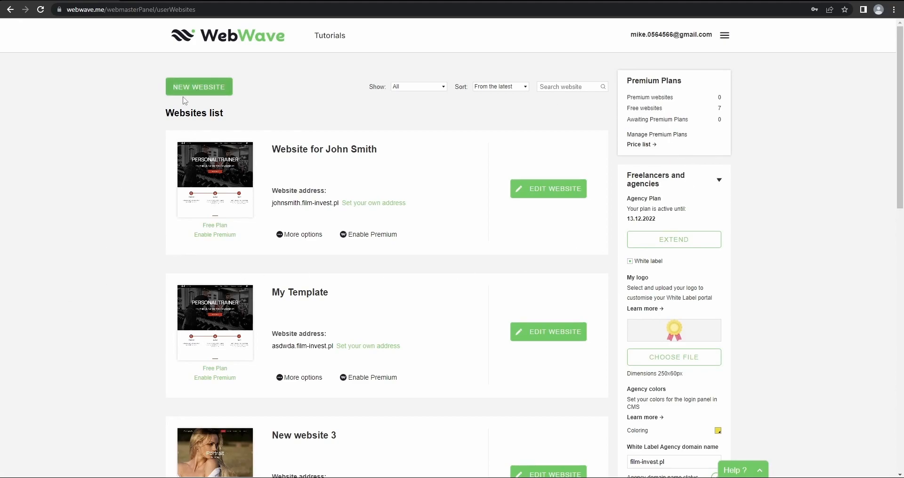
mouse_move(249, 191)
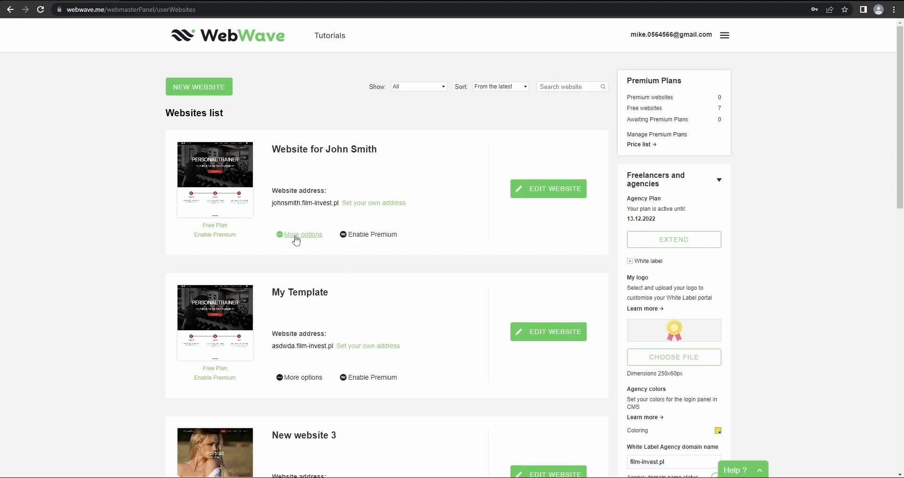
Open CMS Users from Website for John Smith's More options menu.
click(302, 235)
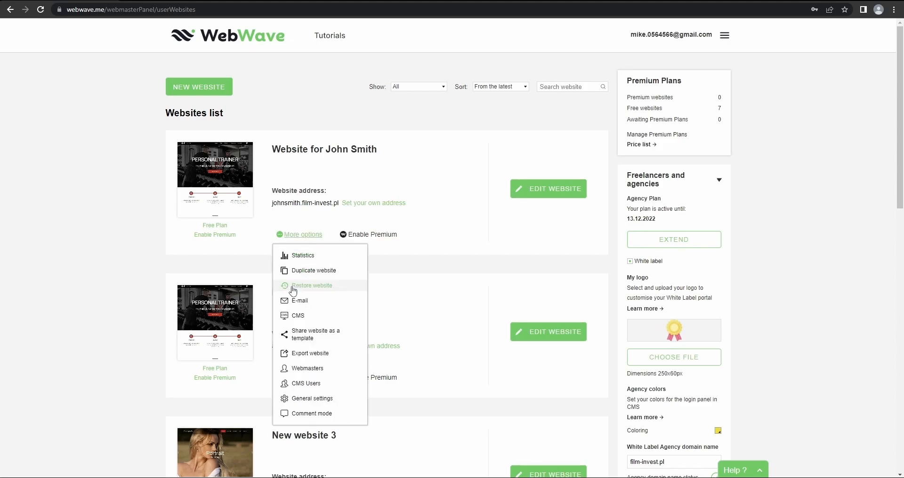
mouse_move(297, 318)
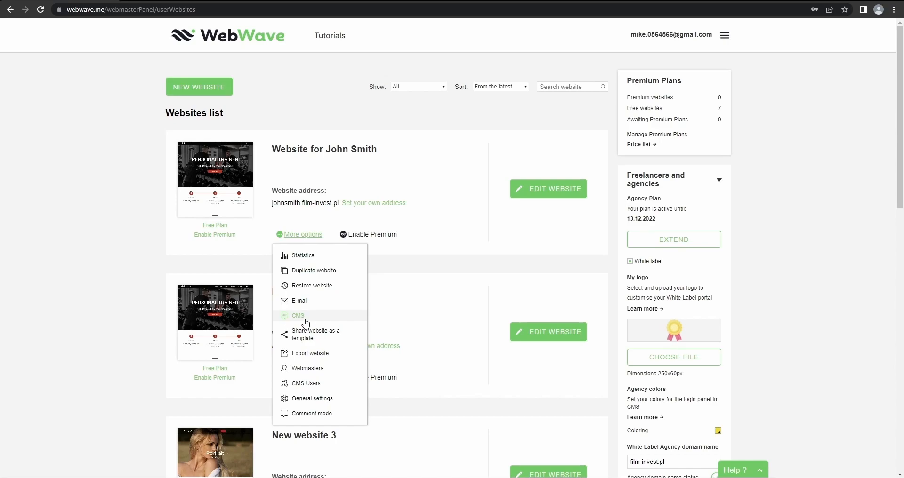
mouse_move(307, 350)
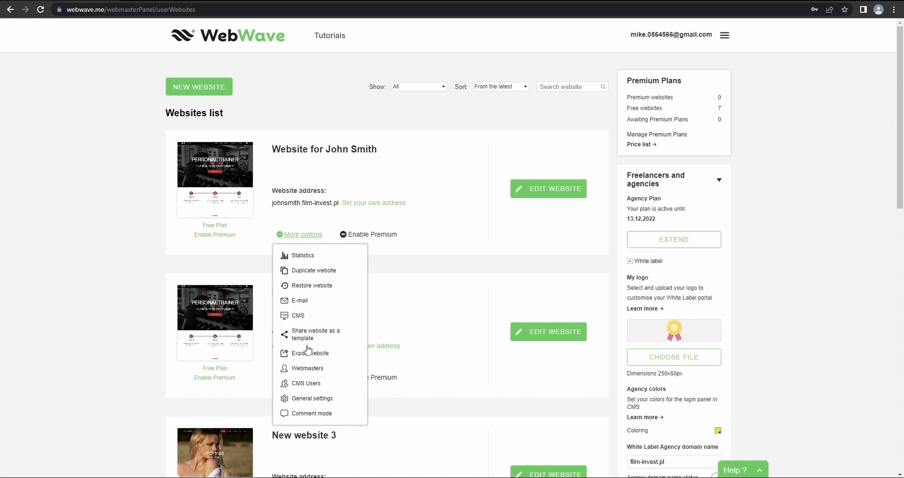
mouse_move(315, 387)
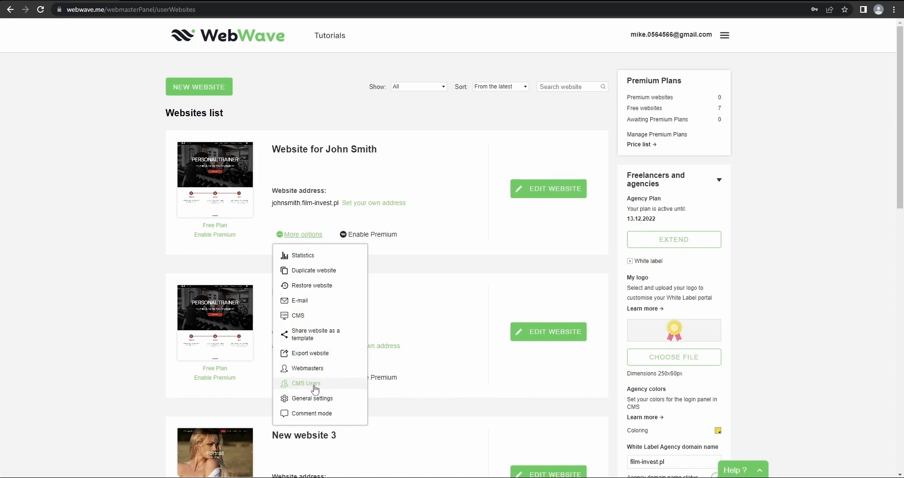
click(305, 384)
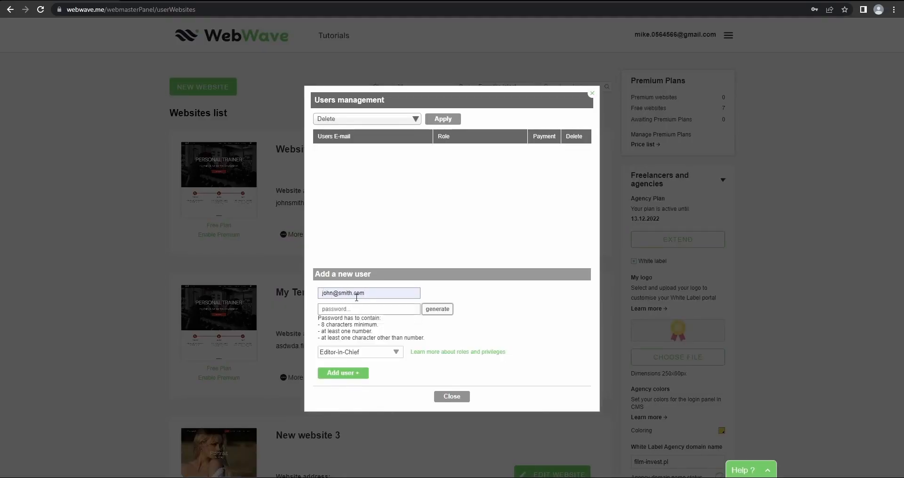
click(437, 308)
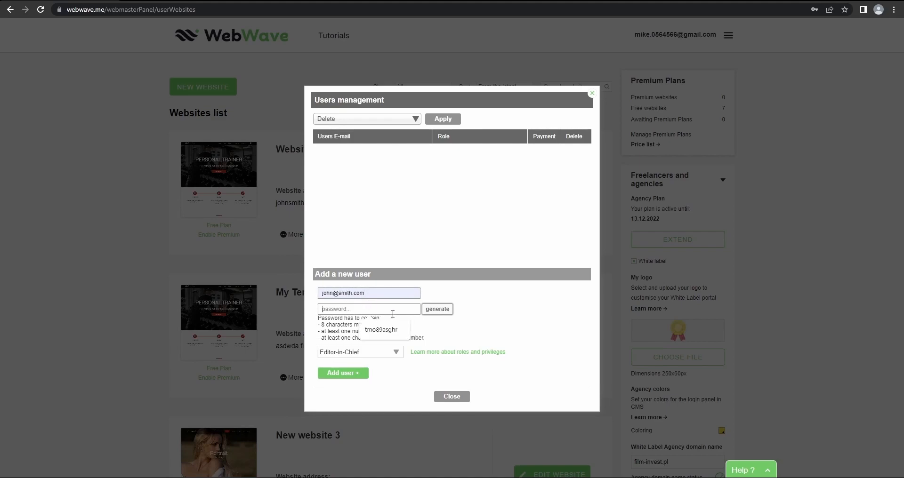
click(437, 309)
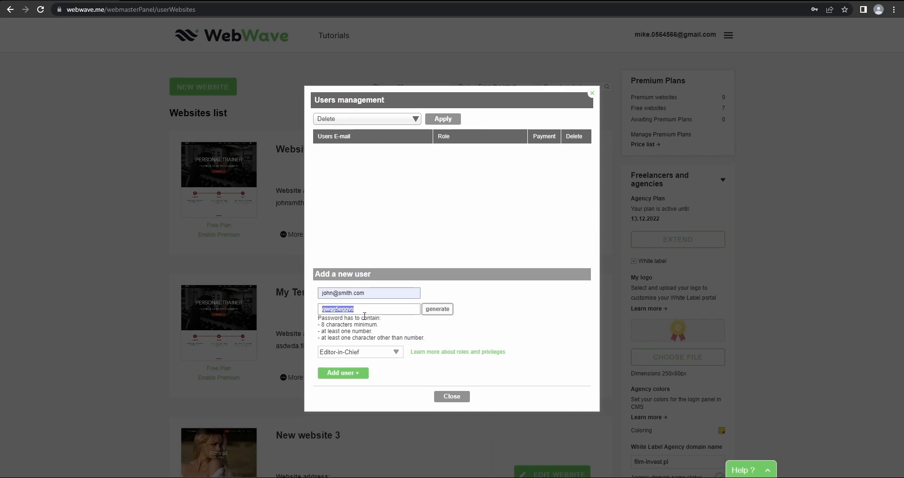
click(359, 352)
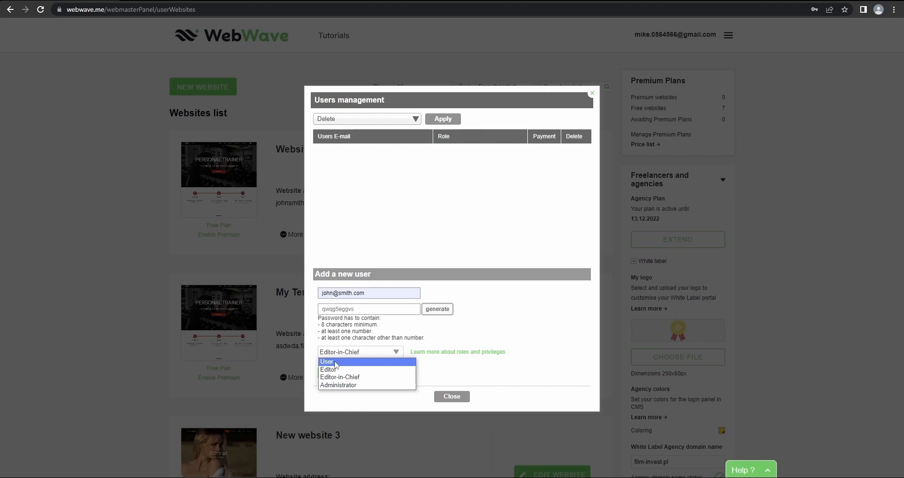
click(327, 362)
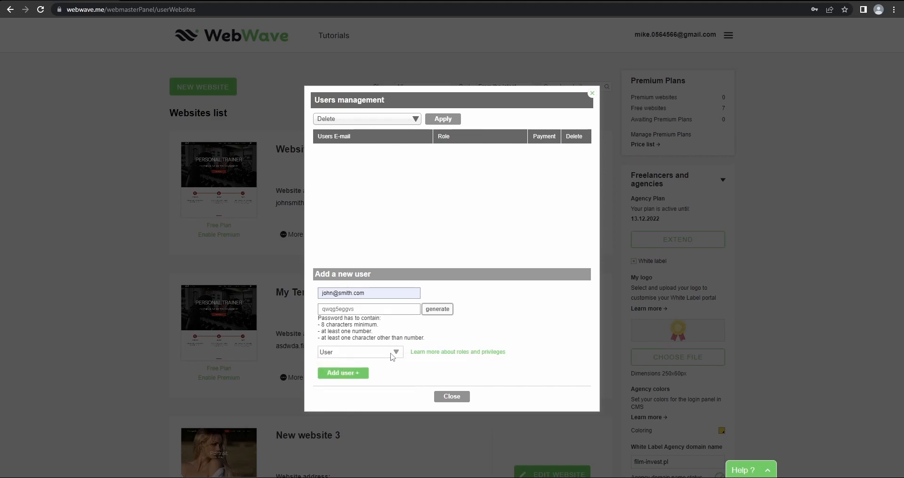
click(357, 352)
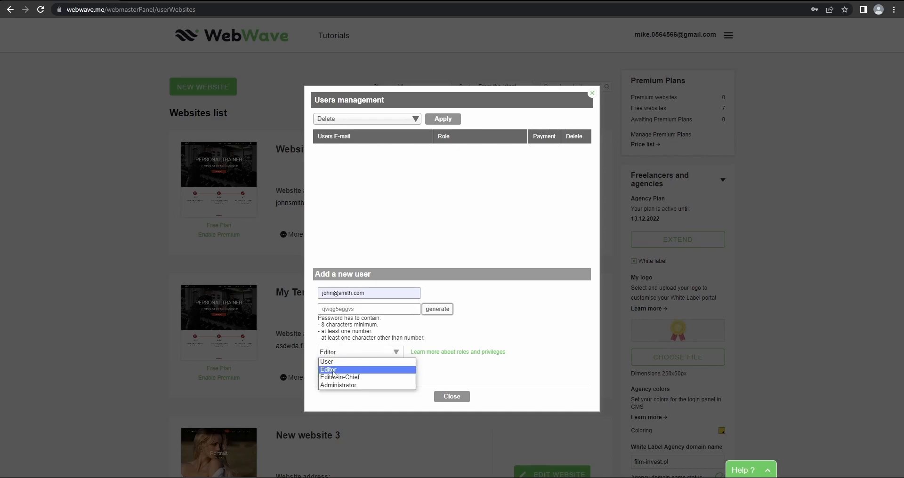
mouse_move(340, 377)
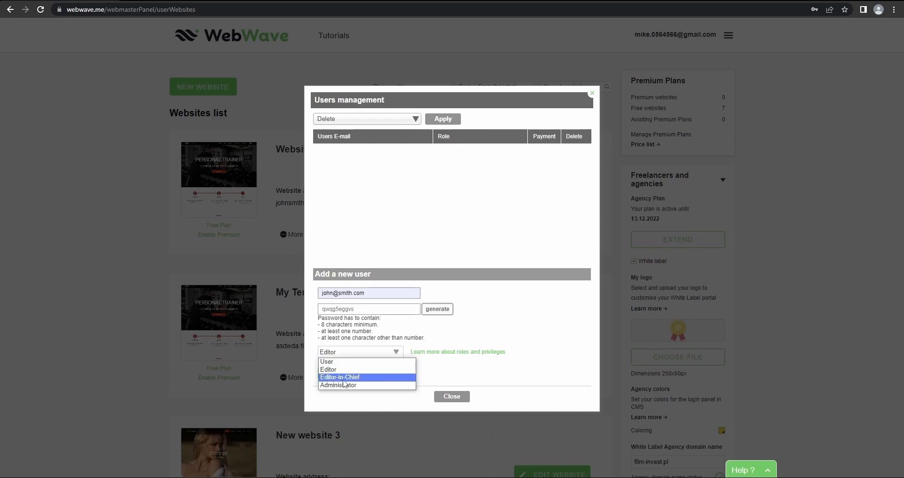
mouse_move(328, 369)
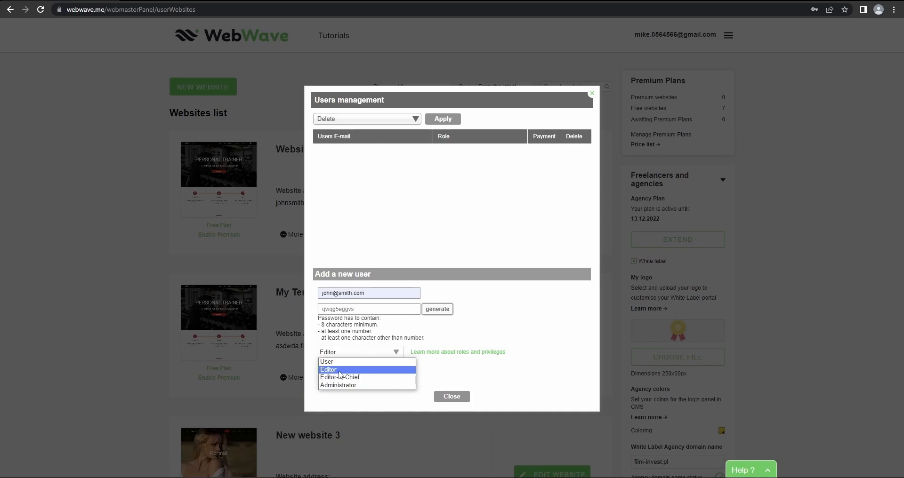
mouse_move(339, 378)
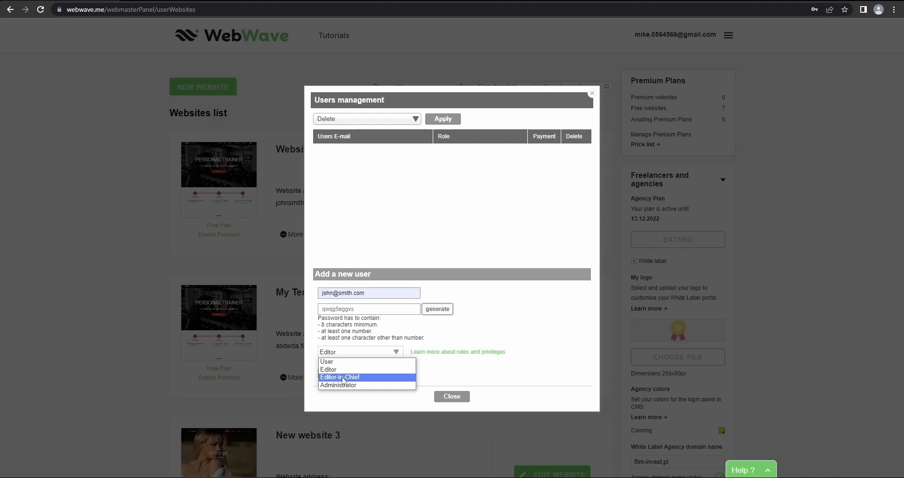
mouse_move(338, 385)
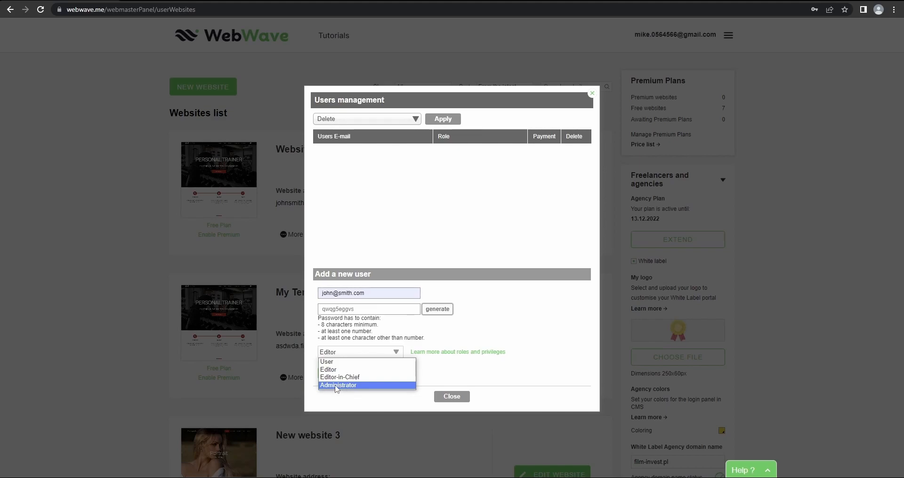
mouse_move(343, 389)
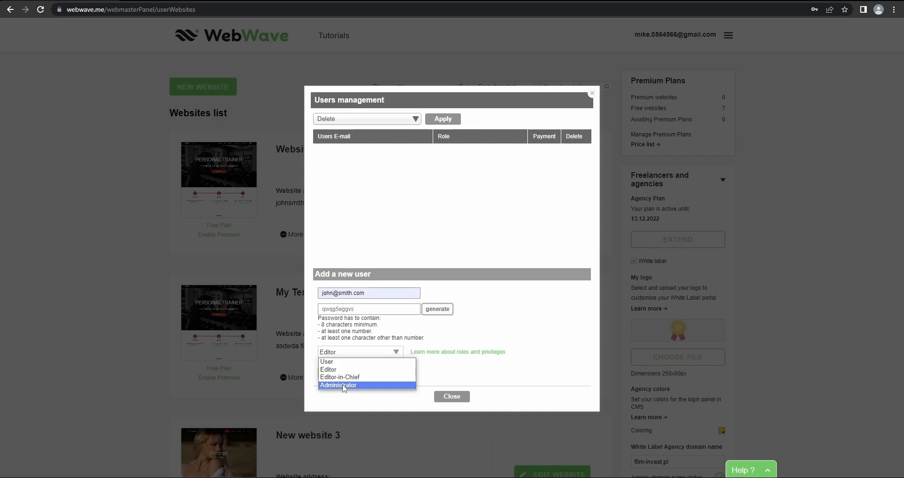
mouse_move(343, 385)
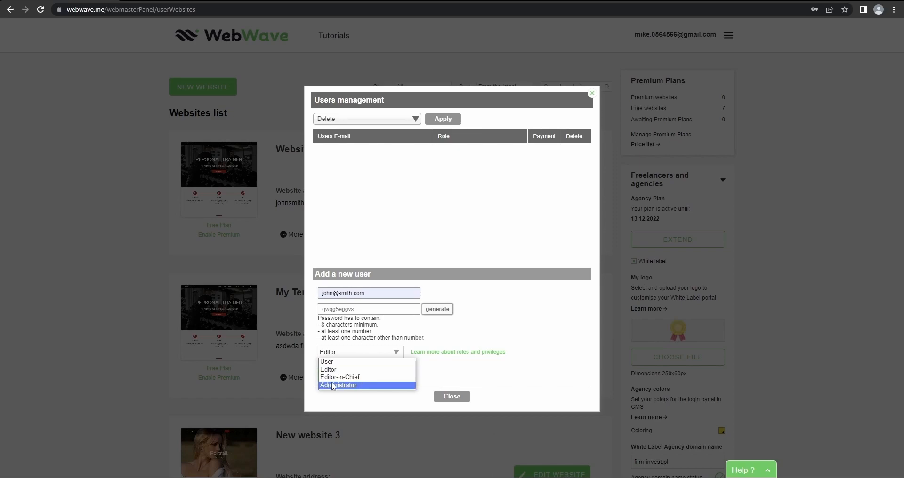
click(338, 385)
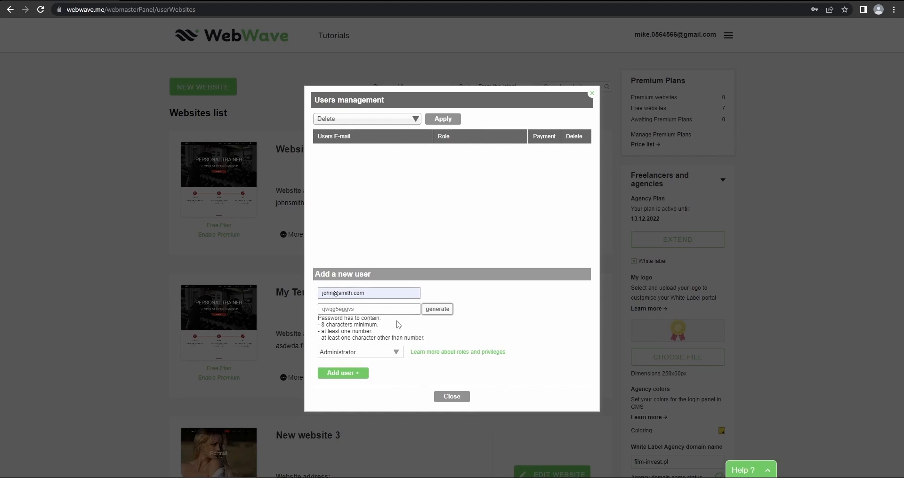
click(359, 352)
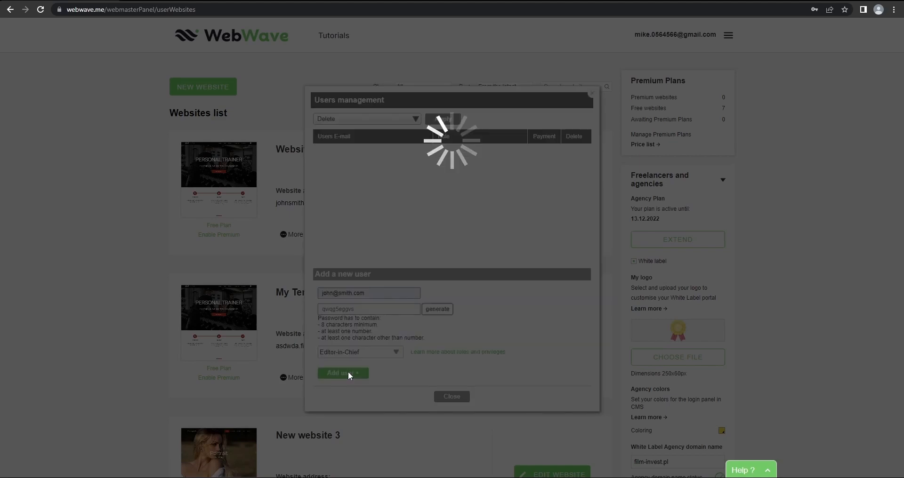
click(338, 372)
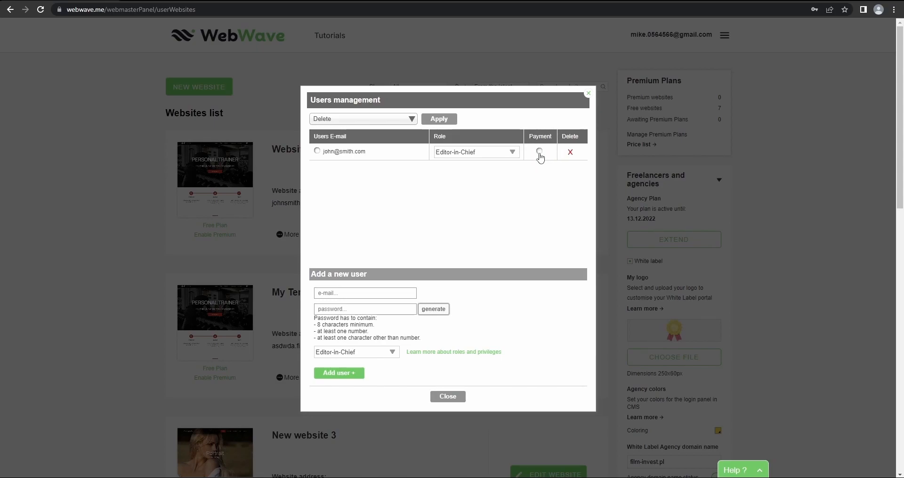
click(539, 152)
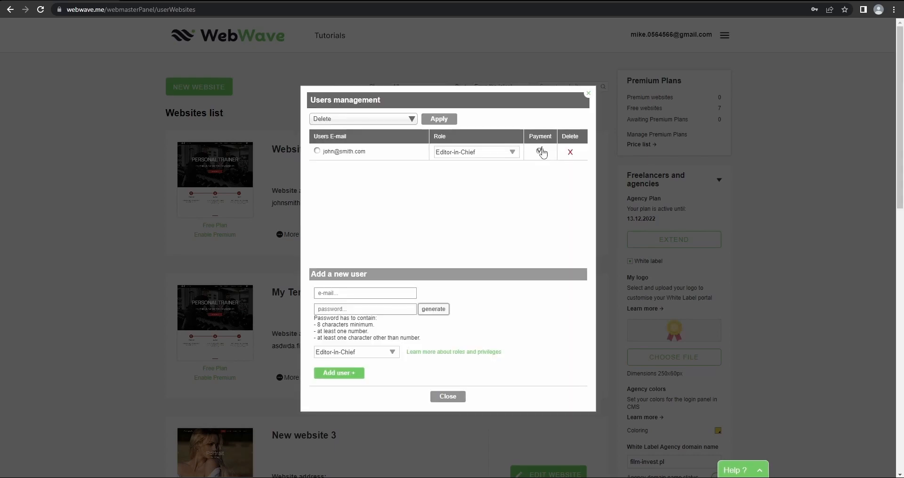
click(539, 151)
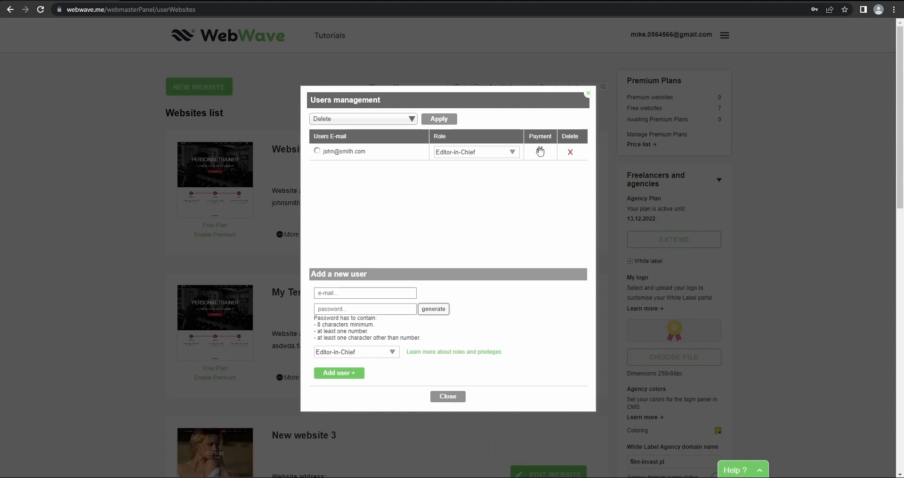
click(539, 151)
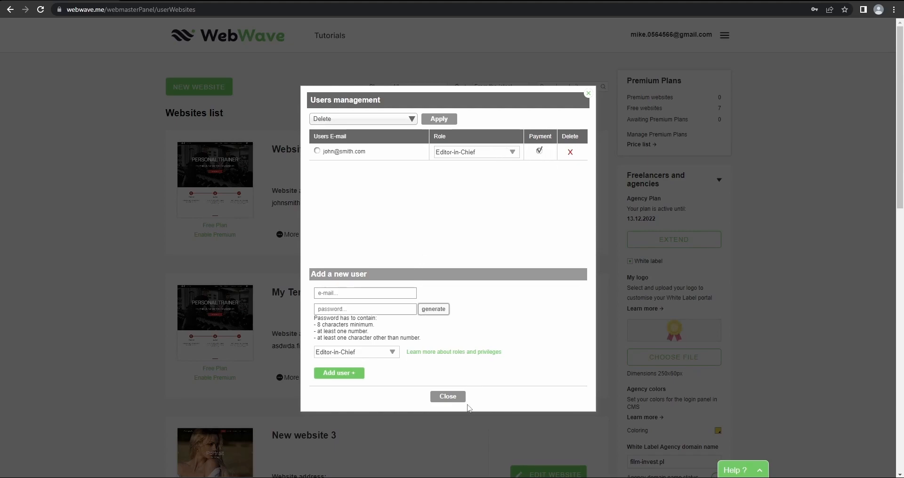
click(447, 396)
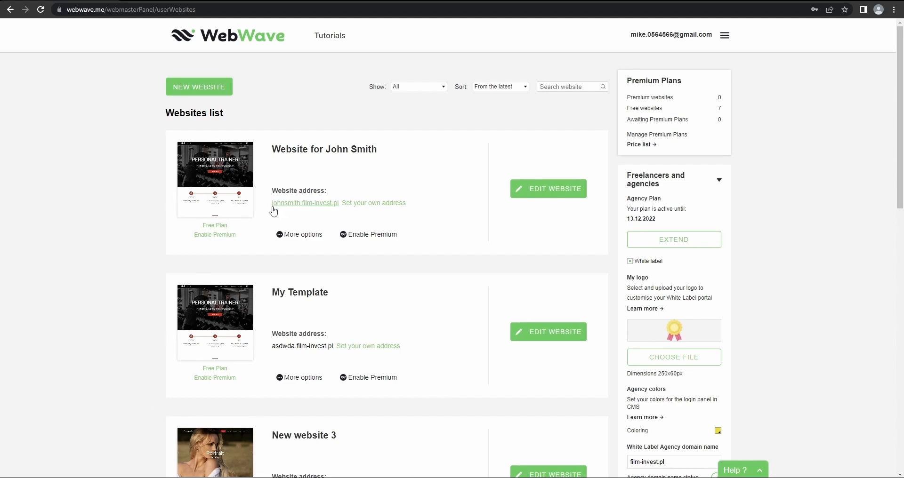
click(305, 203)
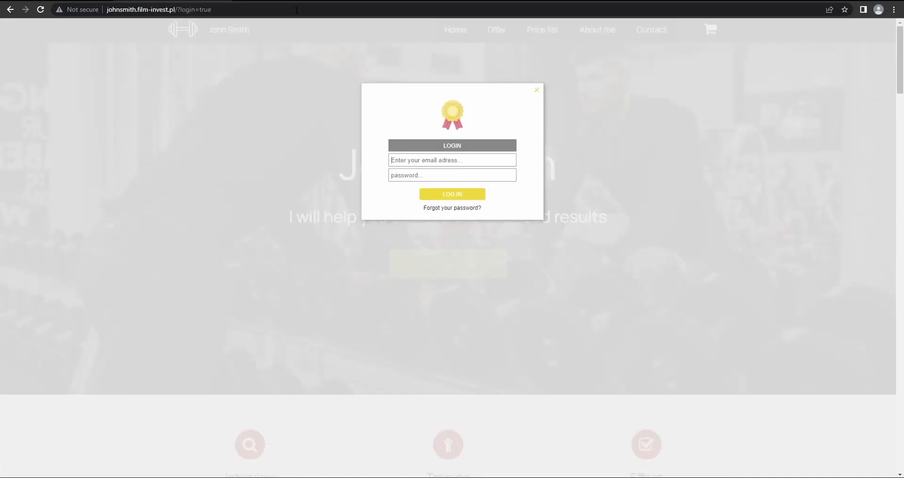
mouse_move(477, 128)
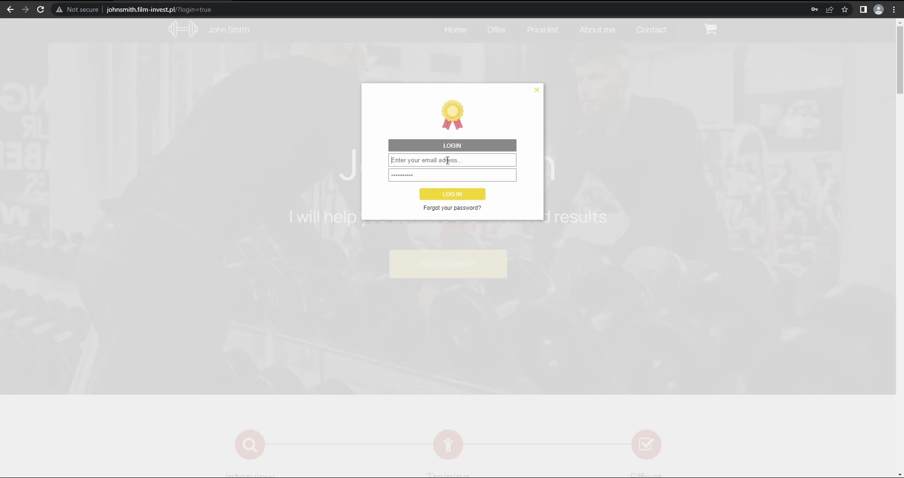
text(john@smith.com)
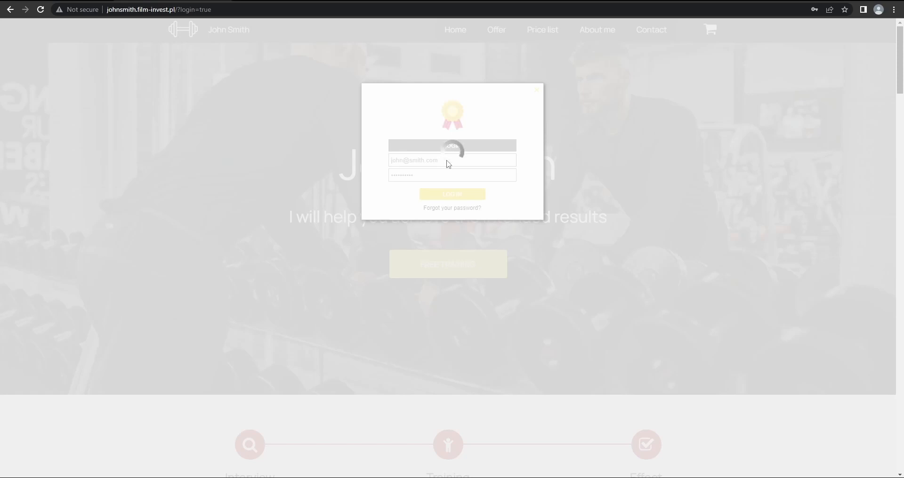
click(452, 194)
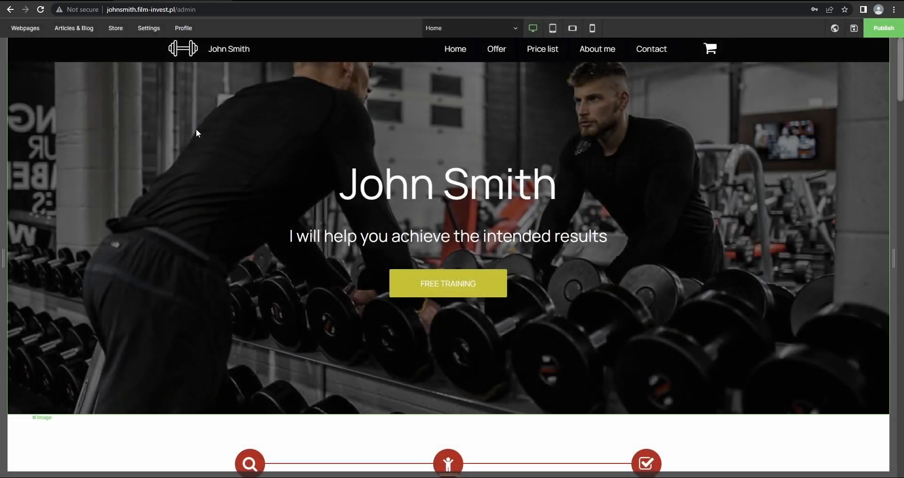
Replace the home page hero subtitle with 'John Smith Workout'.
scroll(down, 3)
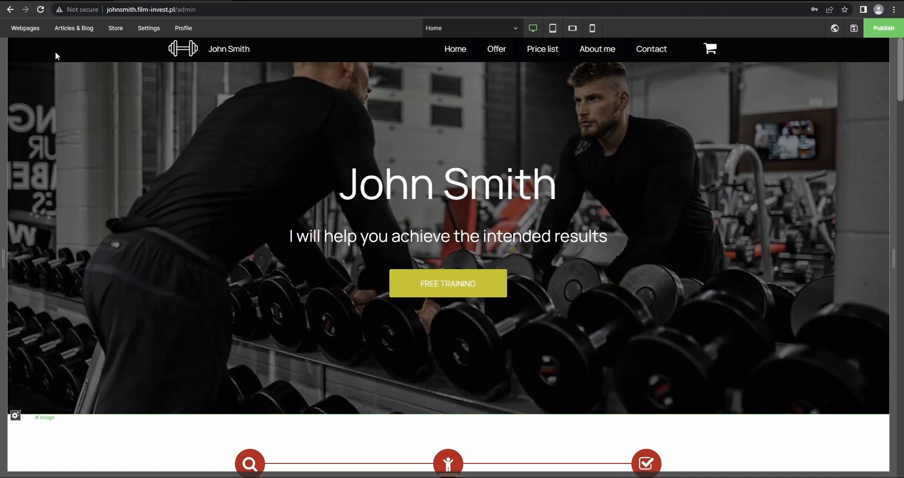
mouse_move(63, 94)
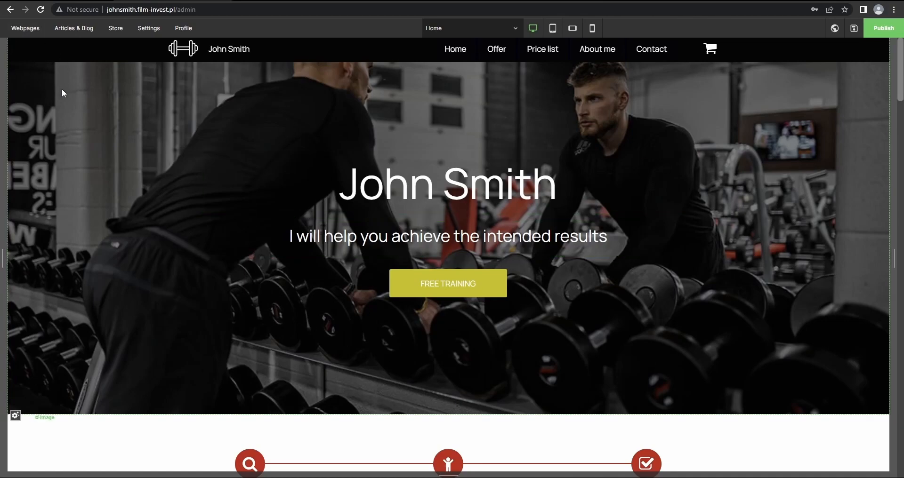
mouse_move(186, 252)
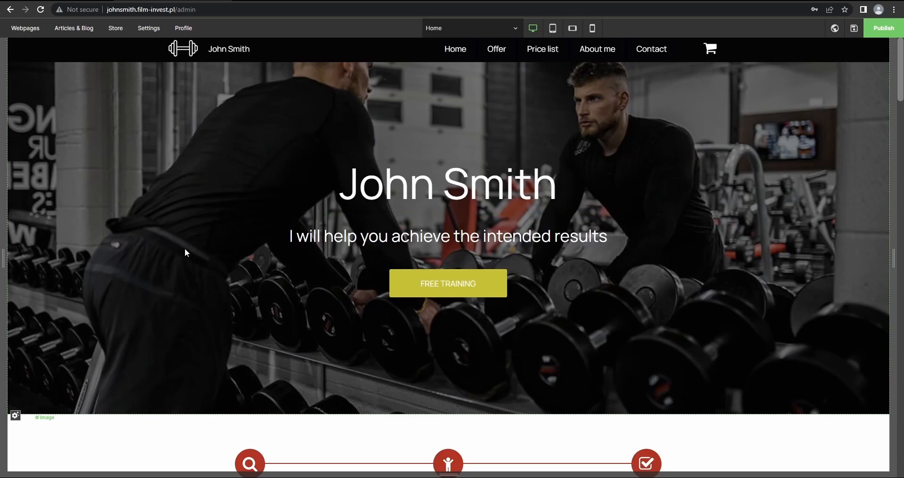
mouse_move(700, 167)
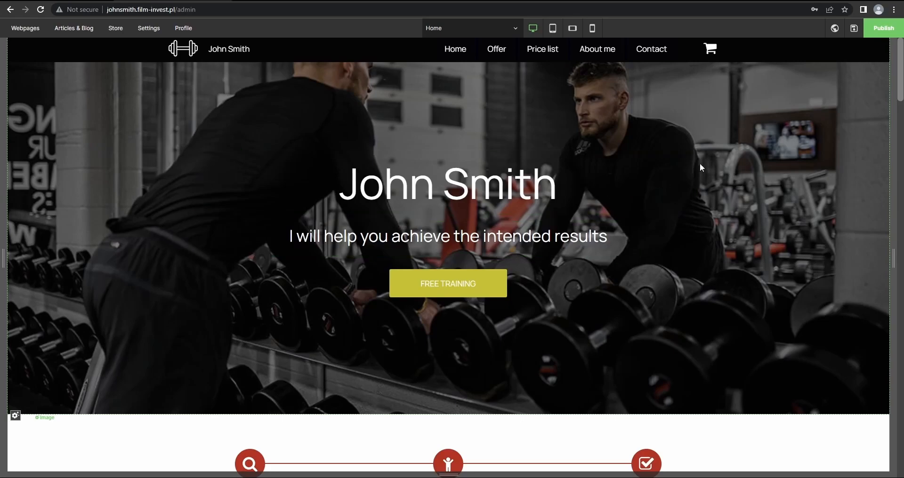
mouse_move(239, 260)
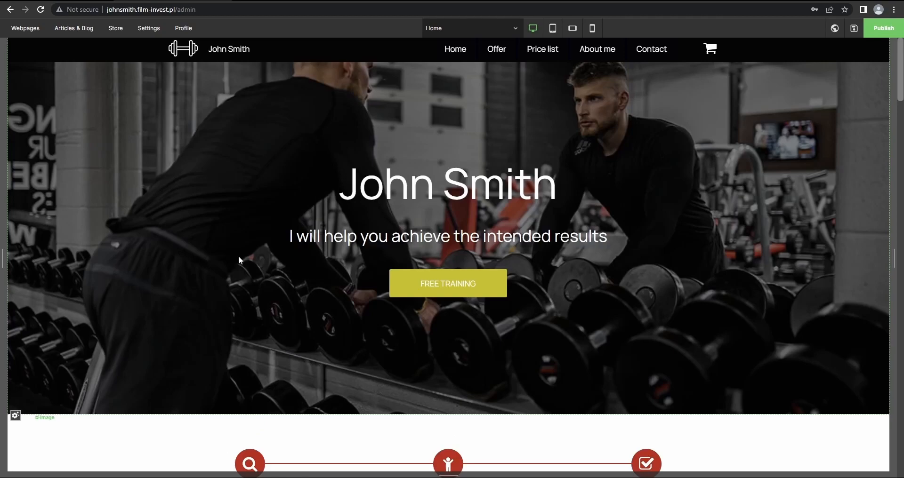
mouse_move(203, 217)
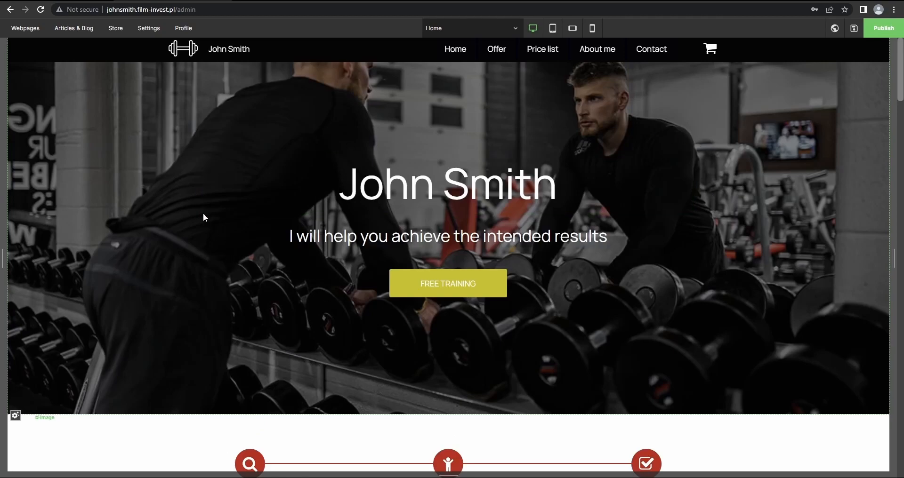
click(447, 236)
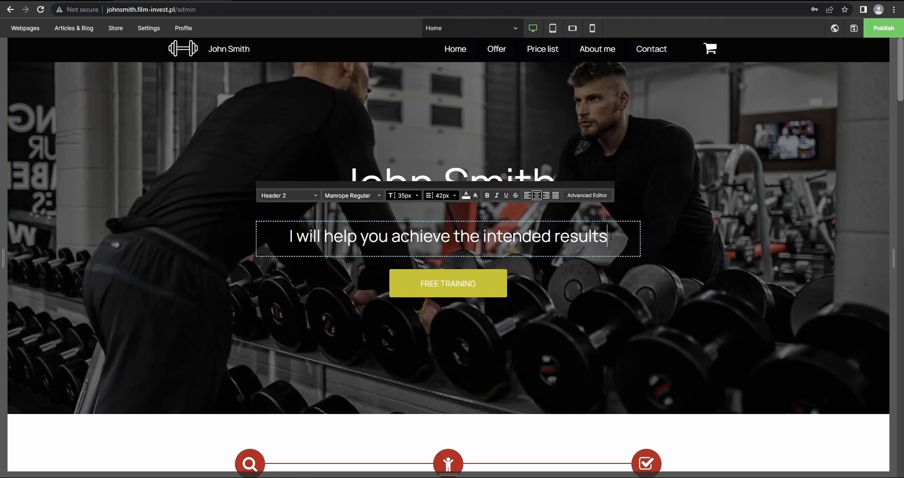
text(John Smith Workout)
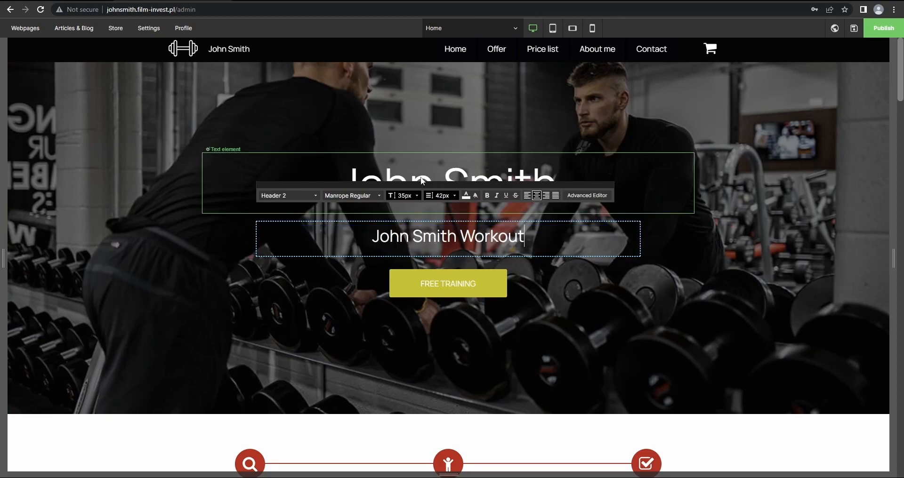
triple_click(447, 236)
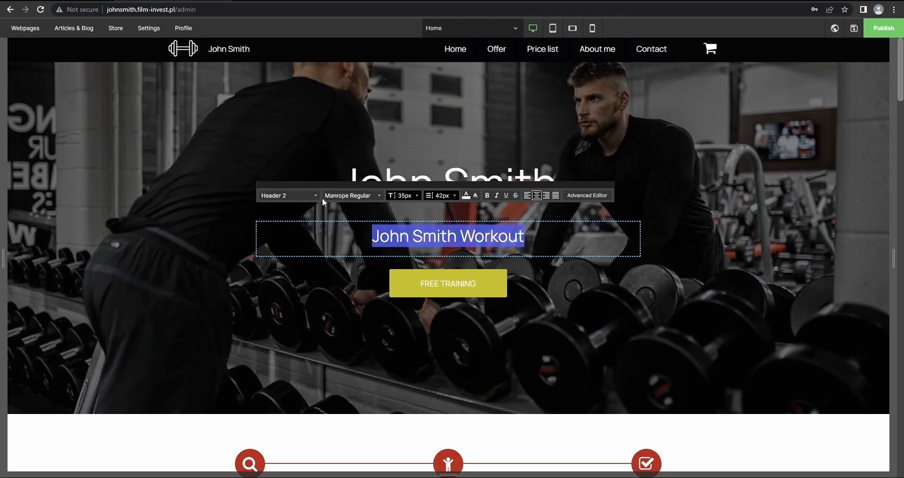
mouse_move(438, 206)
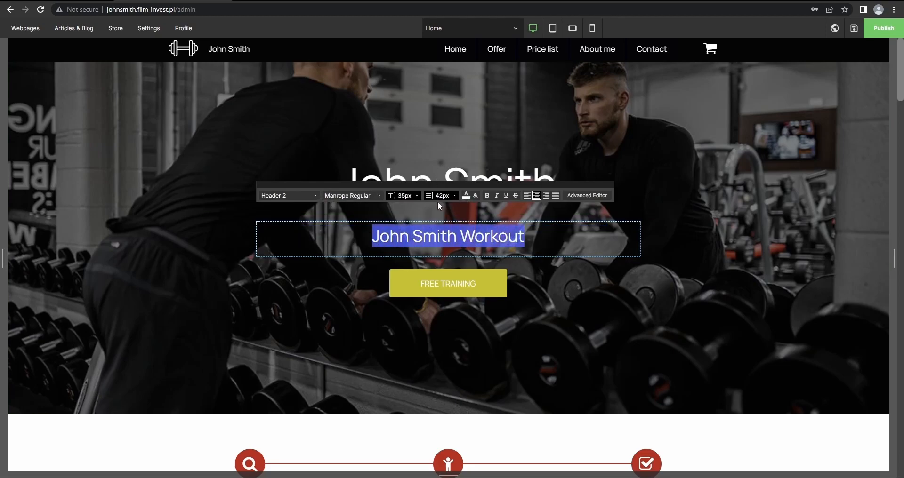
click(405, 195)
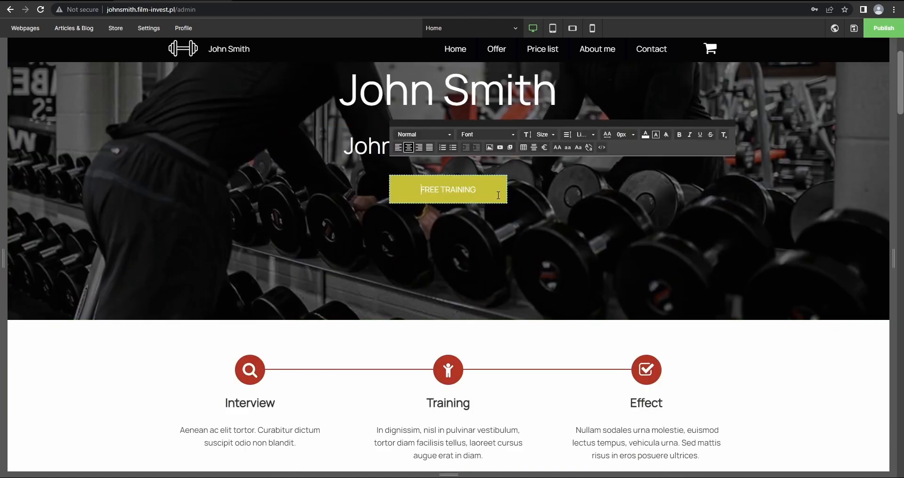
click(183, 28)
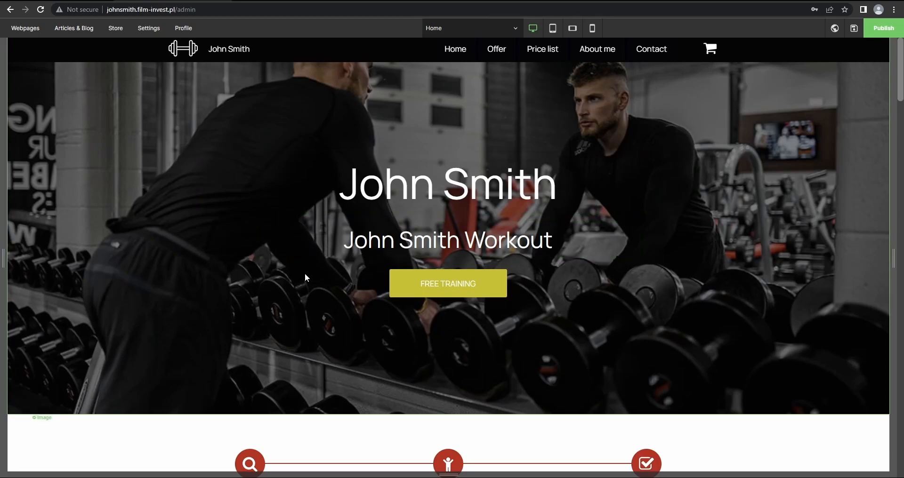
scroll(down, 3)
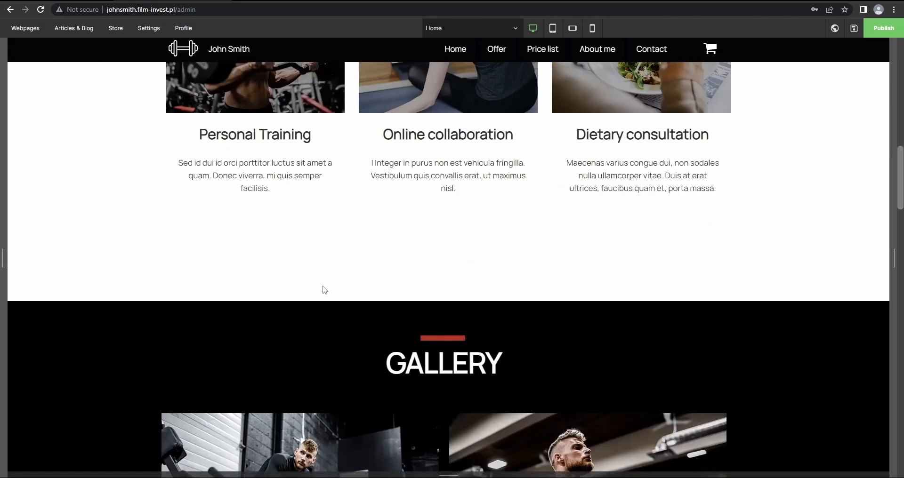
scroll(down, 3)
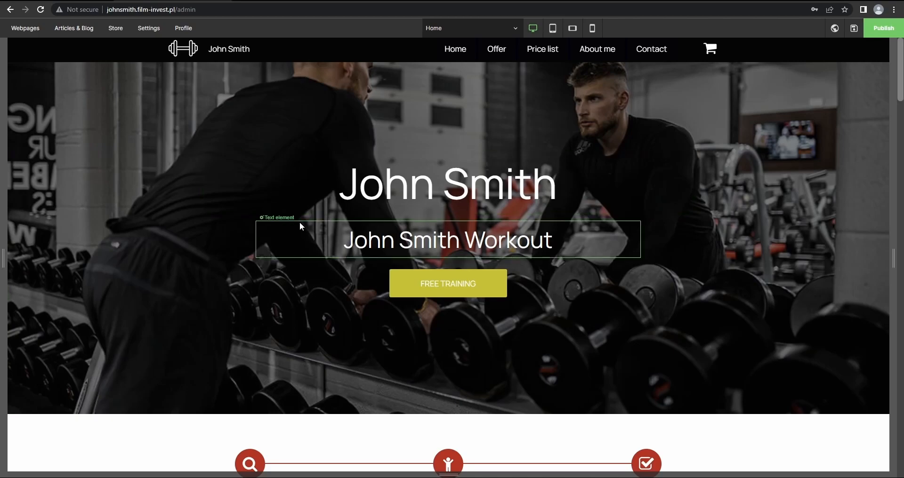
mouse_move(474, 336)
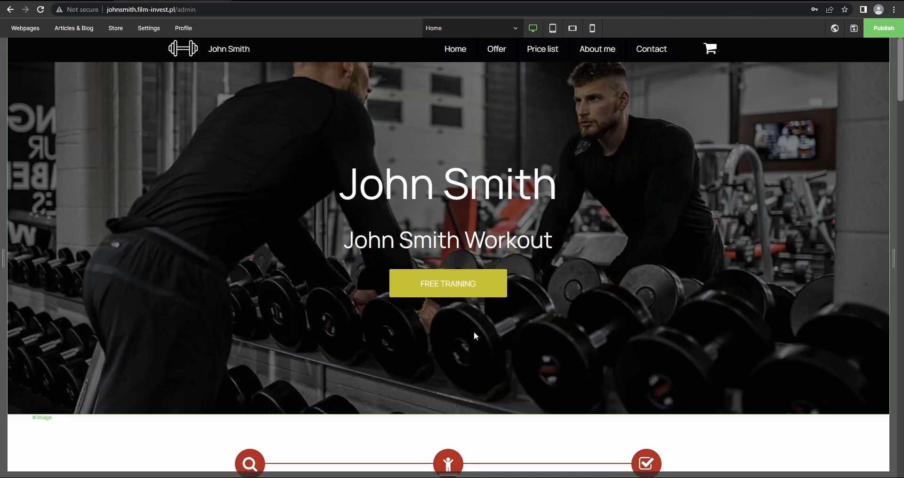
mouse_move(278, 273)
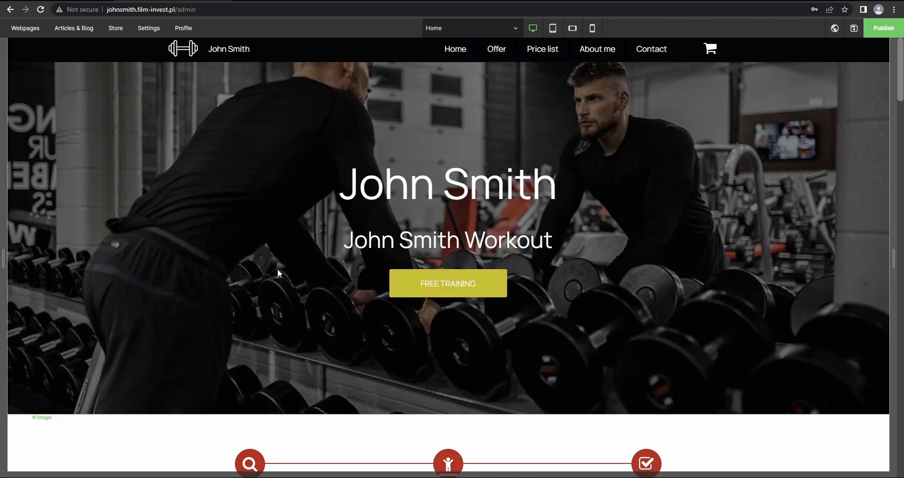
mouse_move(316, 298)
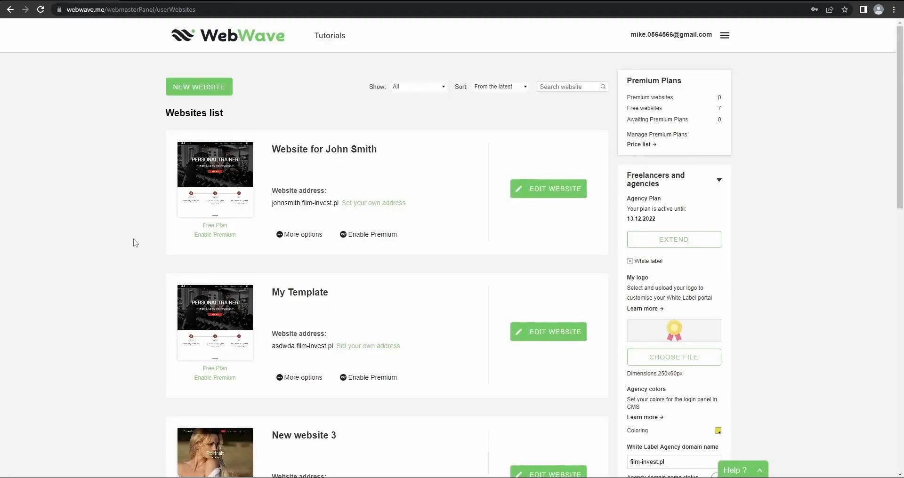
mouse_move(180, 167)
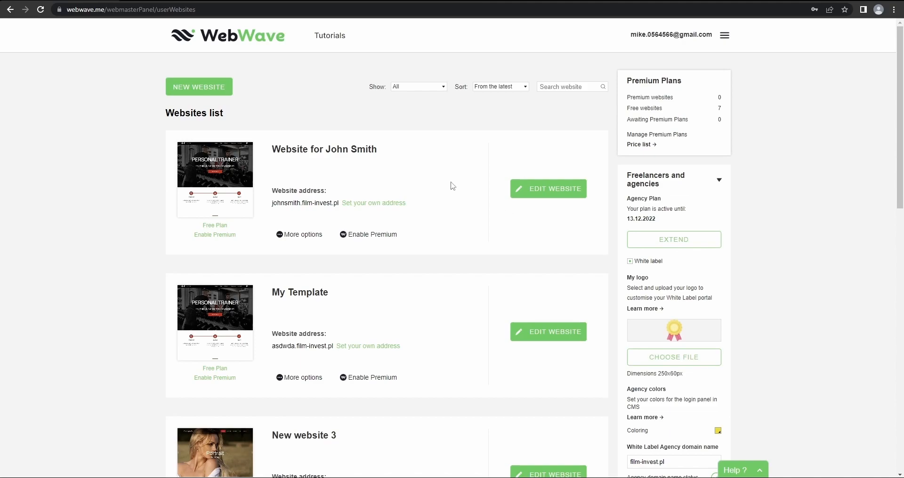
mouse_move(408, 260)
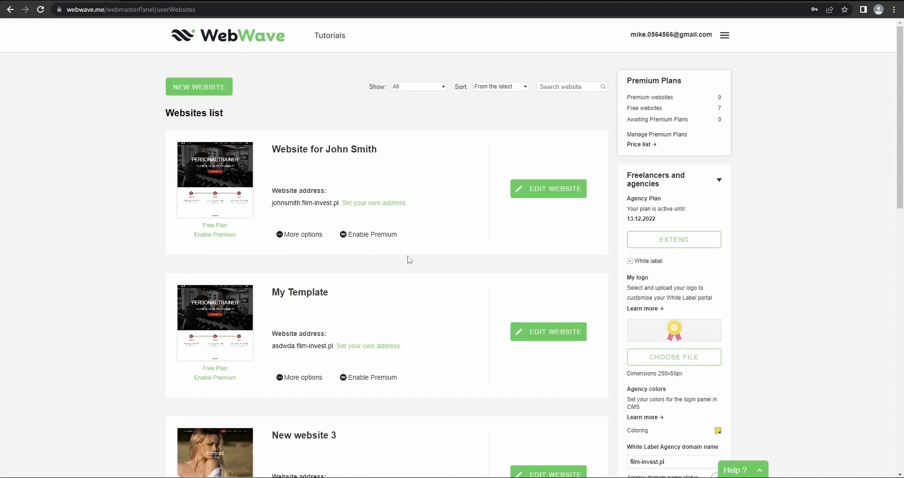
mouse_move(515, 207)
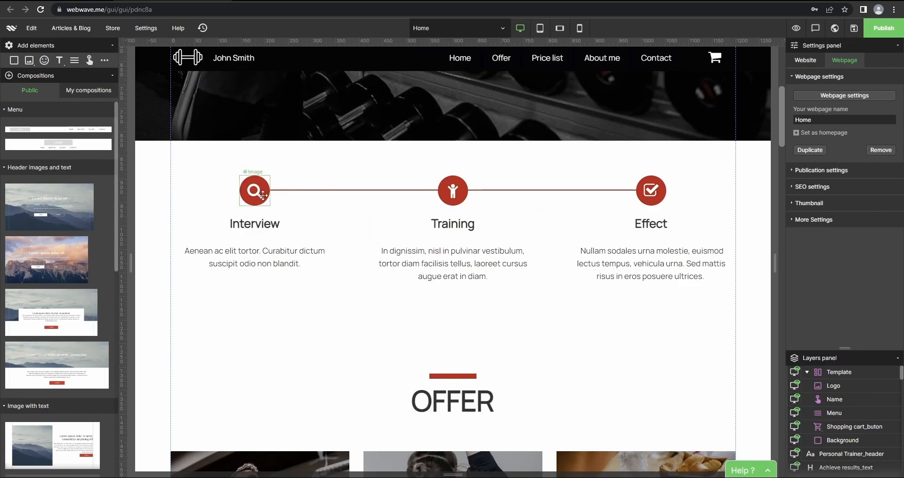
Turn off CMS edit permission for the Interview icon and leave the editor.
click(254, 190)
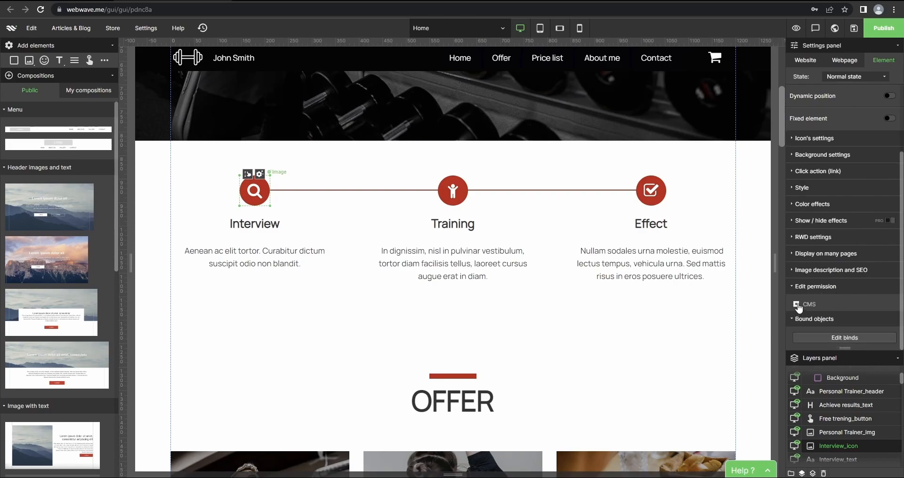
click(796, 304)
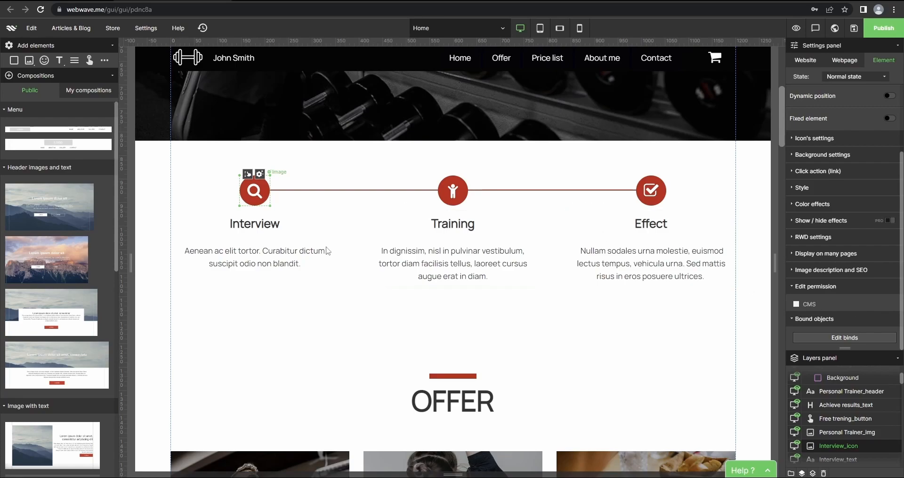
mouse_move(279, 201)
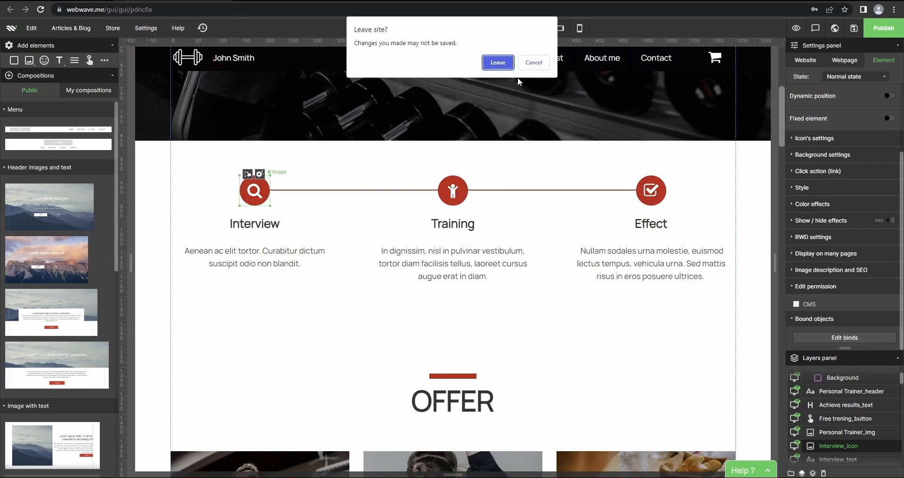
click(497, 62)
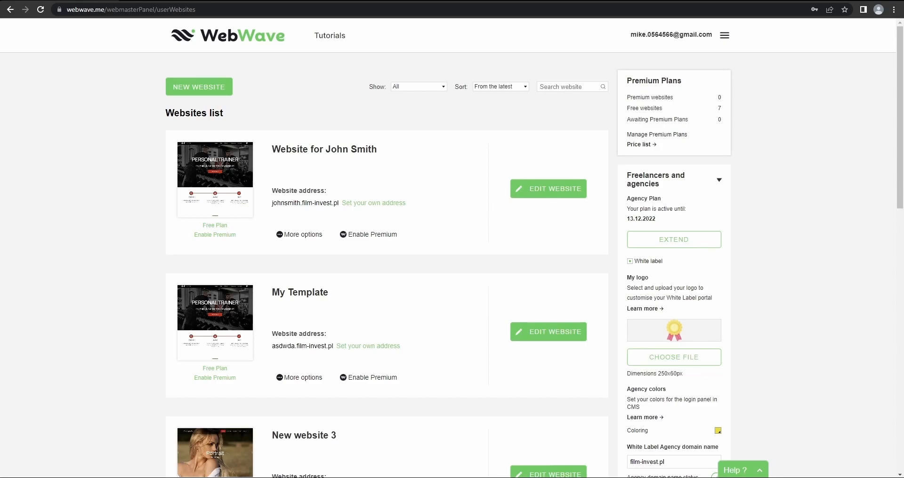
mouse_move(100, 209)
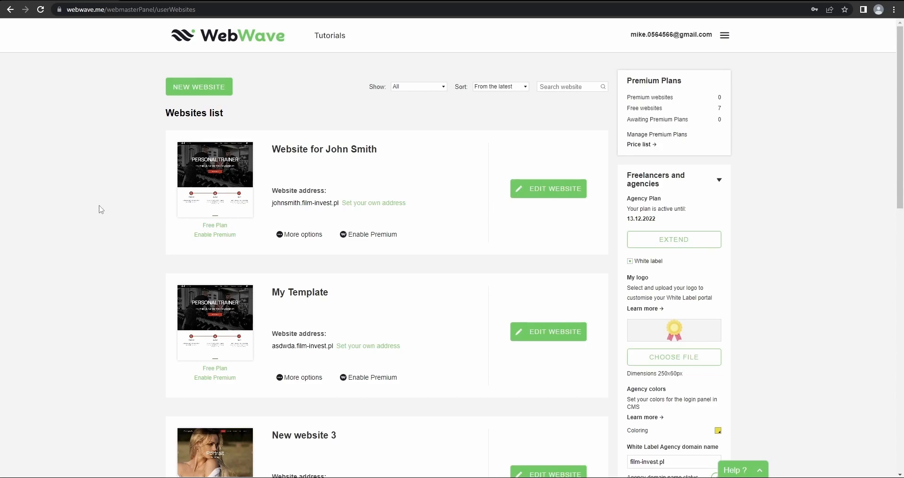
mouse_move(110, 204)
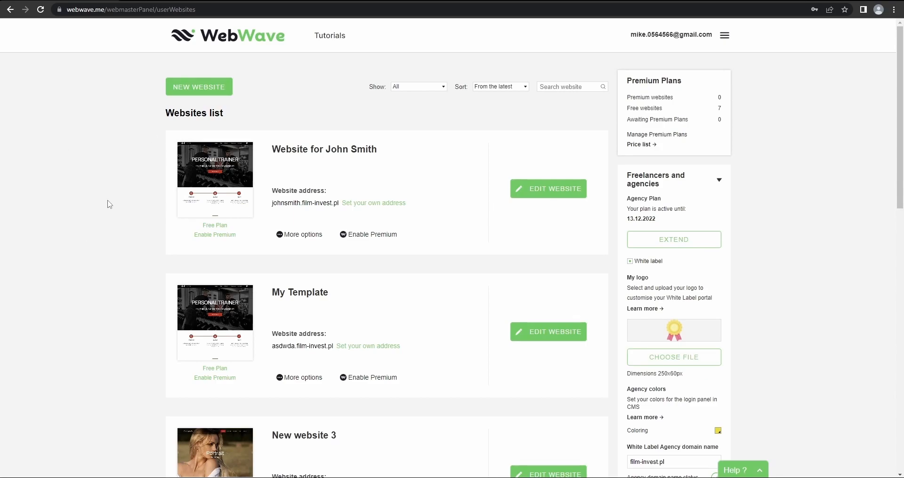
mouse_move(160, 251)
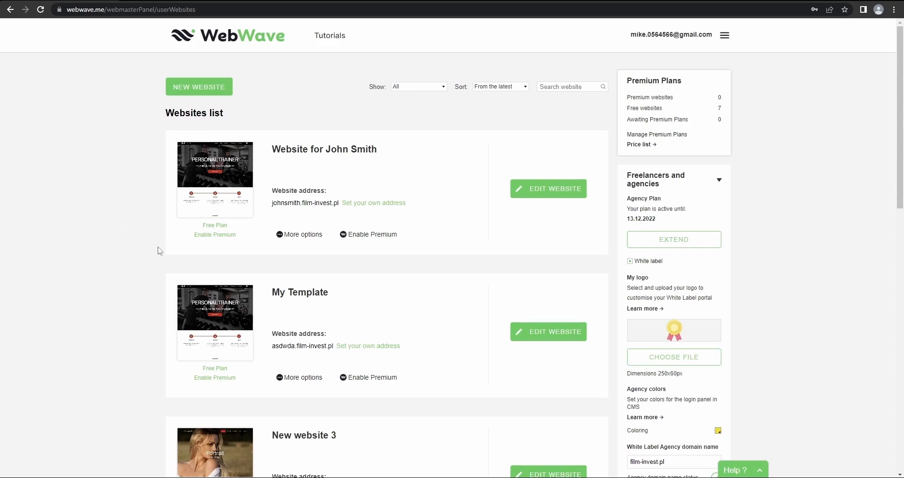
mouse_move(170, 257)
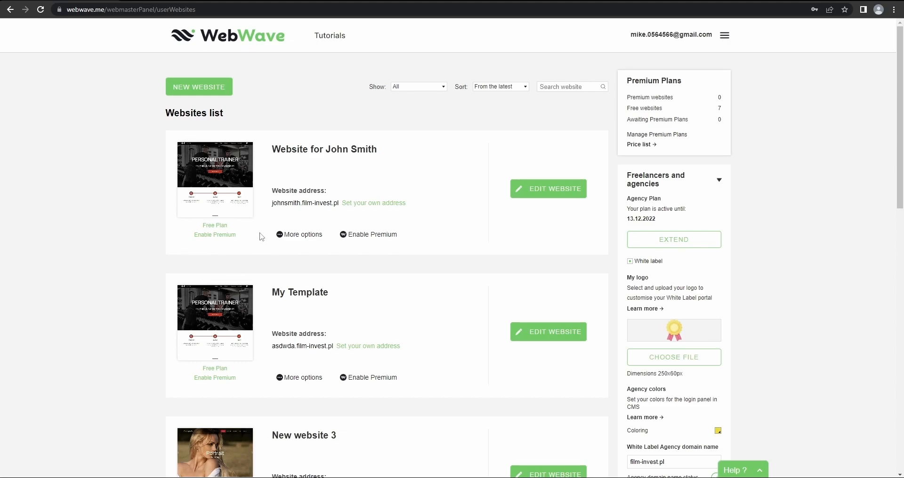
mouse_move(267, 214)
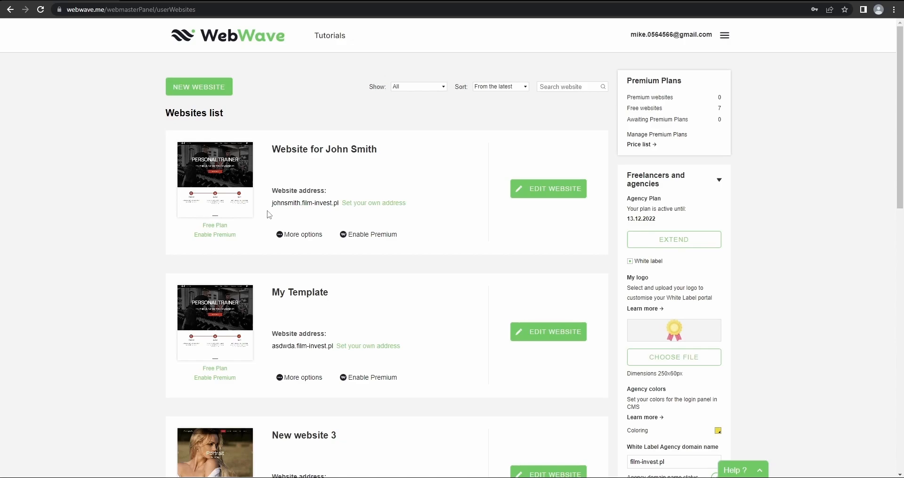
mouse_move(303, 234)
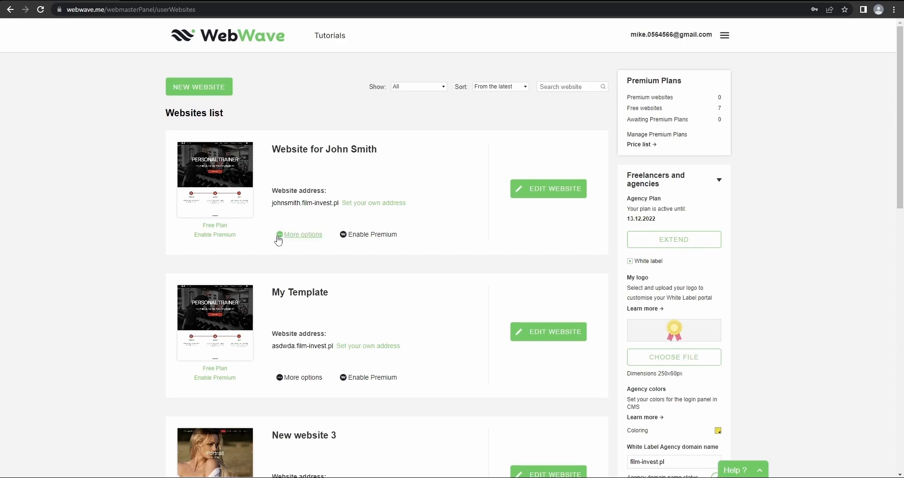
click(302, 235)
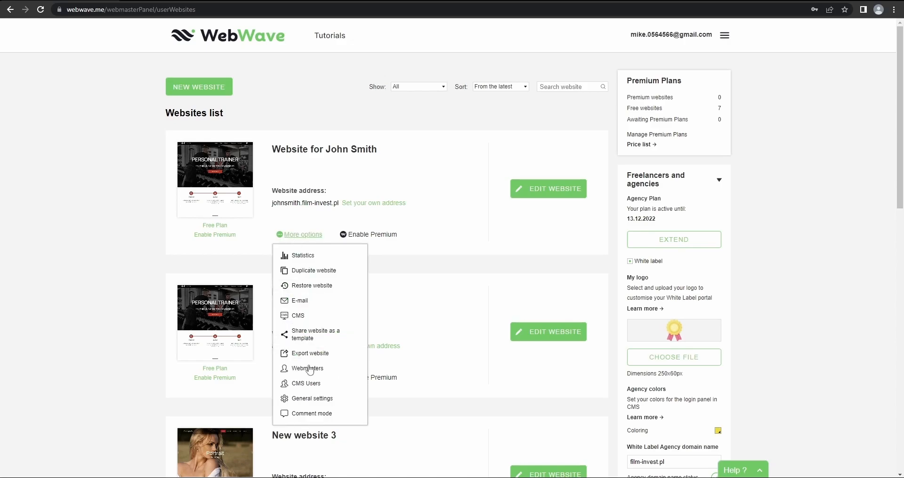
mouse_move(307, 368)
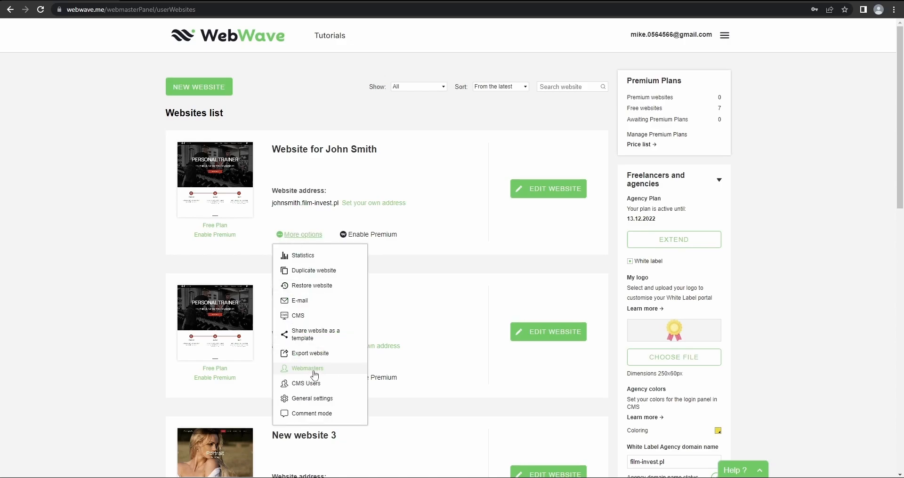
click(307, 368)
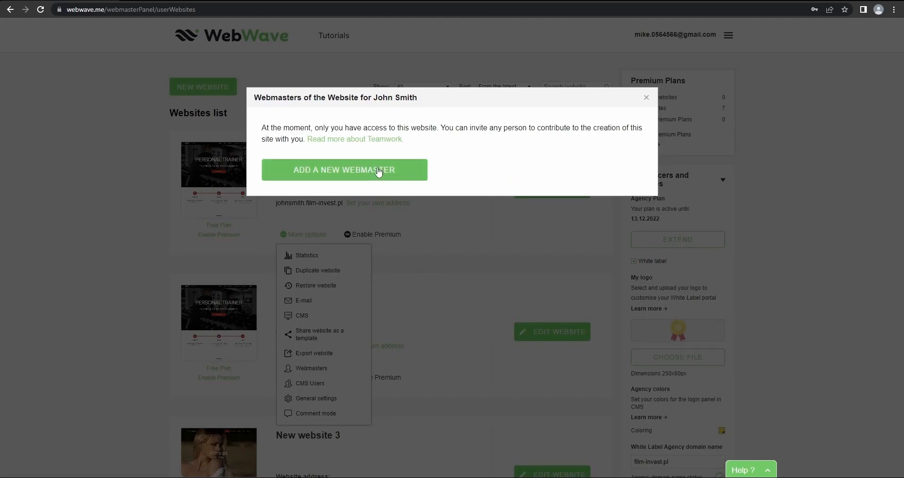
click(344, 169)
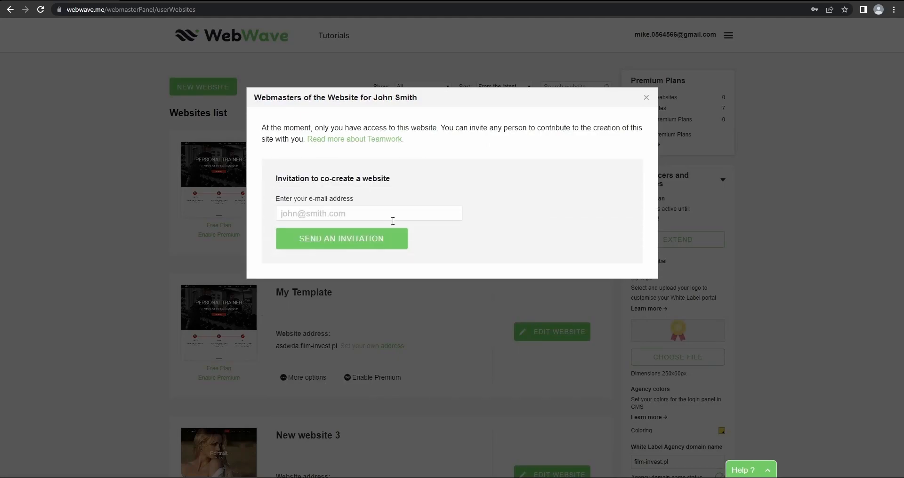
click(369, 214)
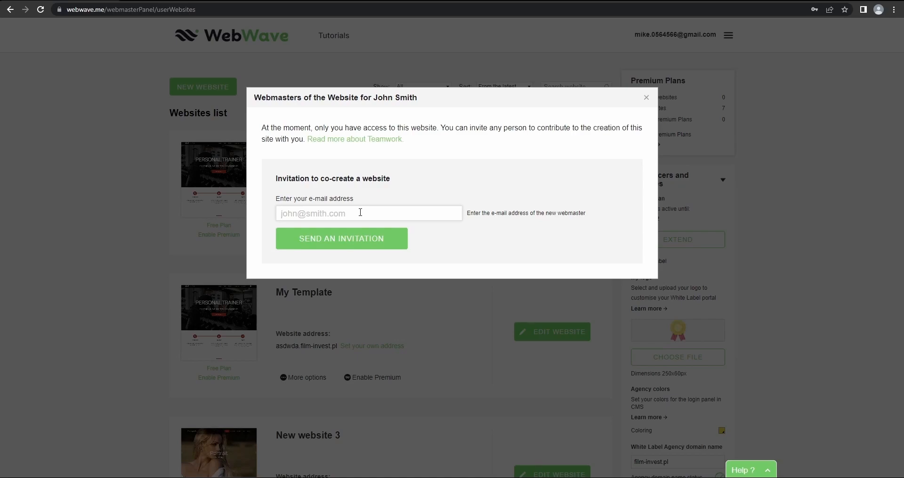
text(john@smith)
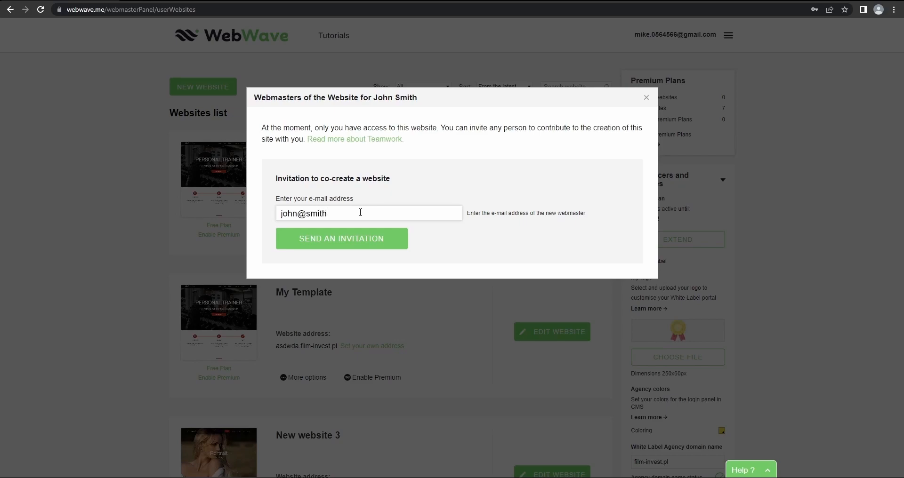
text(.com)
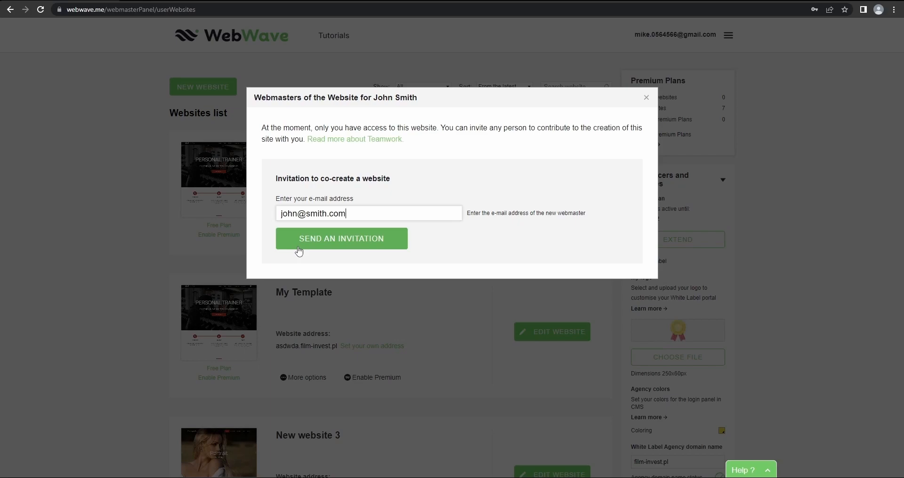
mouse_move(263, 249)
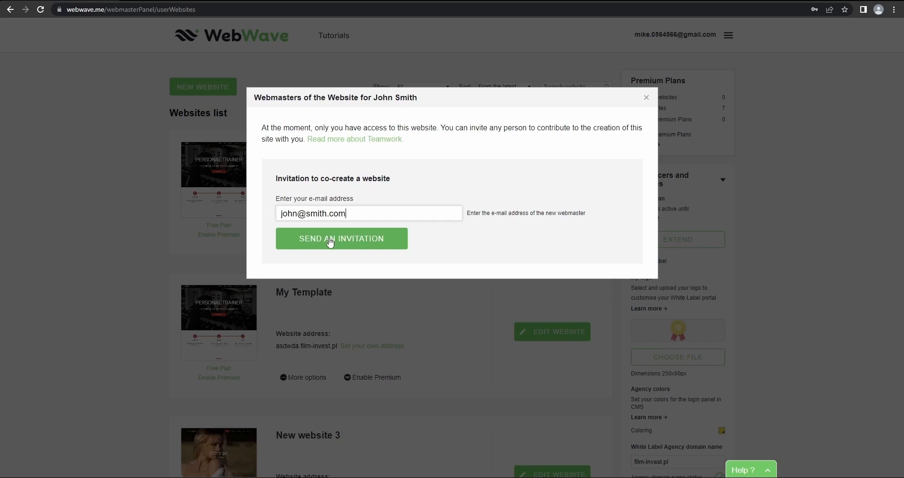
click(340, 238)
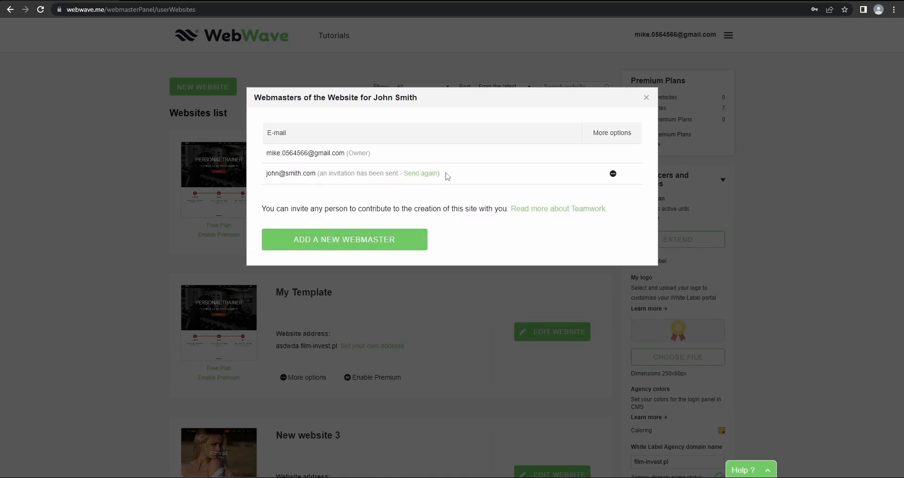
mouse_move(421, 173)
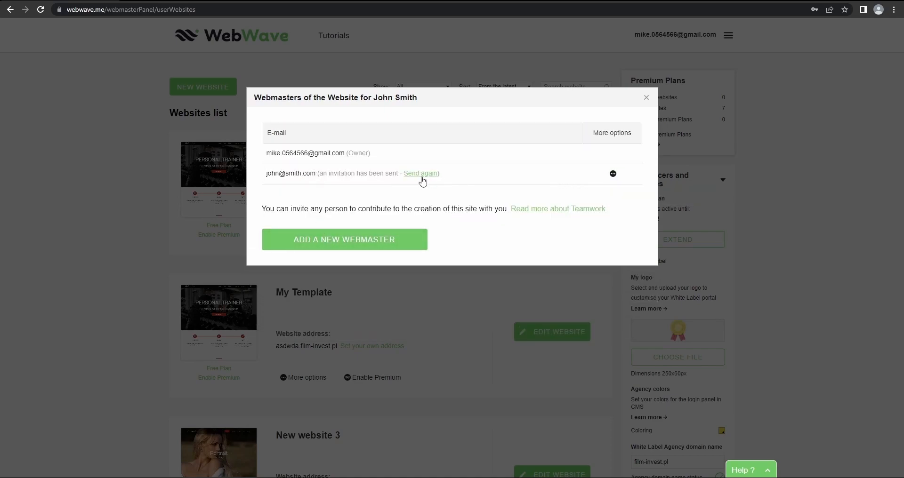
click(612, 173)
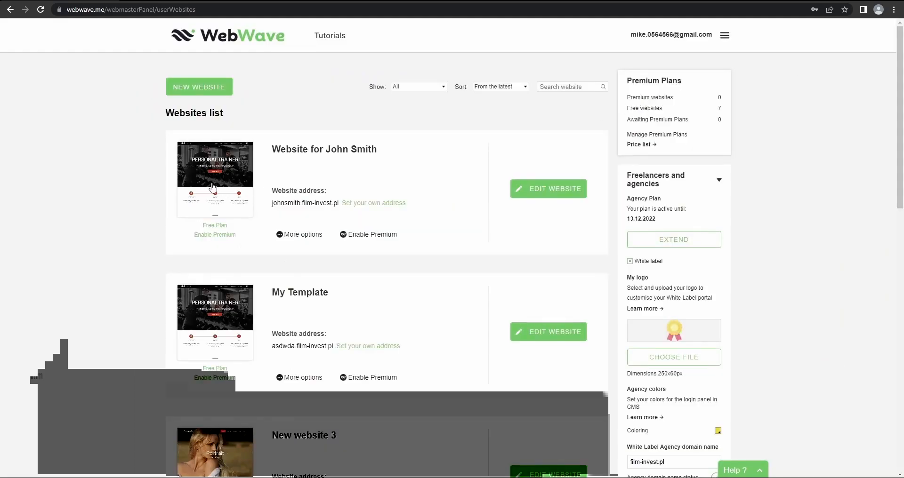
scroll(down, 3)
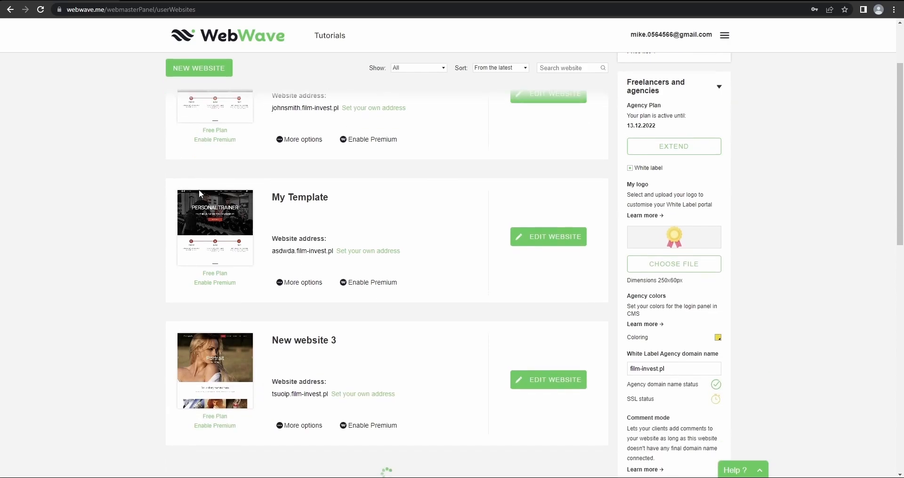
scroll(up, 3)
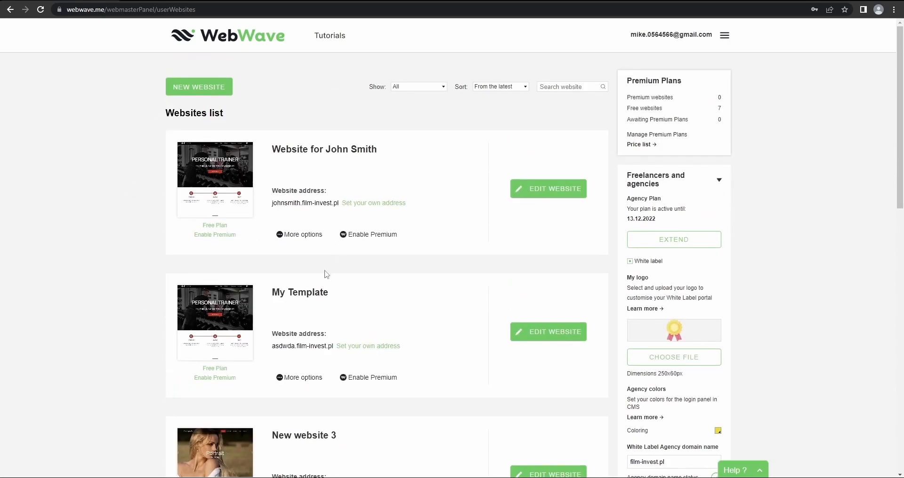
scroll(down, 3)
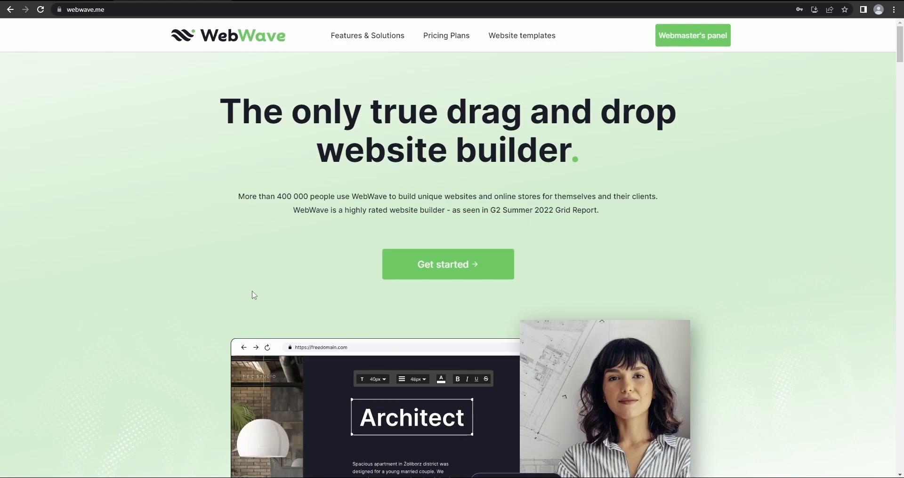
mouse_move(142, 348)
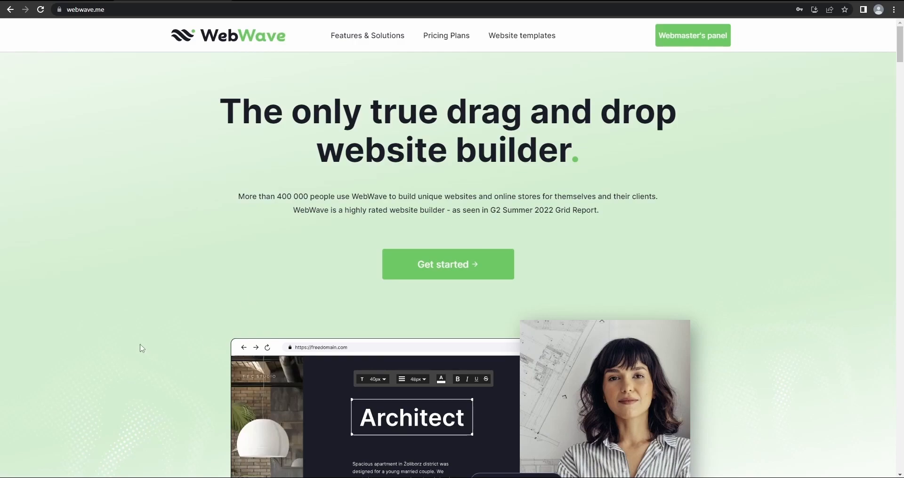
mouse_move(254, 295)
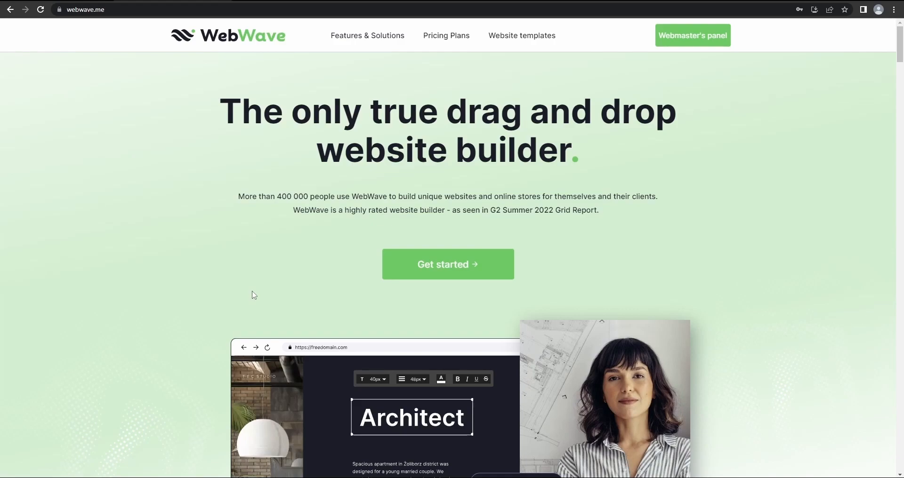